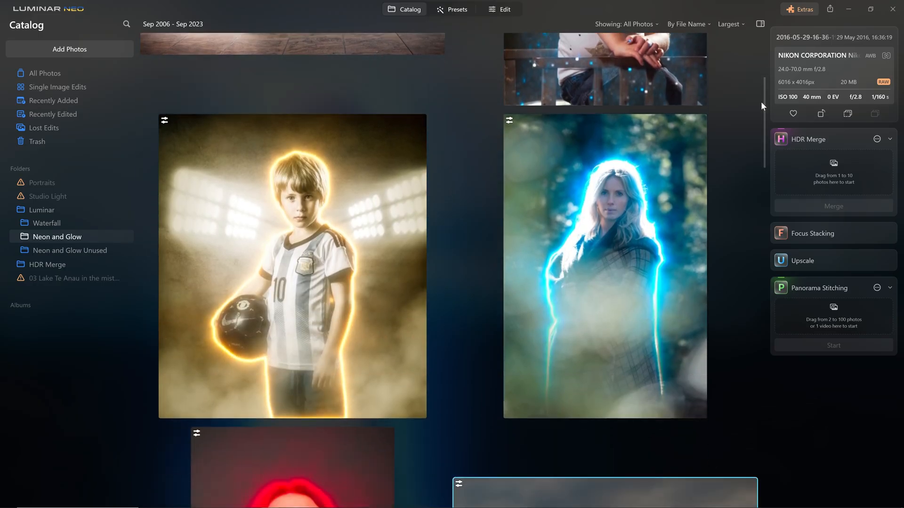
# Step: Scroll the Neon and Glow folder and open AMELIA-TUTU-STANDING-DARKER.JPG as a single image
pyautogui.scroll(-3)
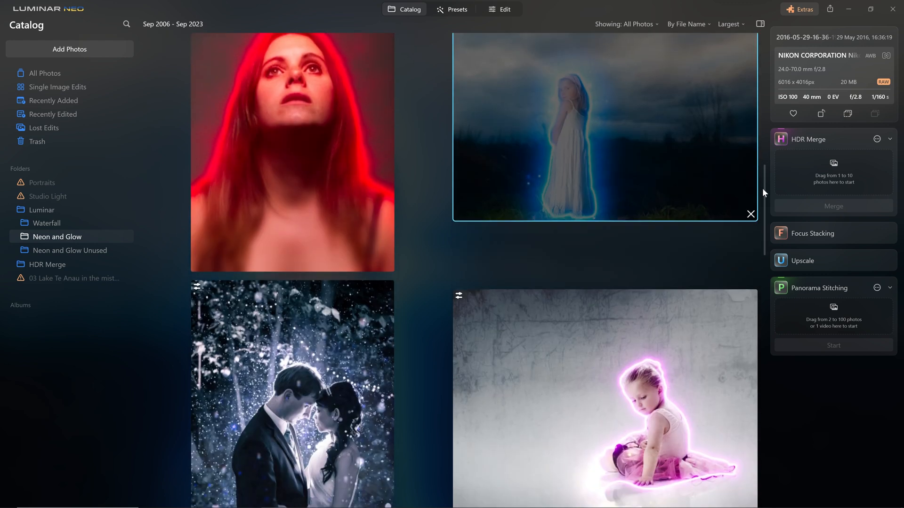
pyautogui.scroll(-3)
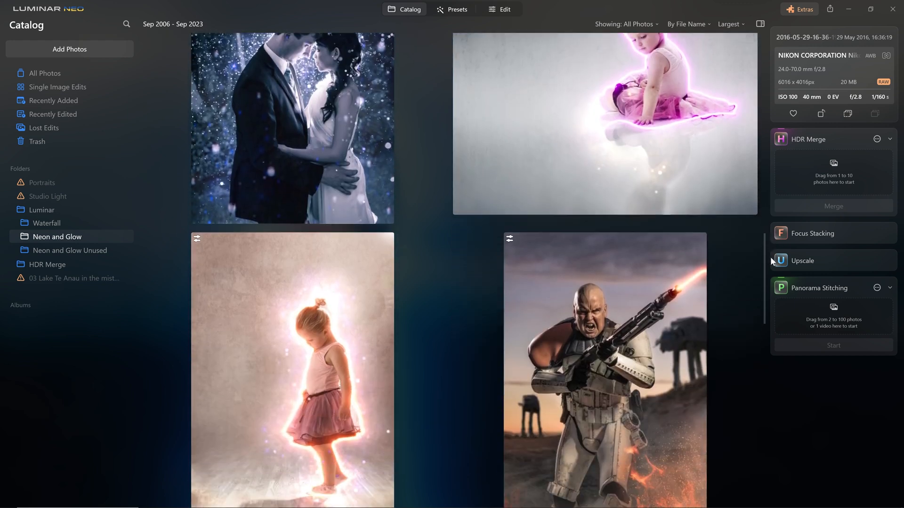
pyautogui.scroll(-3)
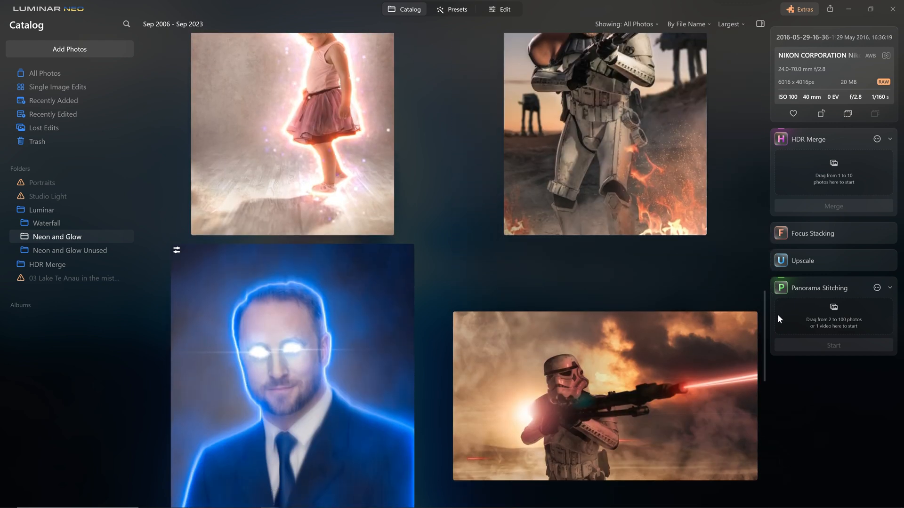
pyautogui.scroll(-3)
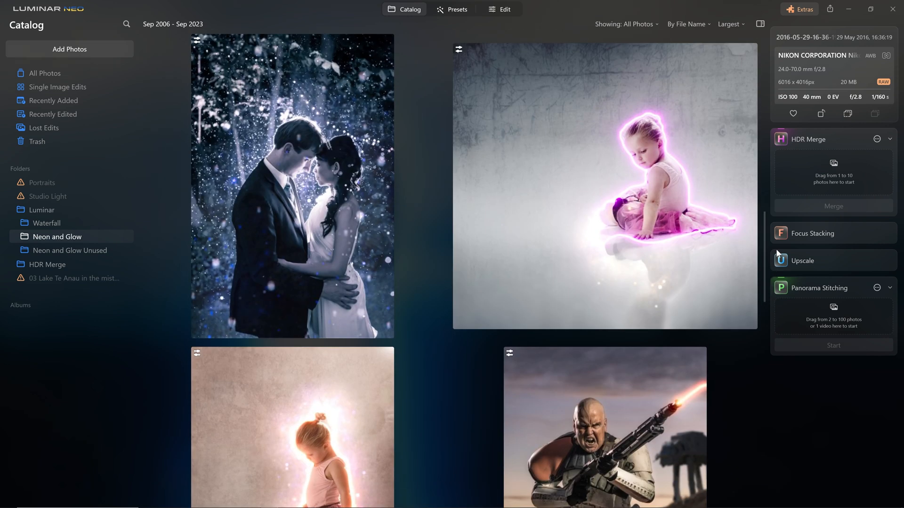
pyautogui.rightClick(292, 266)
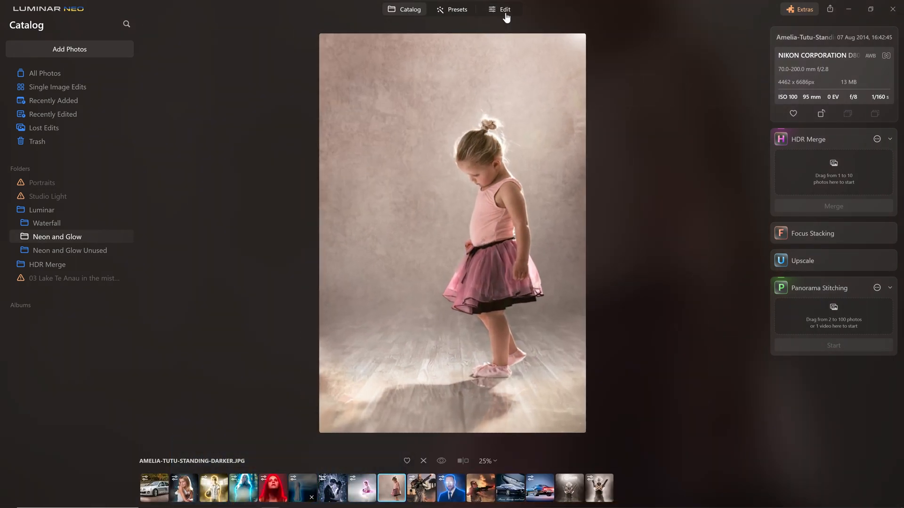
# Step: Enter Edit mode and expand the Neon & Glow tool after briefly checking Masking and Matte
pyautogui.click(501, 9)
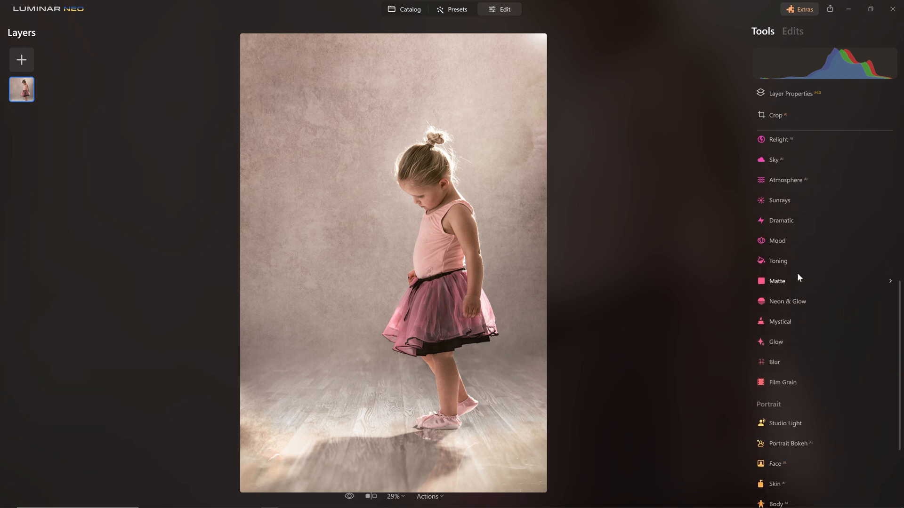
pyautogui.click(787, 302)
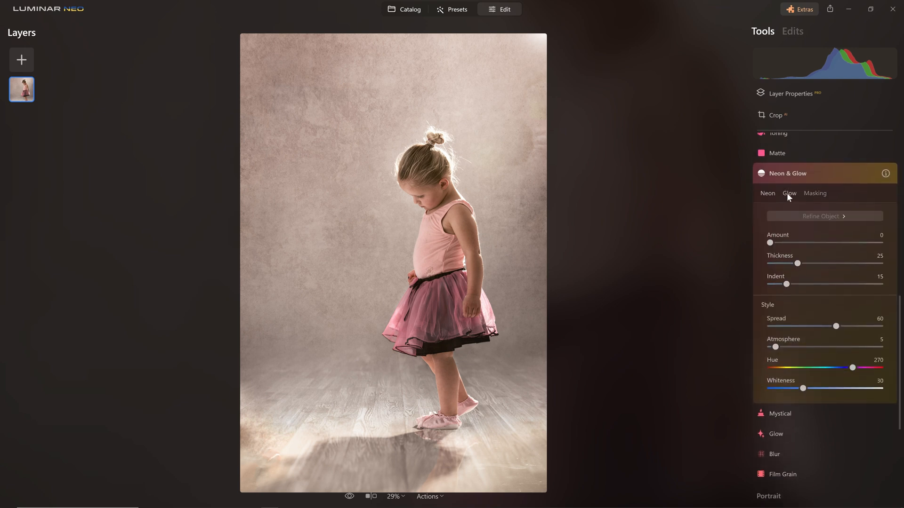
pyautogui.click(790, 193)
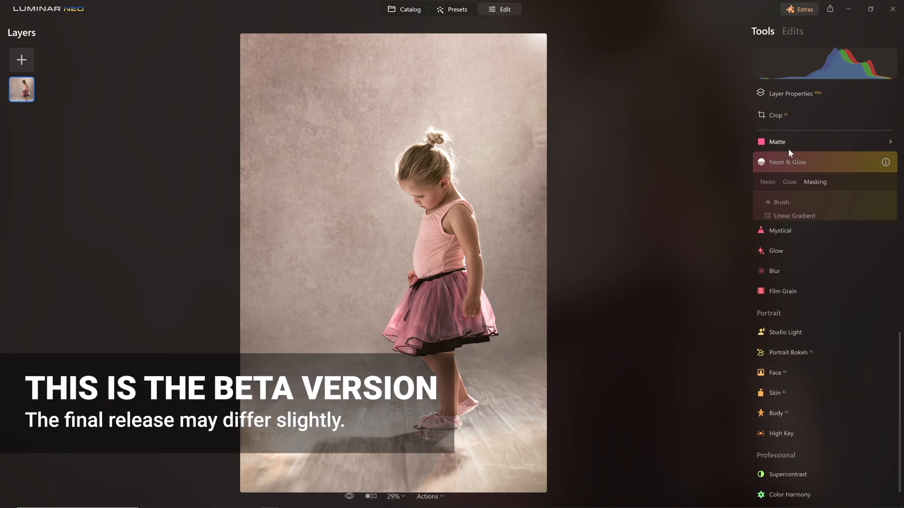
pyautogui.click(778, 142)
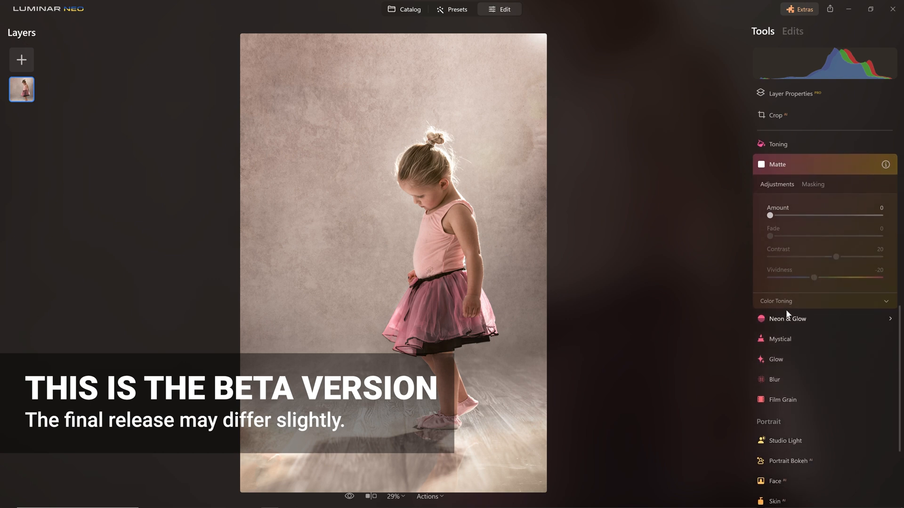
pyautogui.click(788, 318)
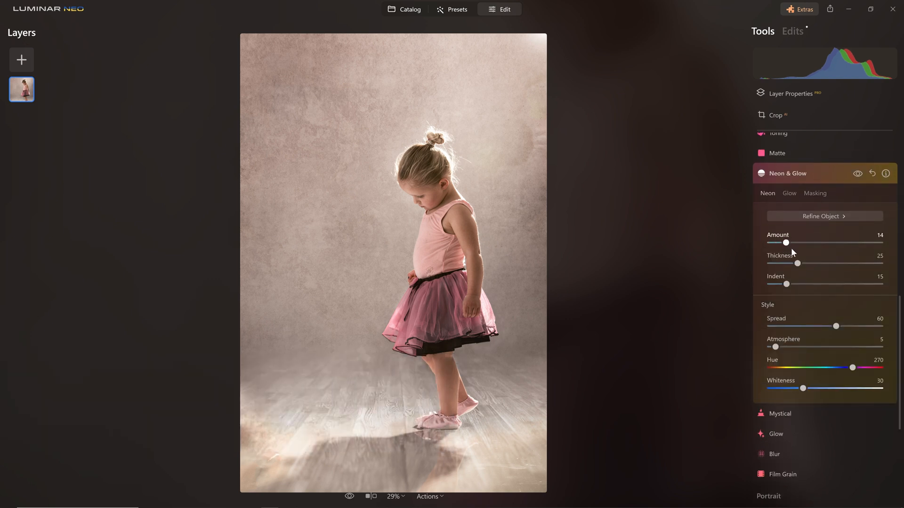
# Step: Set the neon outline Amount to 100 and Thickness to 62
pyautogui.moveTo(785, 243); pyautogui.dragTo(880, 243)
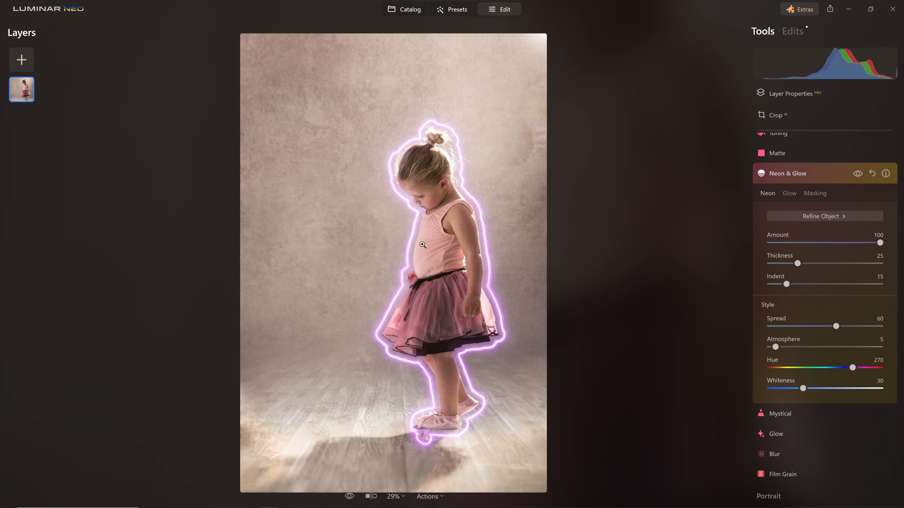
pyautogui.moveTo(562, 291)
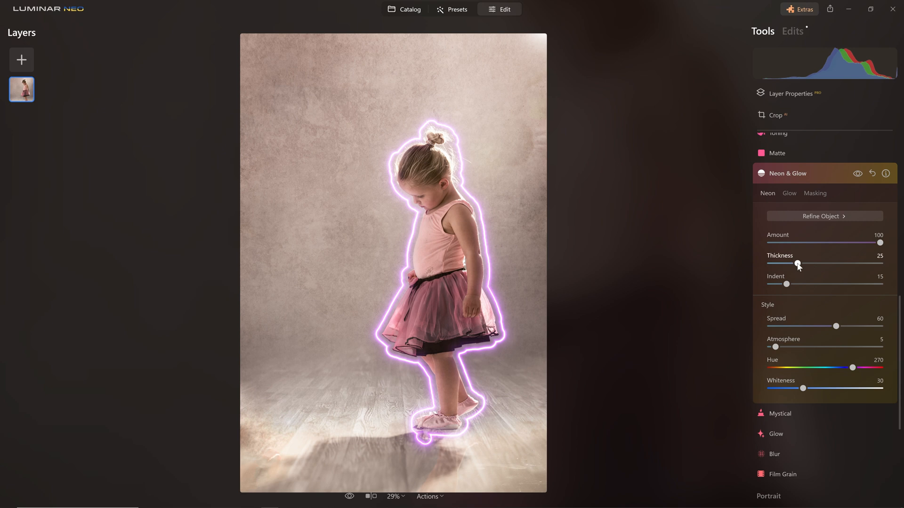
pyautogui.moveTo(794, 264); pyautogui.dragTo(865, 263)
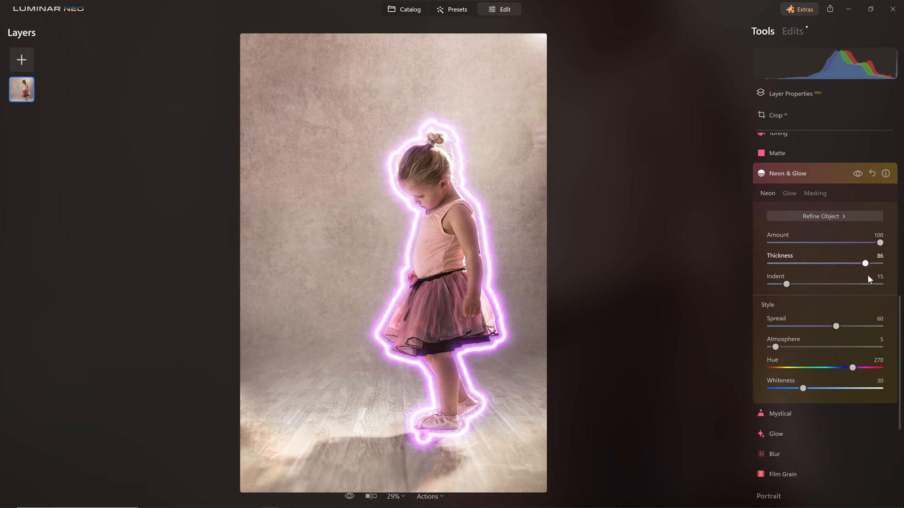
pyautogui.moveTo(865, 263); pyautogui.dragTo(881, 264)
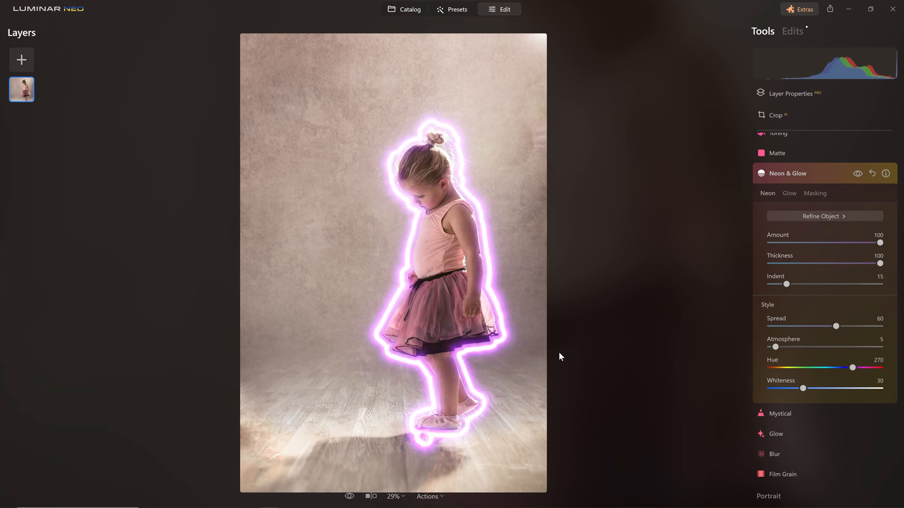
pyautogui.moveTo(879, 263); pyautogui.dragTo(803, 263)
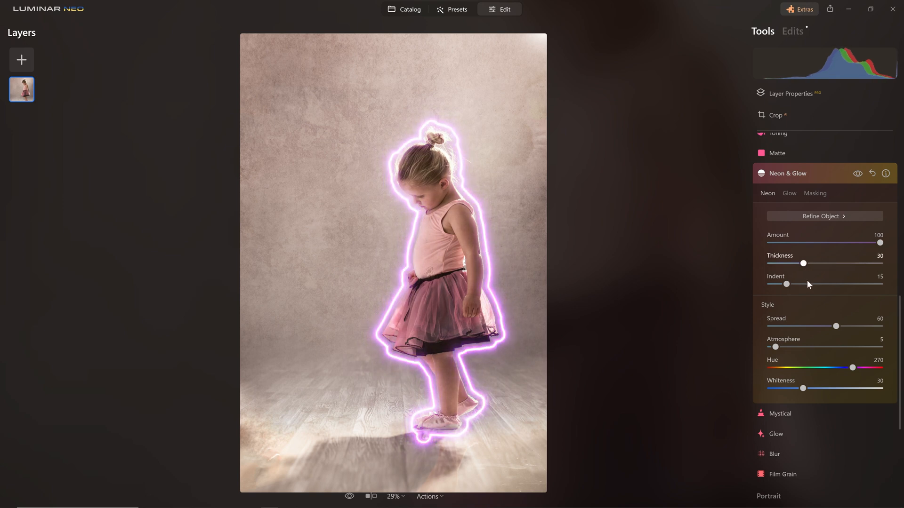
pyautogui.moveTo(785, 285); pyautogui.dragTo(768, 284)
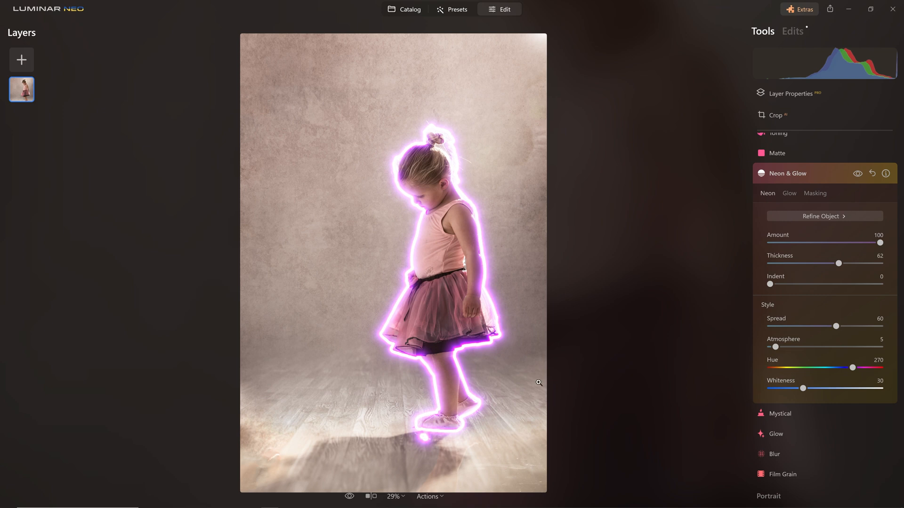
# Step: Try larger Indent values, then return Indent to 0
pyautogui.moveTo(770, 284); pyautogui.dragTo(791, 285)
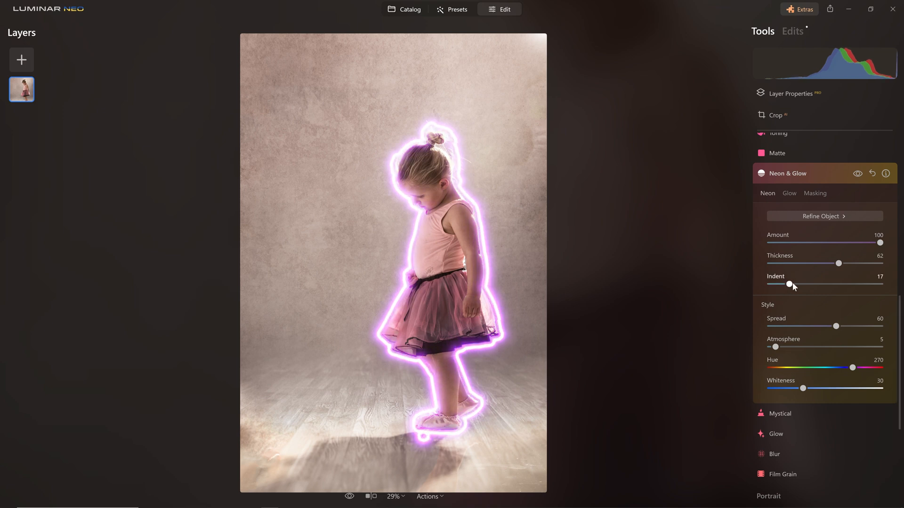
pyautogui.moveTo(793, 284); pyautogui.dragTo(880, 283)
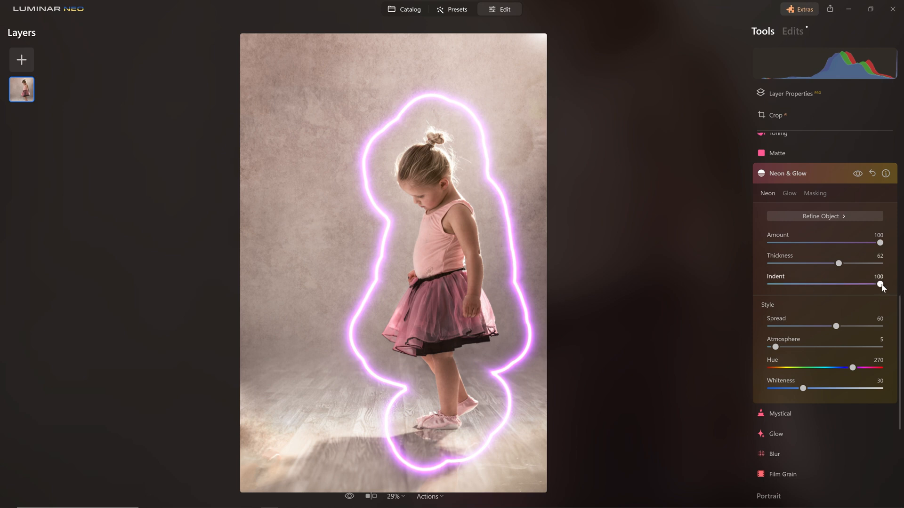
pyautogui.moveTo(880, 283); pyautogui.dragTo(815, 284)
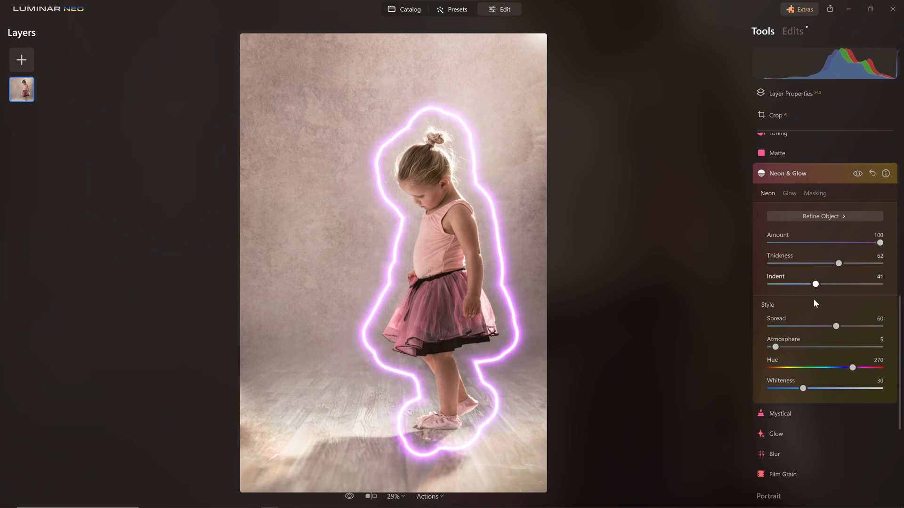
pyautogui.moveTo(815, 283); pyautogui.dragTo(768, 283)
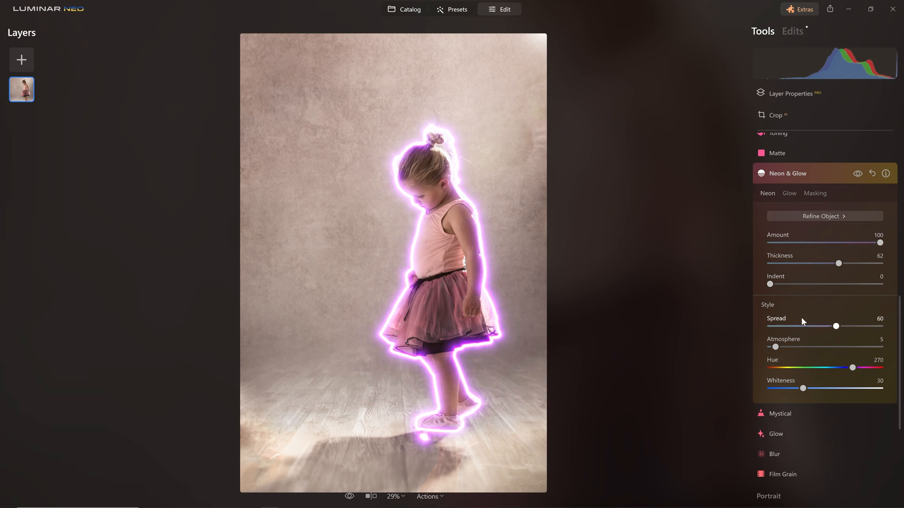
# Step: Set glow Spread to 100 and Atmosphere to 68, and shift Hue to cyan 186
pyautogui.moveTo(837, 326); pyautogui.dragTo(815, 326)
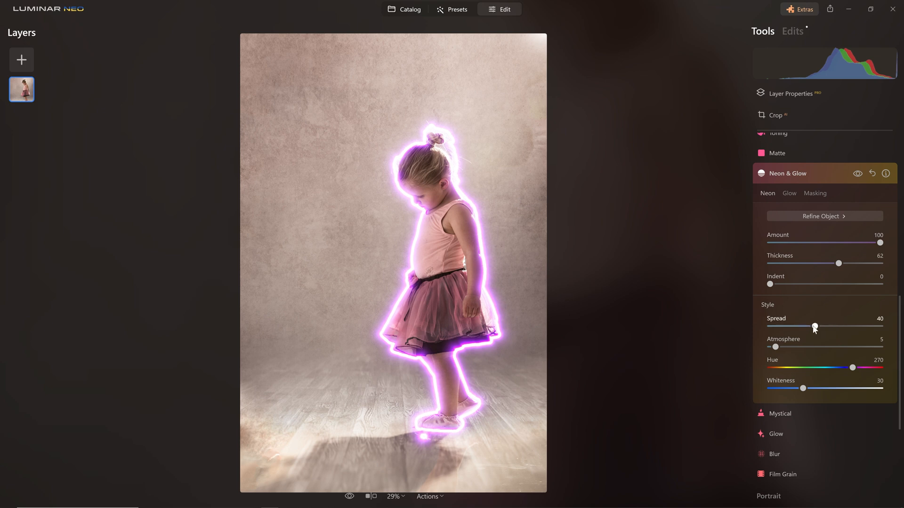
pyautogui.moveTo(815, 326); pyautogui.dragTo(798, 327)
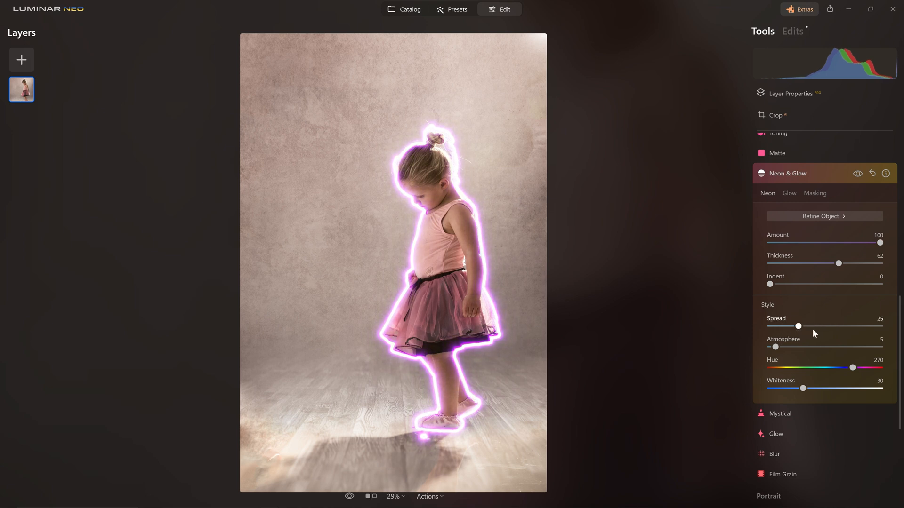
pyautogui.moveTo(799, 326); pyautogui.dragTo(879, 325)
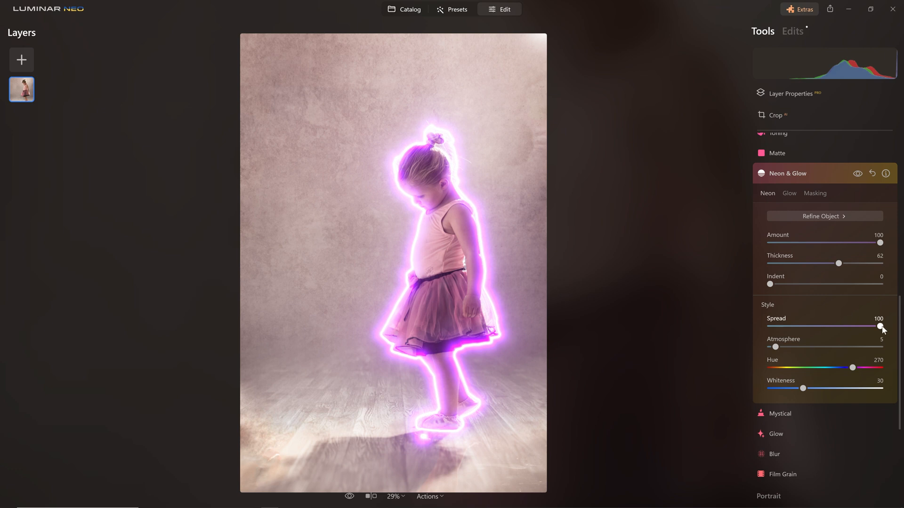
pyautogui.moveTo(880, 326); pyautogui.dragTo(808, 327)
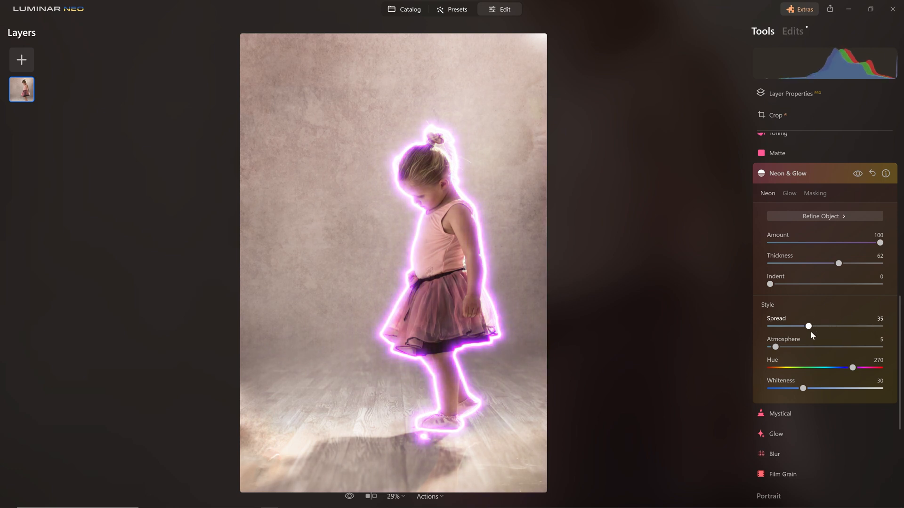
pyautogui.moveTo(808, 326); pyautogui.dragTo(880, 327)
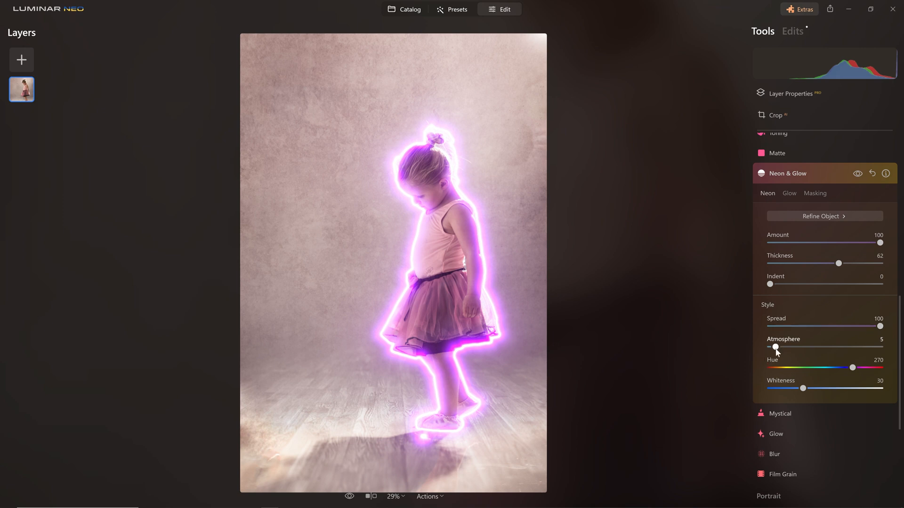
pyautogui.moveTo(775, 347); pyautogui.dragTo(812, 347)
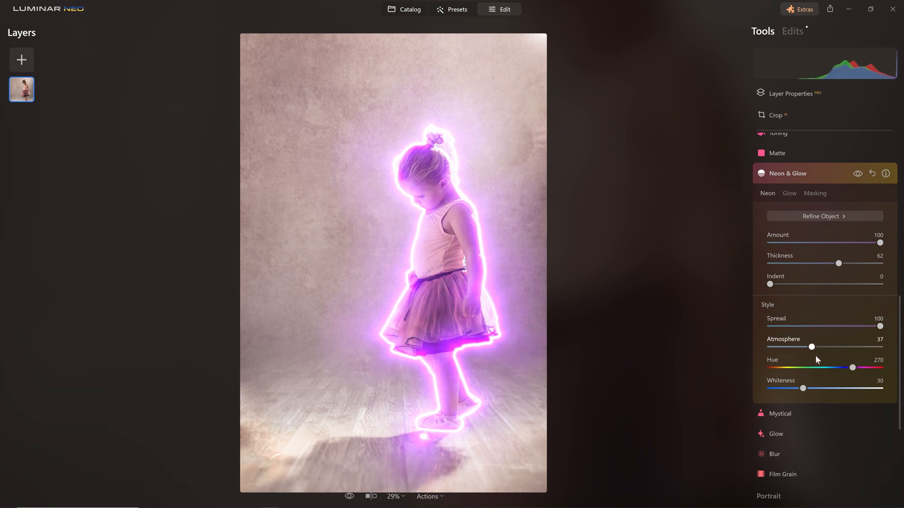
pyautogui.moveTo(812, 346); pyautogui.dragTo(845, 346)
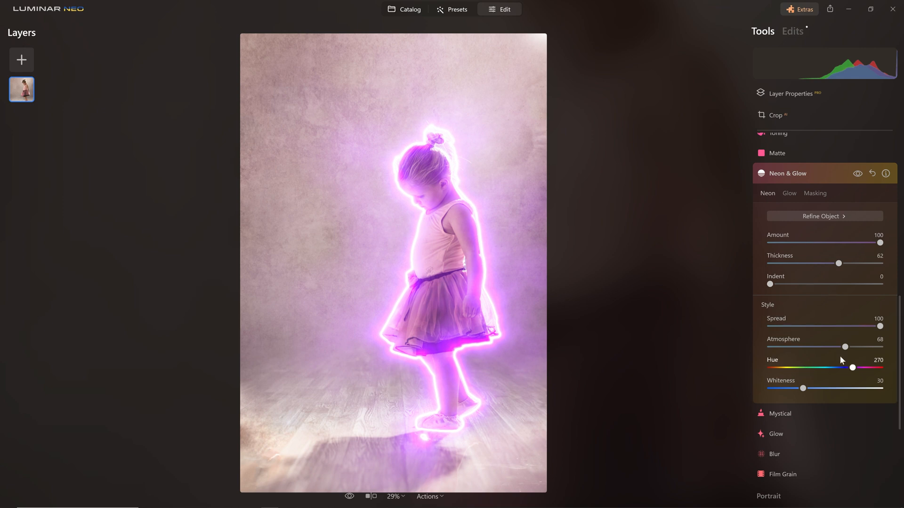
pyautogui.moveTo(852, 368); pyautogui.dragTo(827, 367)
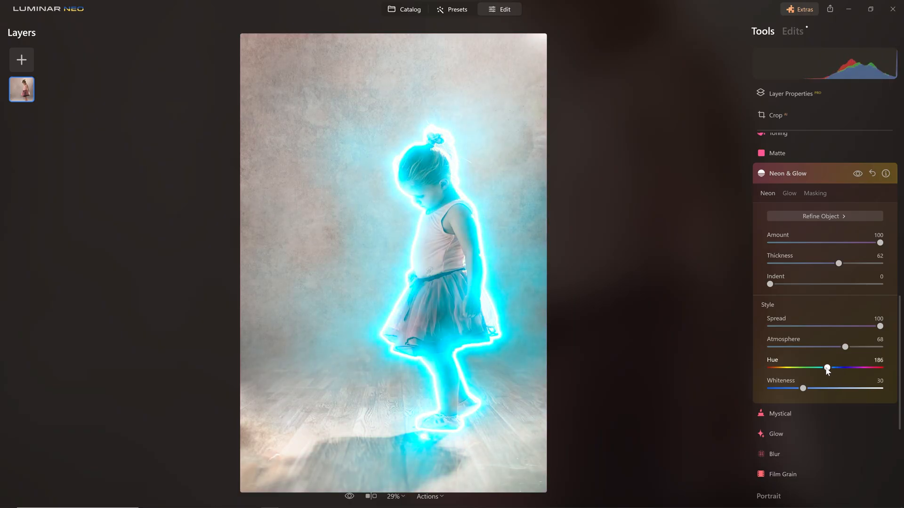
# Step: Shift the neon Hue to pinkish magenta at 283
pyautogui.moveTo(827, 367); pyautogui.dragTo(791, 368)
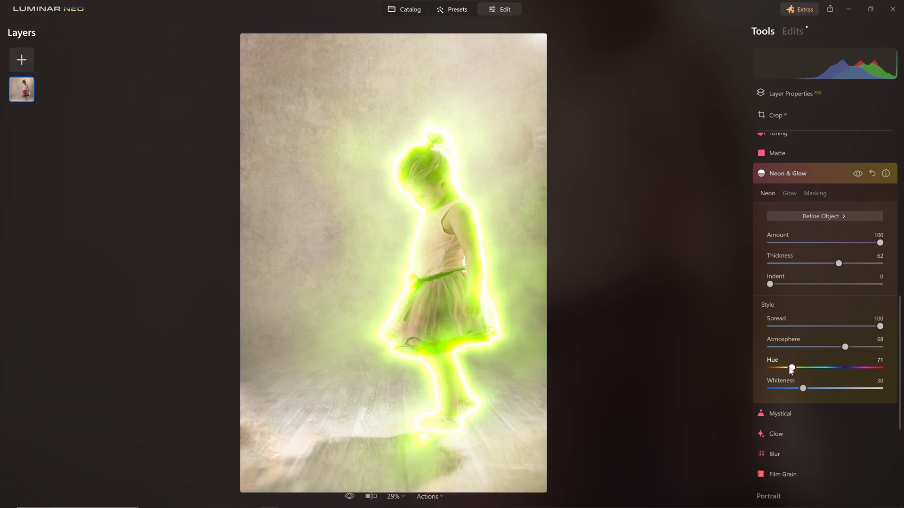
pyautogui.moveTo(791, 368); pyautogui.dragTo(808, 367)
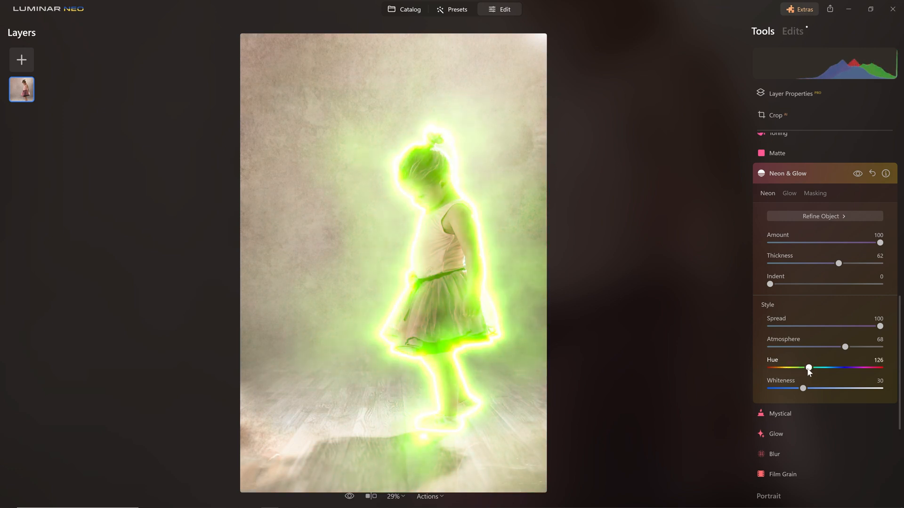
pyautogui.moveTo(809, 368); pyautogui.dragTo(858, 368)
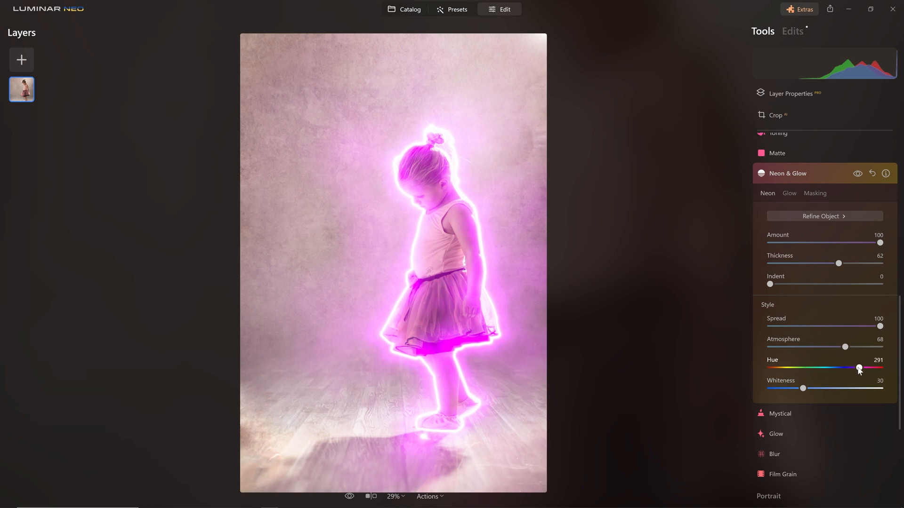
pyautogui.moveTo(859, 367); pyautogui.dragTo(857, 368)
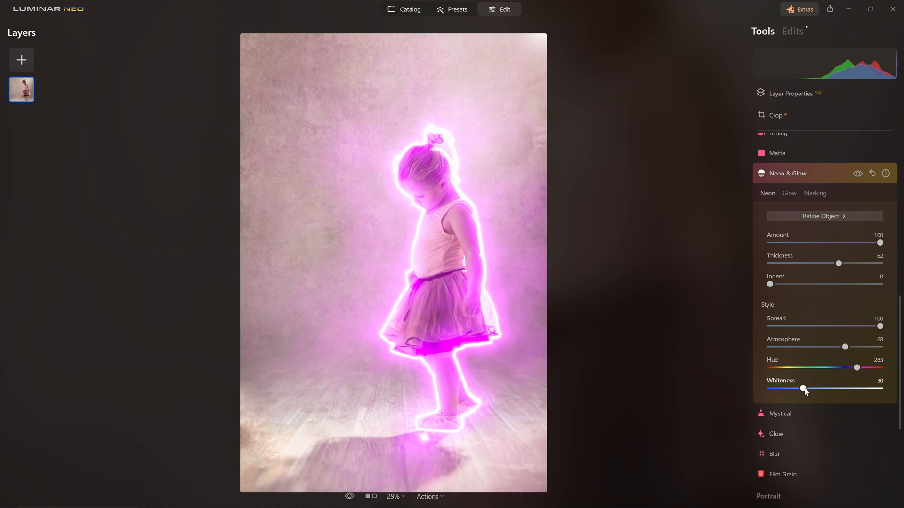
# Step: Set the neon Whiteness to about 28 after testing higher and zero values
pyautogui.moveTo(802, 388); pyautogui.dragTo(823, 389)
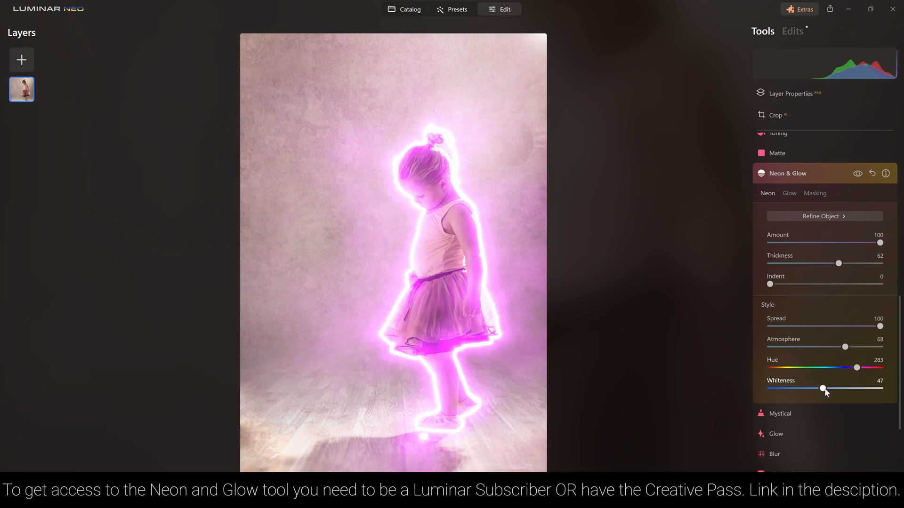
pyautogui.moveTo(822, 388); pyautogui.dragTo(862, 388)
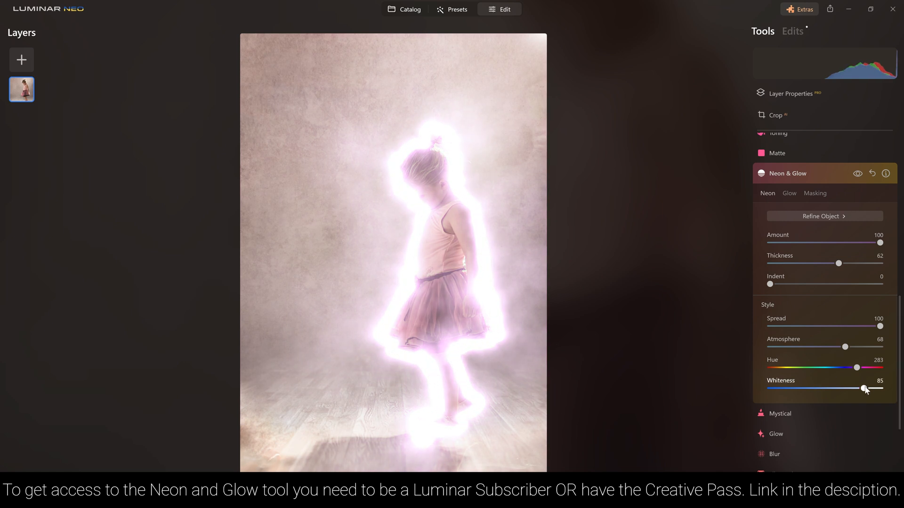
pyautogui.moveTo(863, 387); pyautogui.dragTo(803, 388)
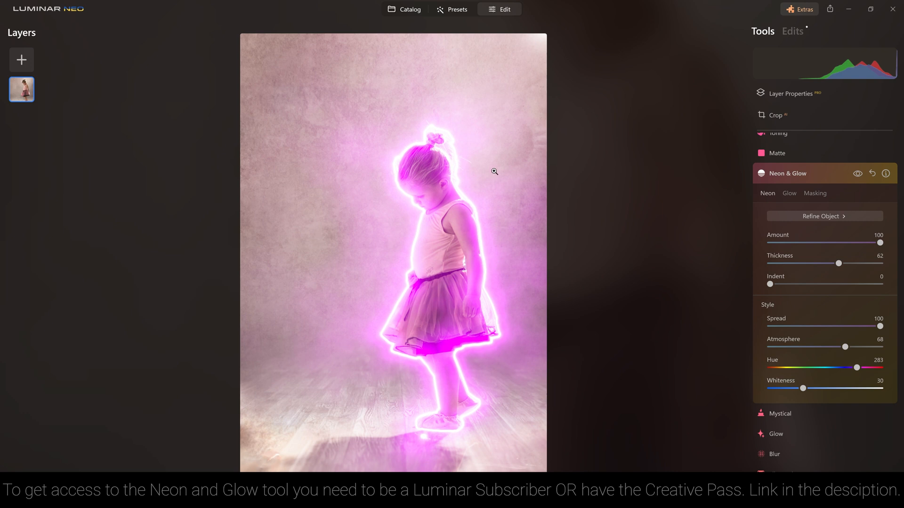
pyautogui.moveTo(804, 388); pyautogui.dragTo(800, 388)
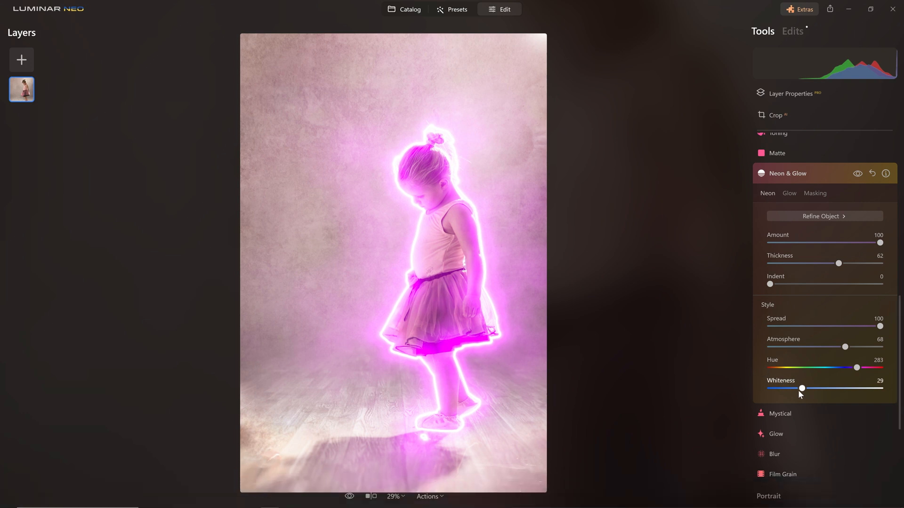
pyautogui.moveTo(801, 388); pyautogui.dragTo(768, 388)
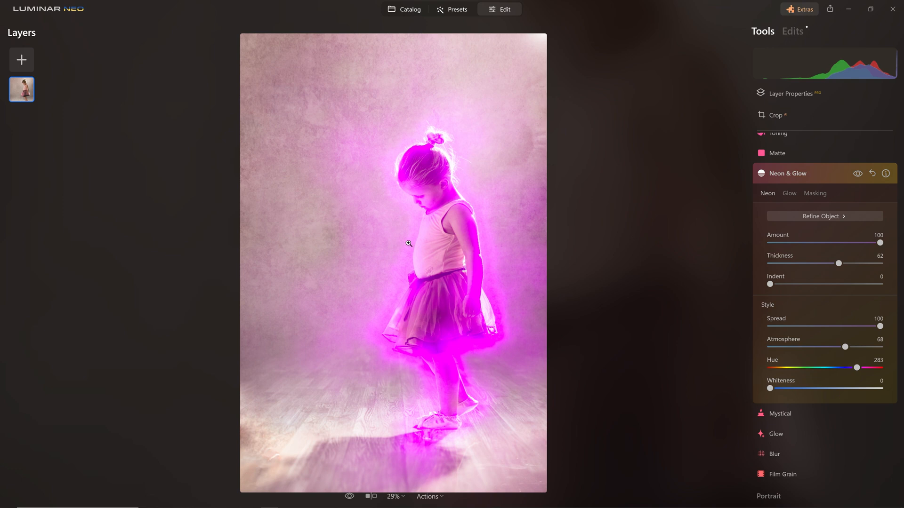
pyautogui.moveTo(770, 388); pyautogui.dragTo(778, 388)
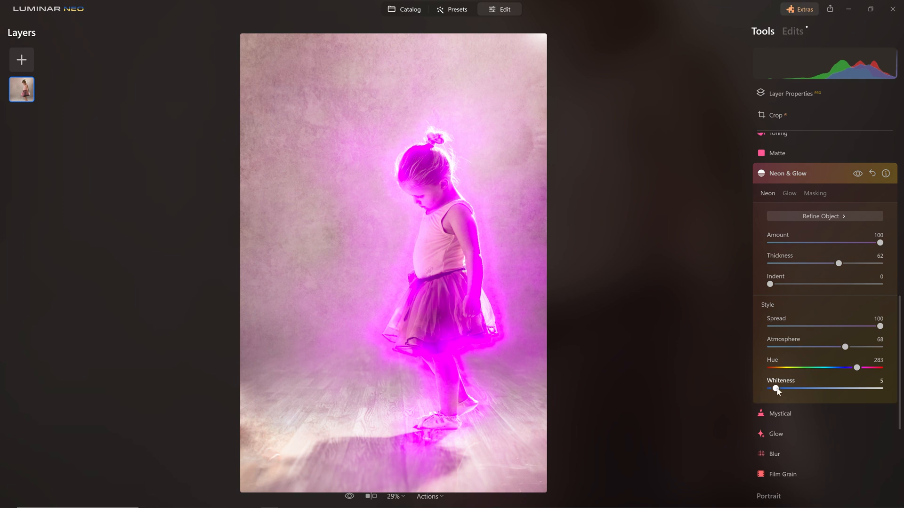
pyautogui.moveTo(773, 388); pyautogui.dragTo(789, 388)
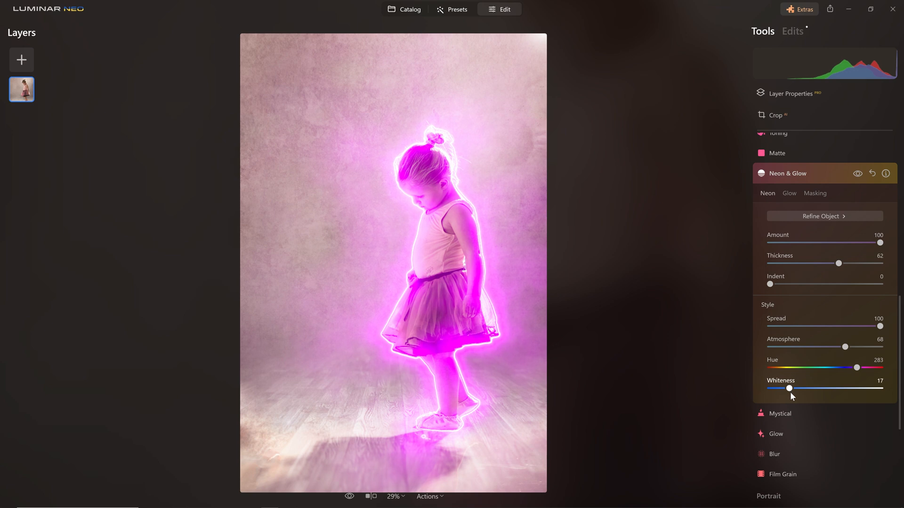
pyautogui.moveTo(789, 388); pyautogui.dragTo(800, 388)
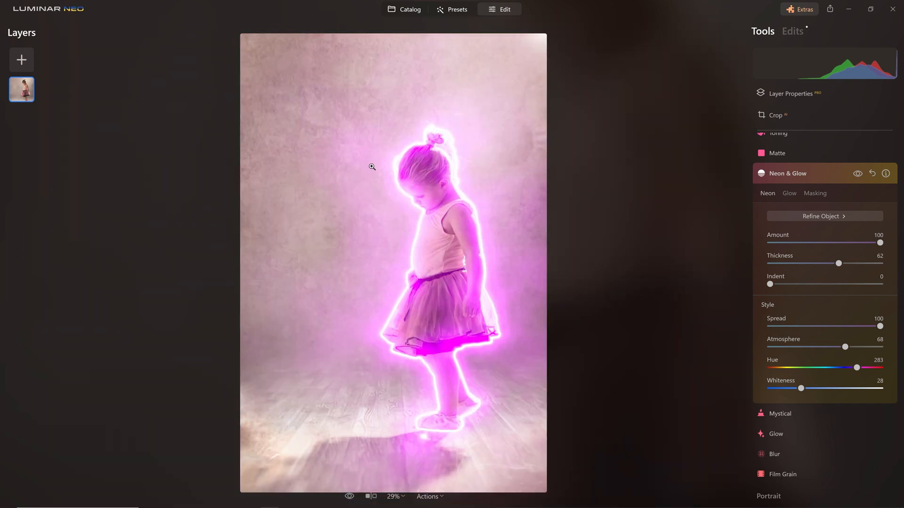
# Step: Reopen Neon & Glow from the Edits list, try a Brush mask, then return to Neon
pyautogui.click(815, 193)
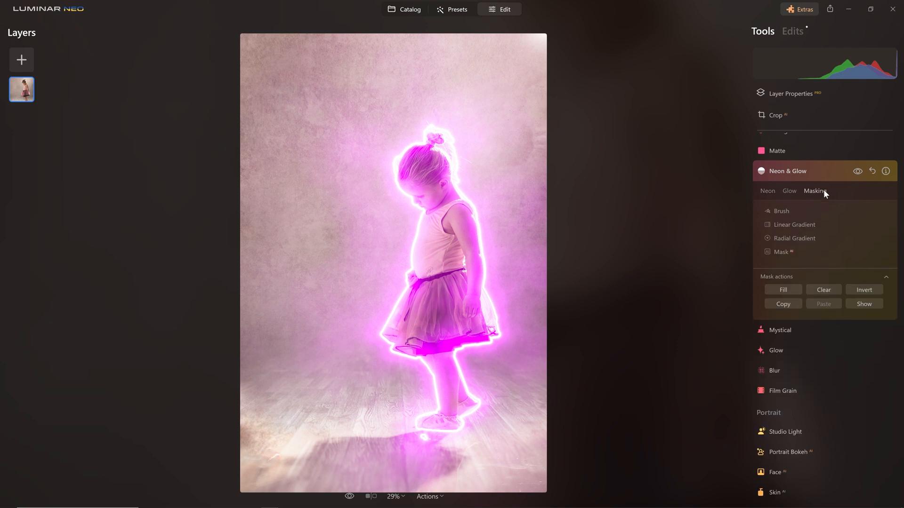
pyautogui.click(768, 181)
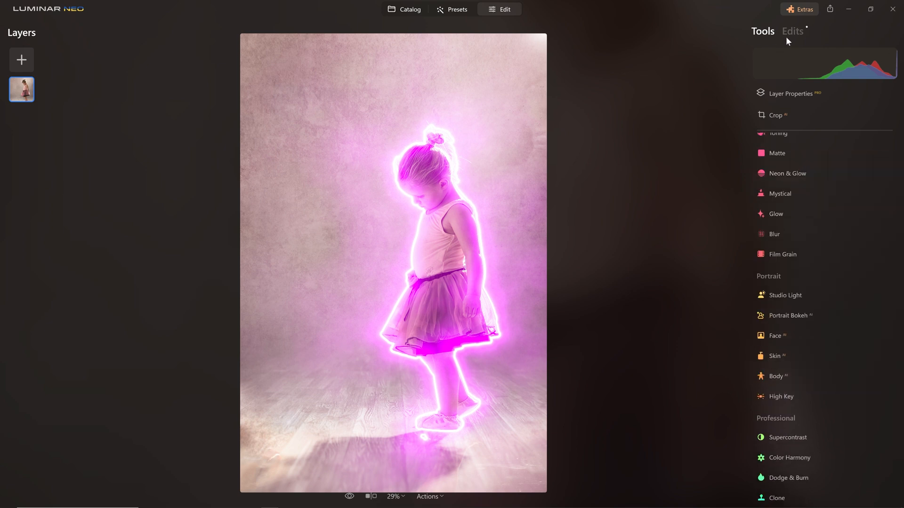
pyautogui.click(798, 31)
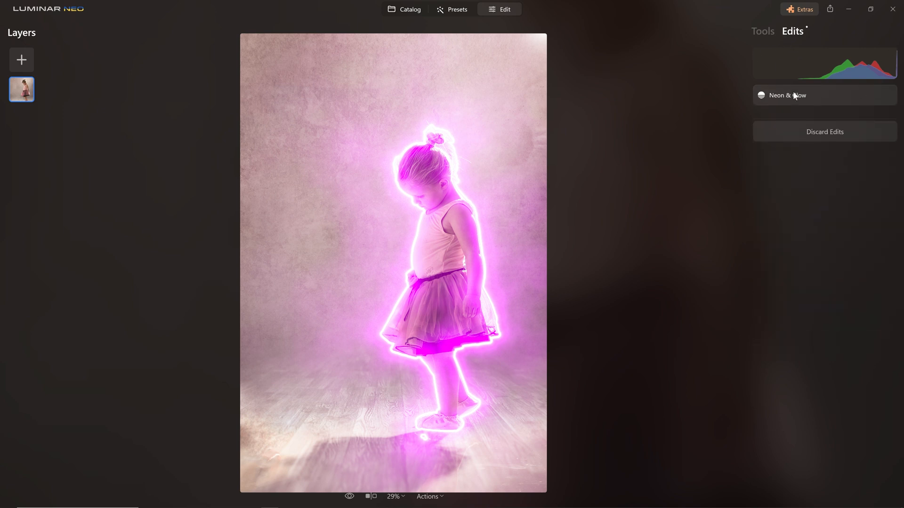
pyautogui.moveTo(838, 95)
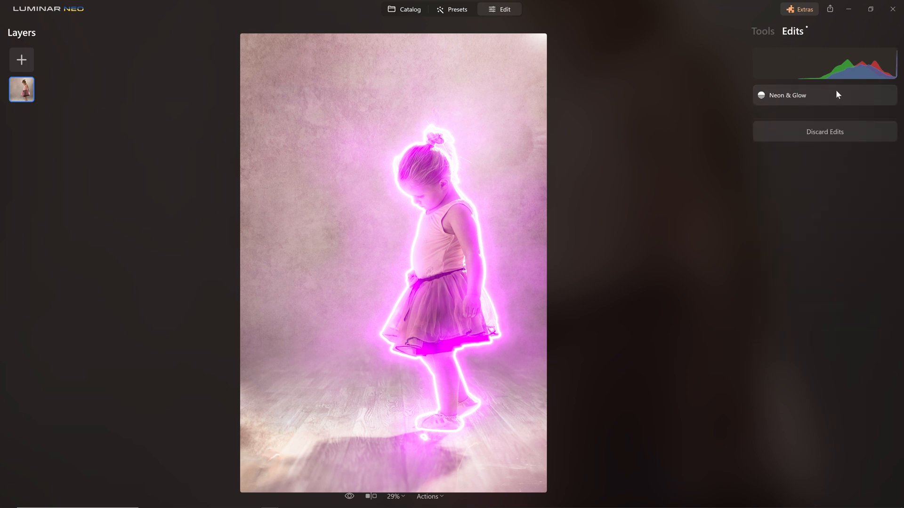
pyautogui.click(788, 96)
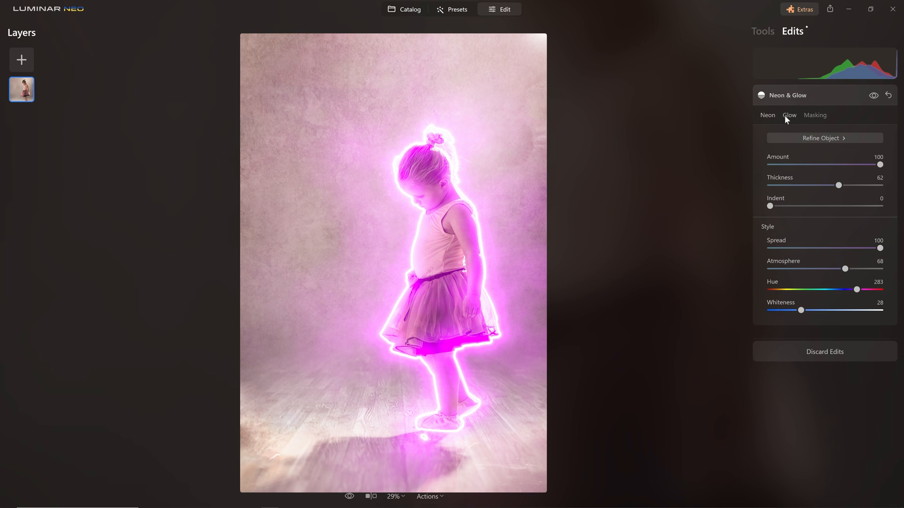
pyautogui.click(815, 115)
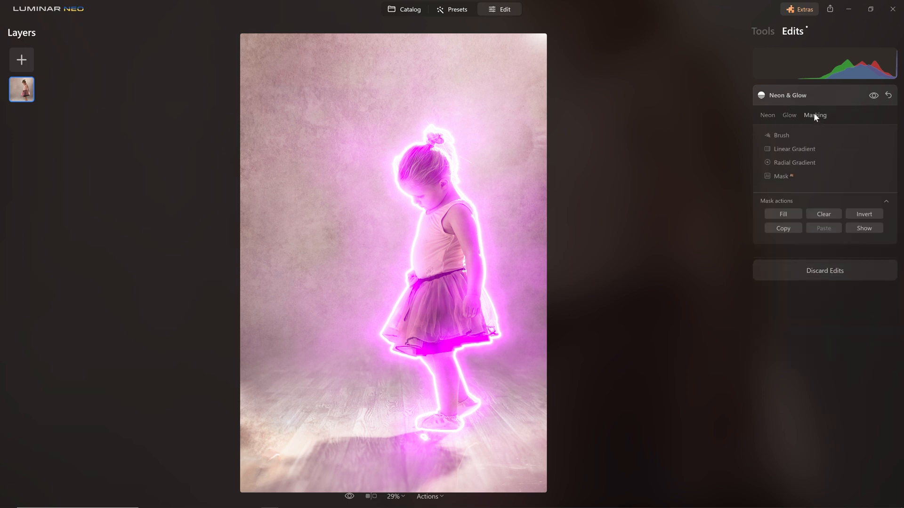
pyautogui.click(780, 135)
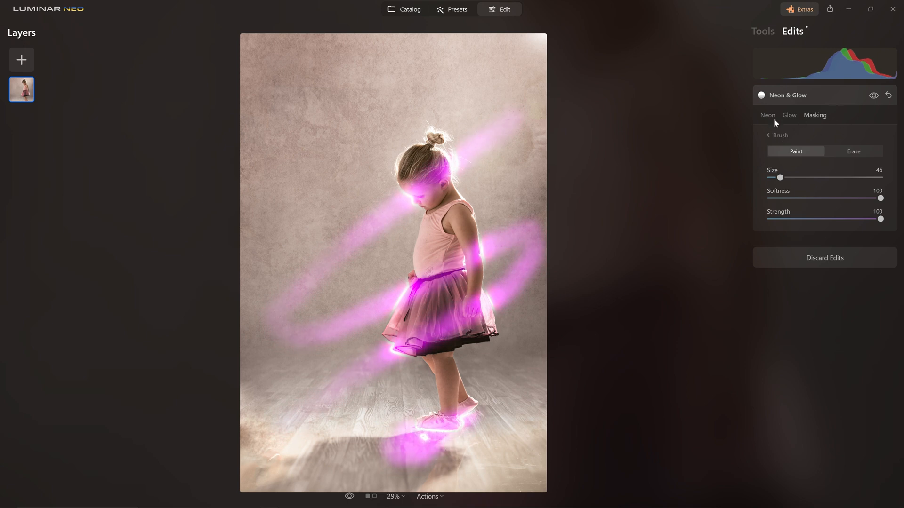
pyautogui.click(815, 116)
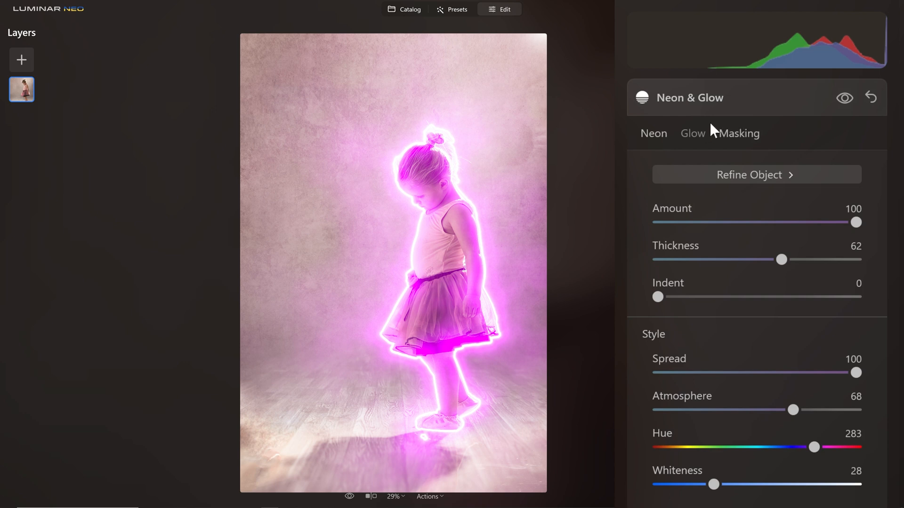
pyautogui.moveTo(725, 187)
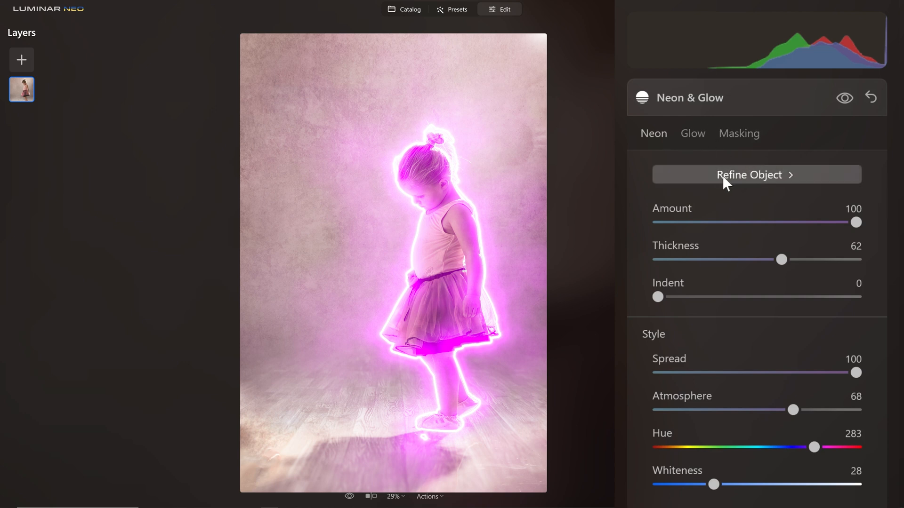
# Step: Use Refine Object in Draw mode to paint over the girl's body
pyautogui.click(756, 174)
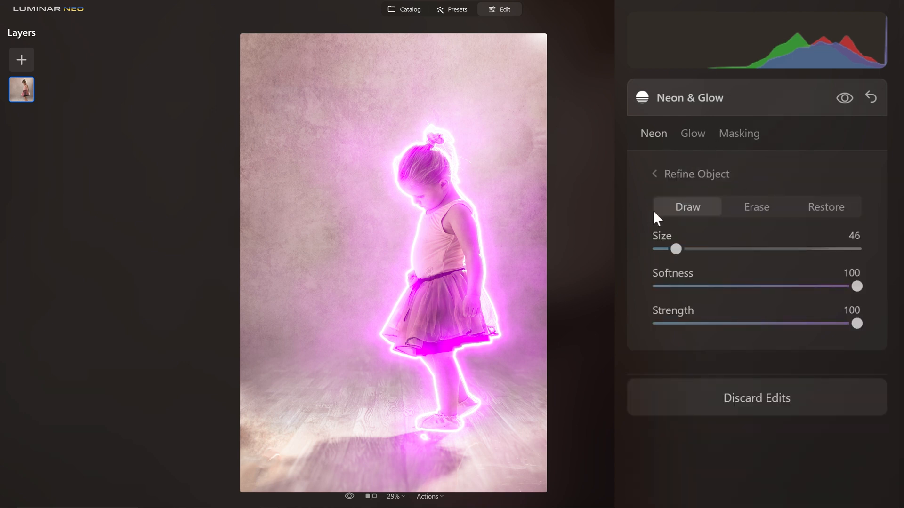
pyautogui.click(440, 245)
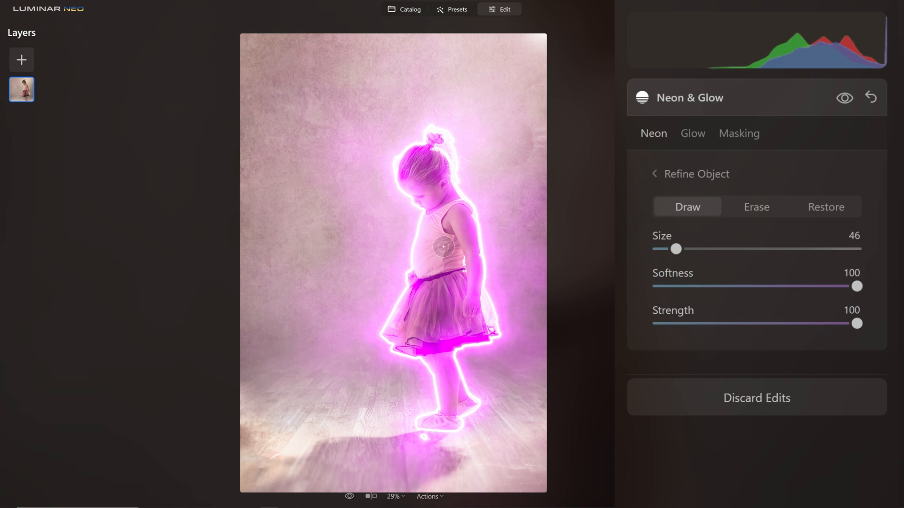
pyautogui.click(443, 247)
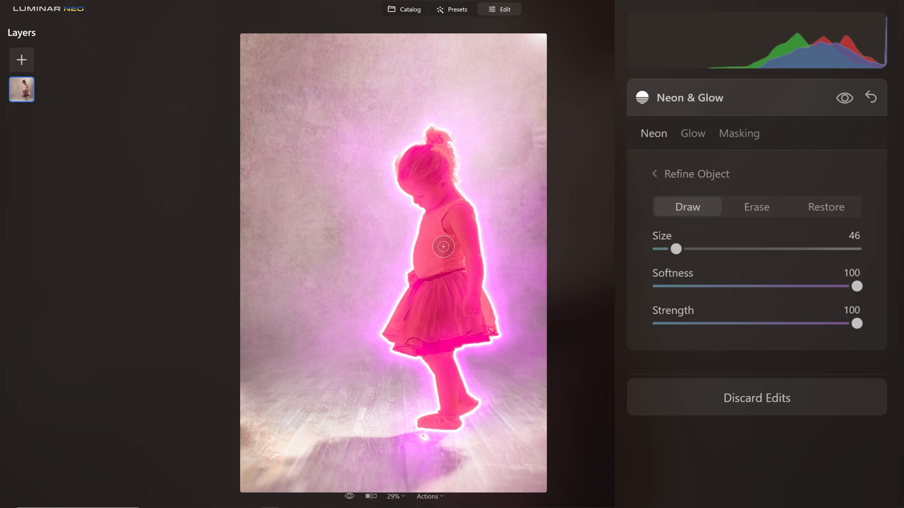
pyautogui.moveTo(445, 230)
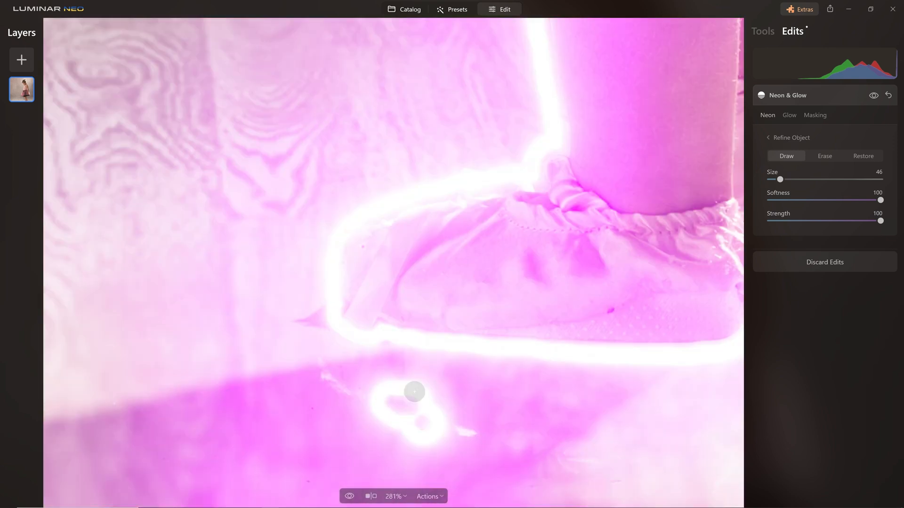
# Step: Switch between adding and removing areas in object refinement, then finish refining
pyautogui.click(825, 156)
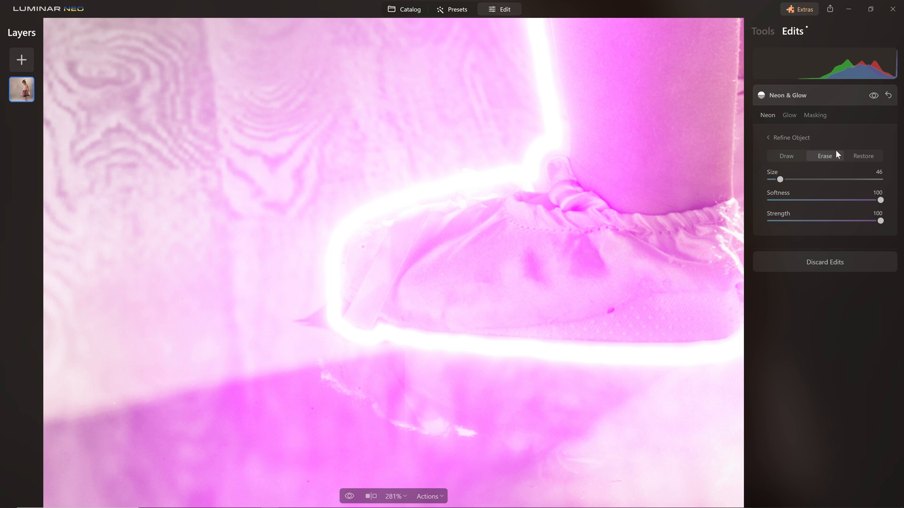
pyautogui.click(785, 156)
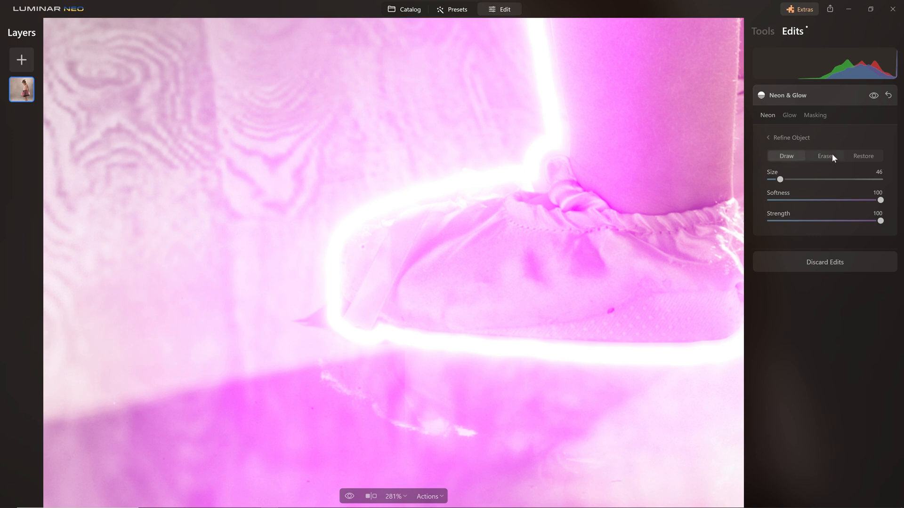
pyautogui.click(824, 156)
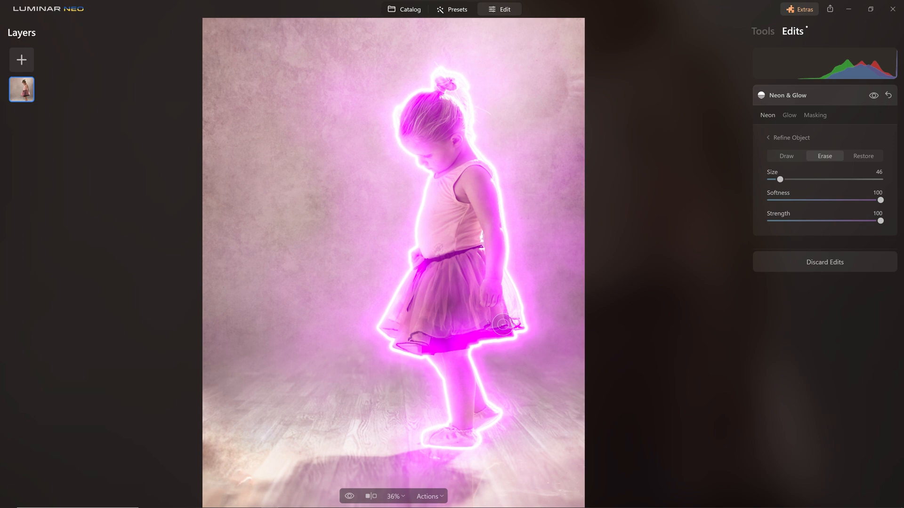
pyautogui.click(790, 138)
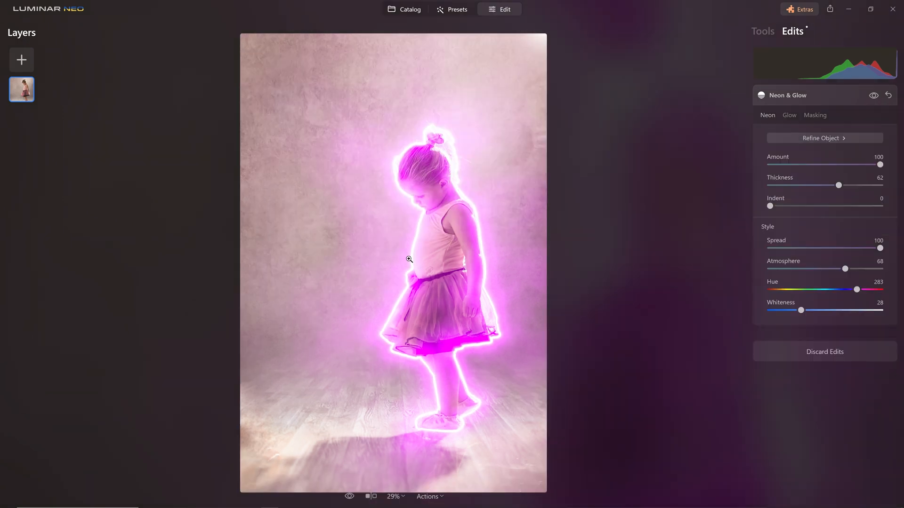
# Step: Toggle the Neon & Glow eye icon to compare against the original photo
pyautogui.click(873, 95)
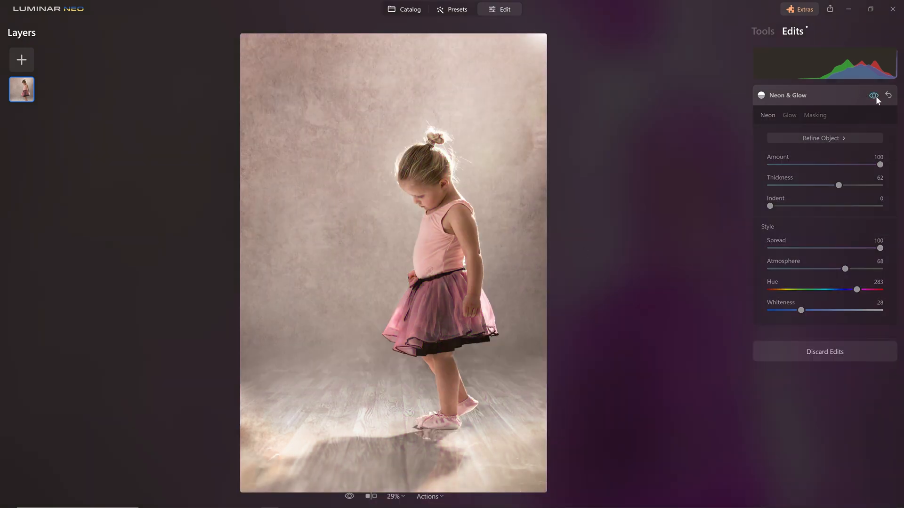
pyautogui.click(874, 96)
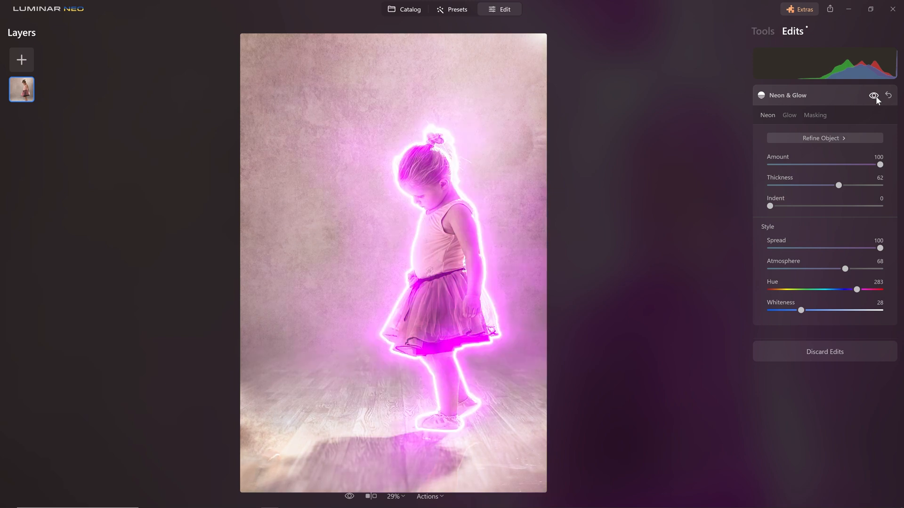
pyautogui.click(874, 96)
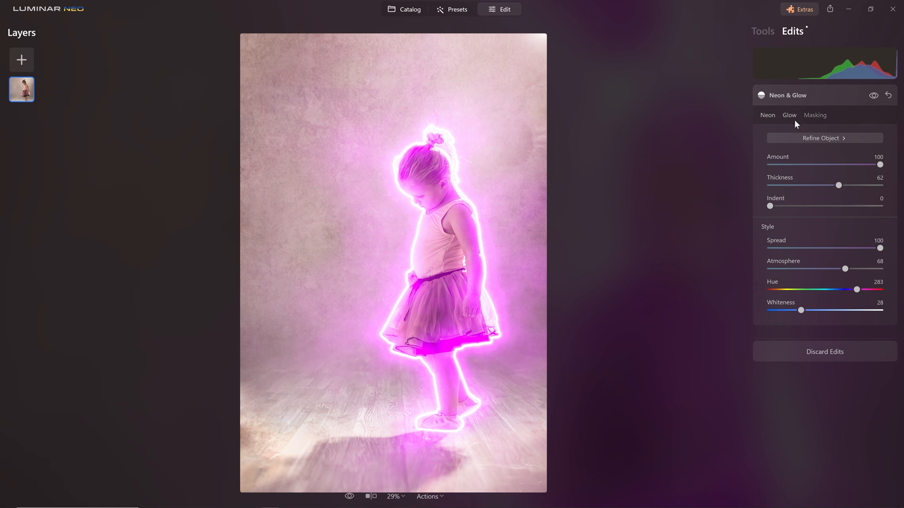
# Step: Set Sparkles Amount to 100 on the Glow tab
pyautogui.click(790, 115)
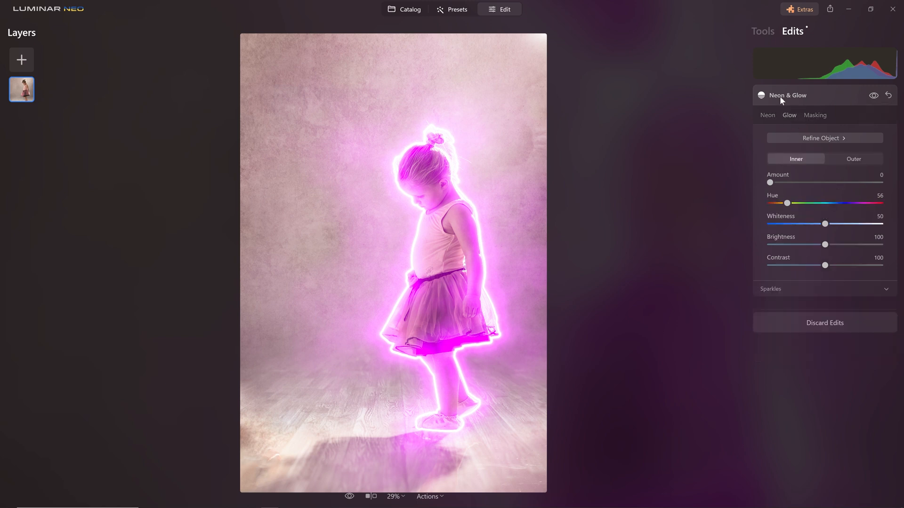
pyautogui.moveTo(782, 124)
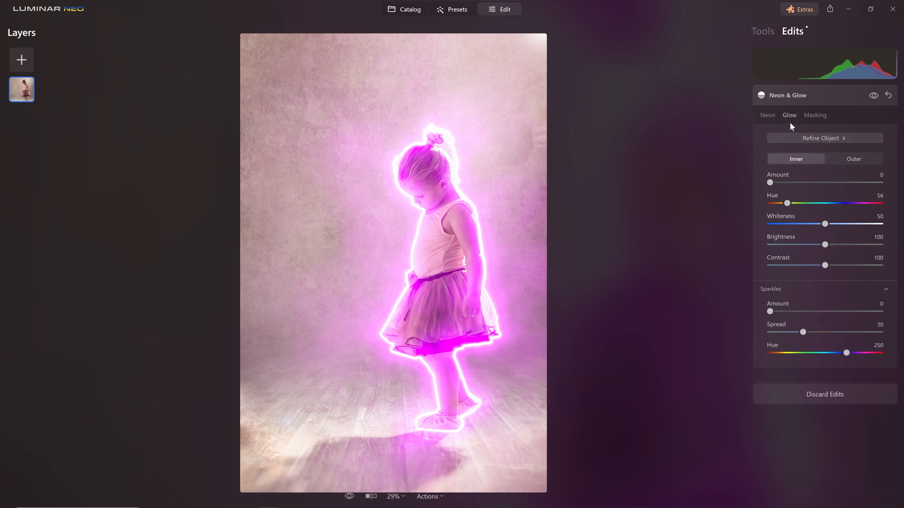
pyautogui.moveTo(780, 307)
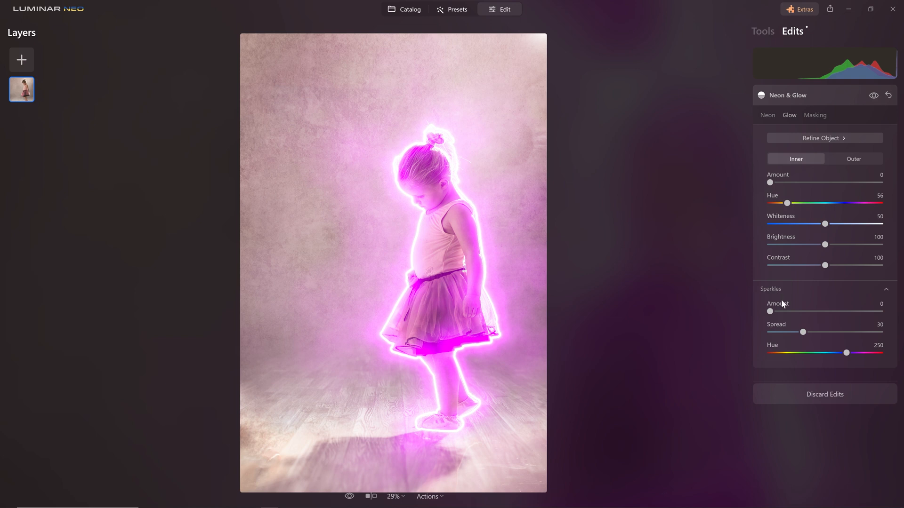
pyautogui.moveTo(770, 311); pyautogui.dragTo(780, 311)
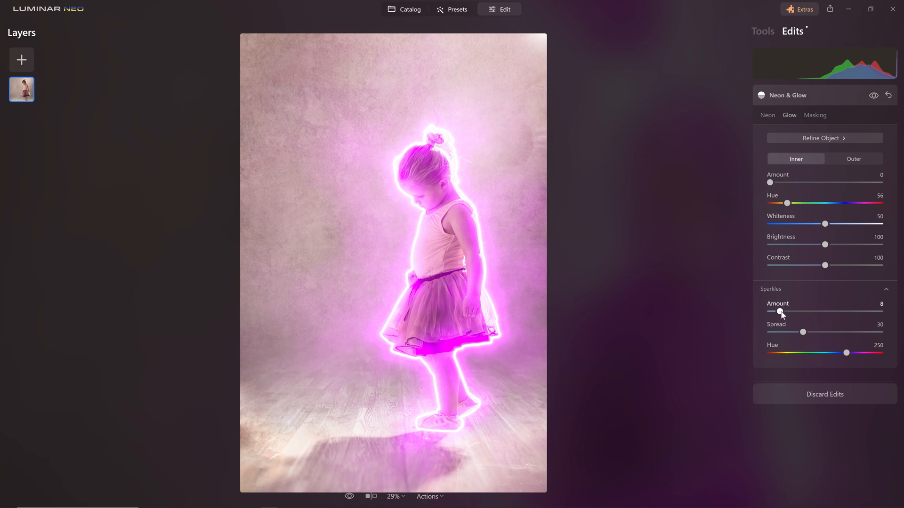
pyautogui.moveTo(780, 312); pyautogui.dragTo(813, 311)
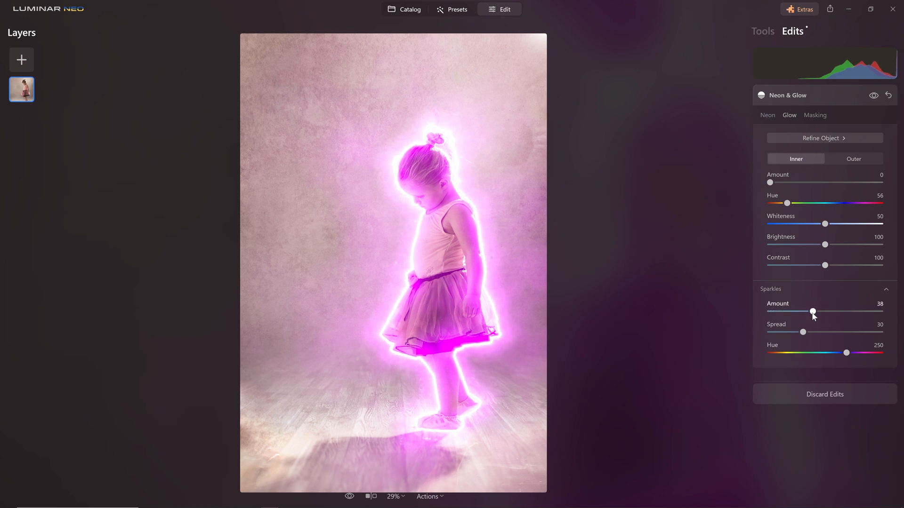
pyautogui.moveTo(813, 311); pyautogui.dragTo(876, 311)
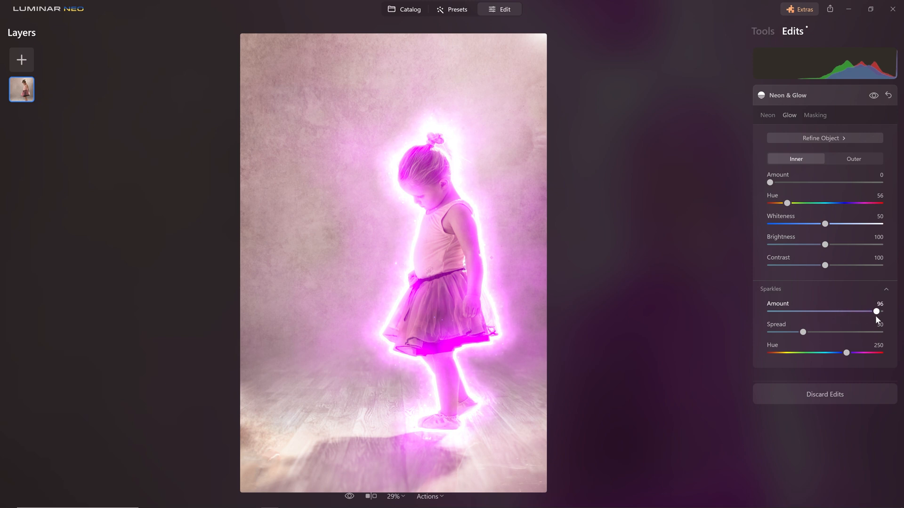
pyautogui.moveTo(876, 311); pyautogui.dragTo(881, 312)
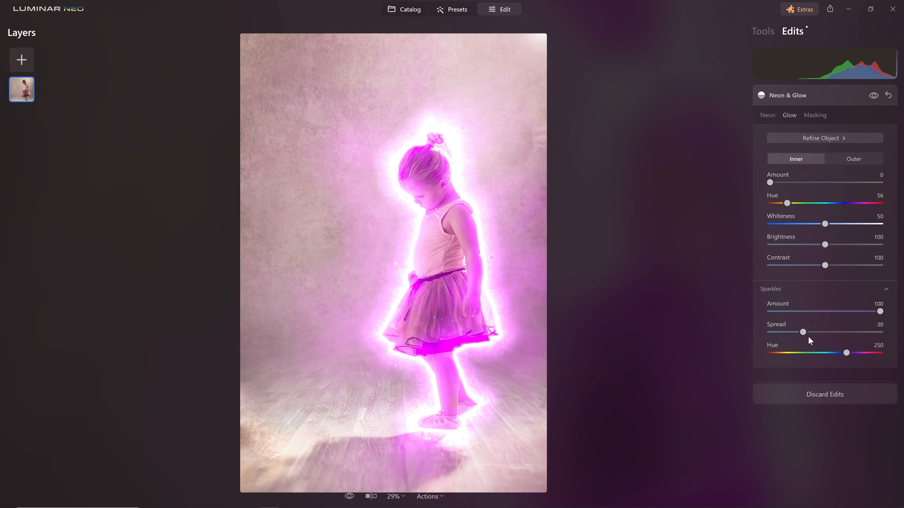
# Step: Lower the neon Amount to 47 and toggle the eye icon to compare
pyautogui.moveTo(803, 332); pyautogui.dragTo(837, 332)
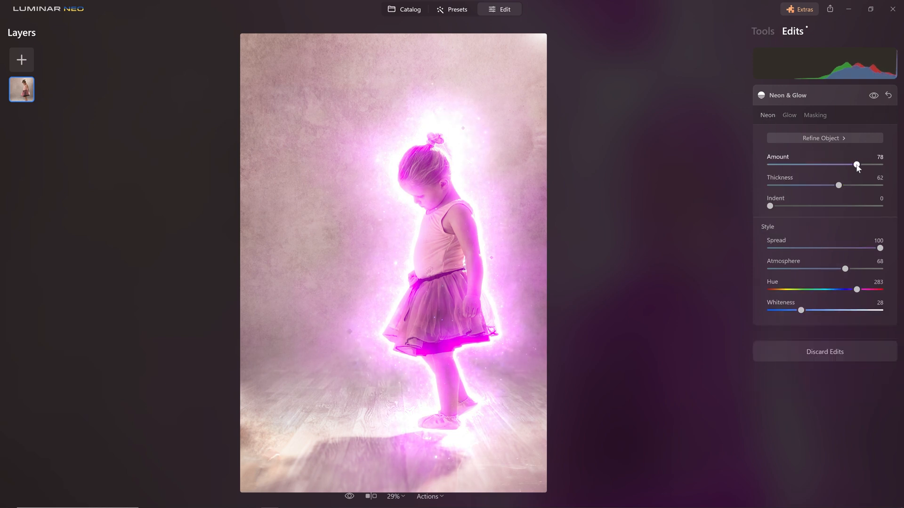
pyautogui.moveTo(856, 164); pyautogui.dragTo(818, 165)
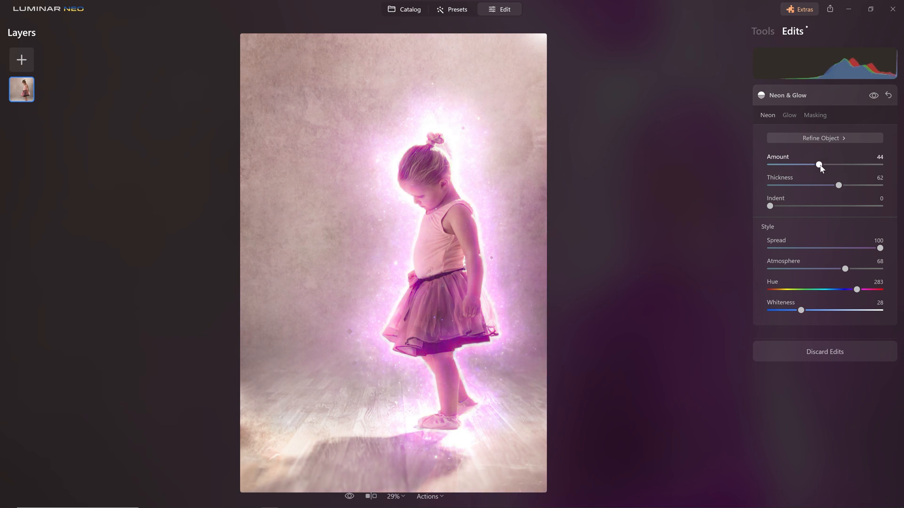
pyautogui.click(872, 95)
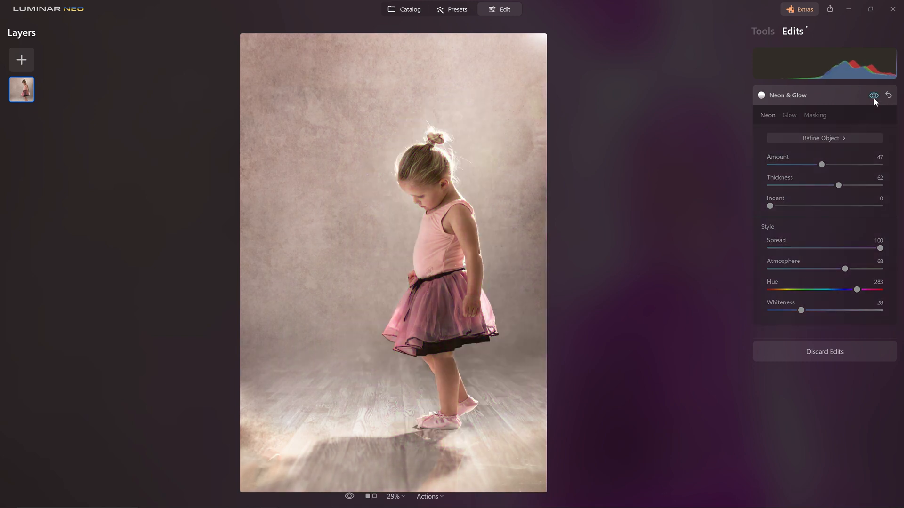
pyautogui.click(872, 95)
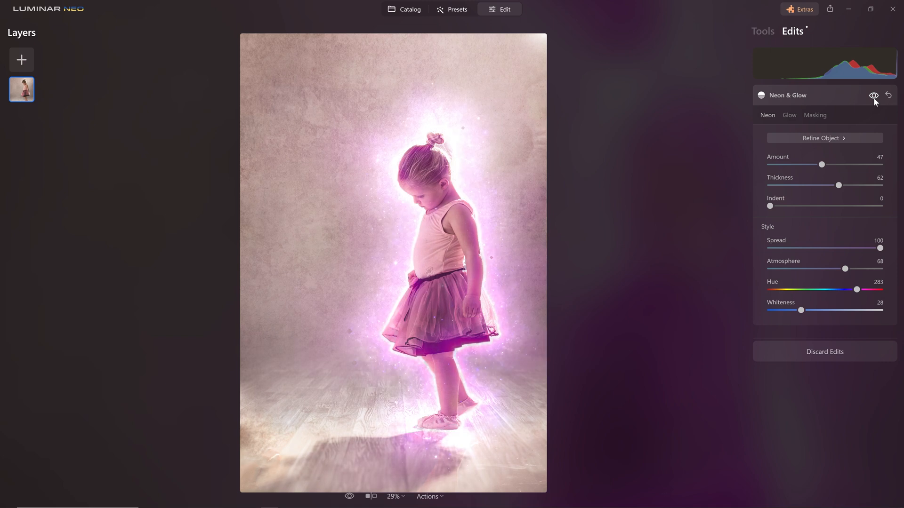
pyautogui.moveTo(513, 336)
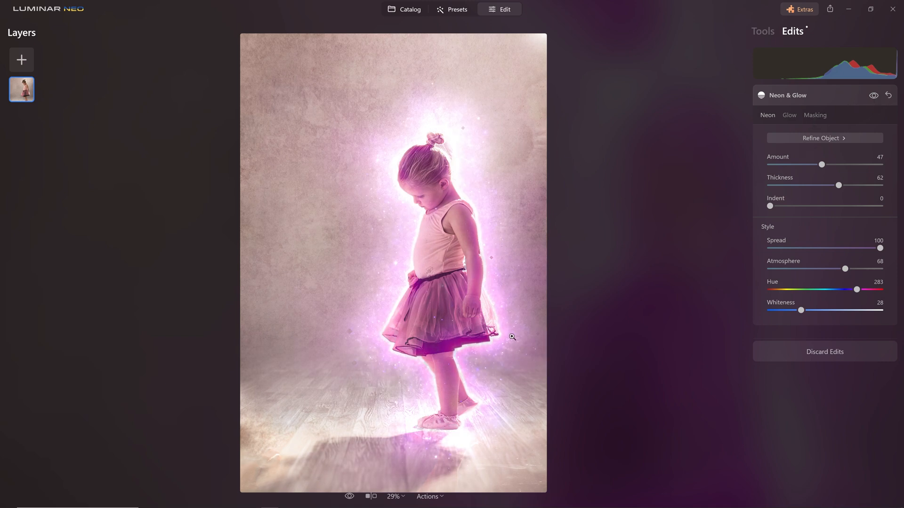
pyautogui.moveTo(399, 295)
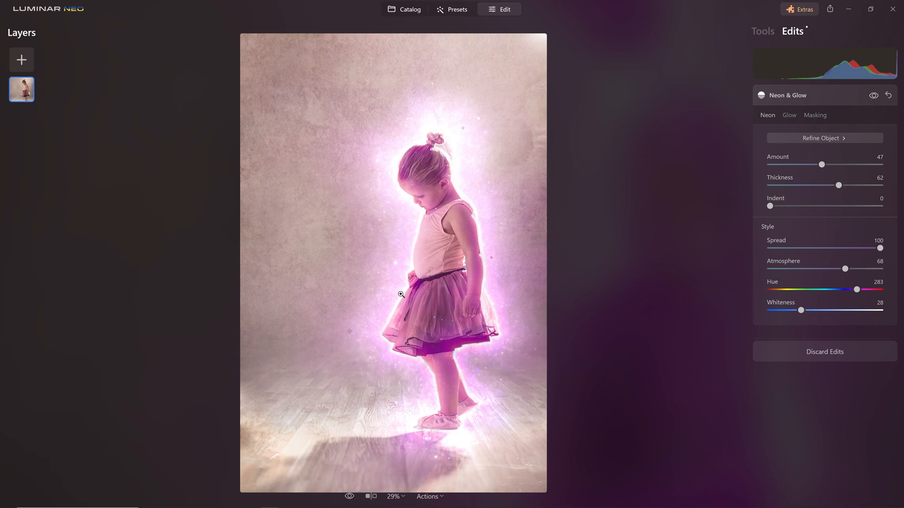
# Step: Select SHOOT TO THRILL WITHOUT TEXT.JPG from the catalog filmstrip and open it in Edit
pyautogui.click(410, 9)
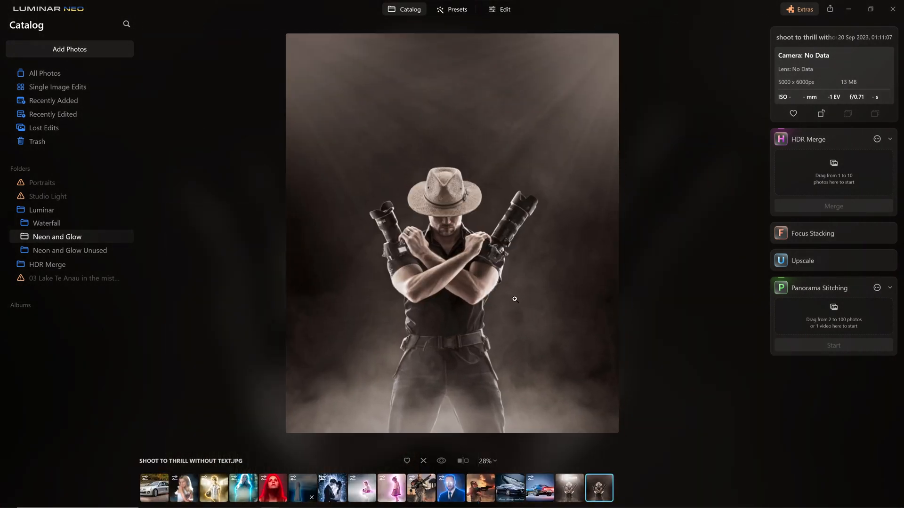
pyautogui.click(569, 487)
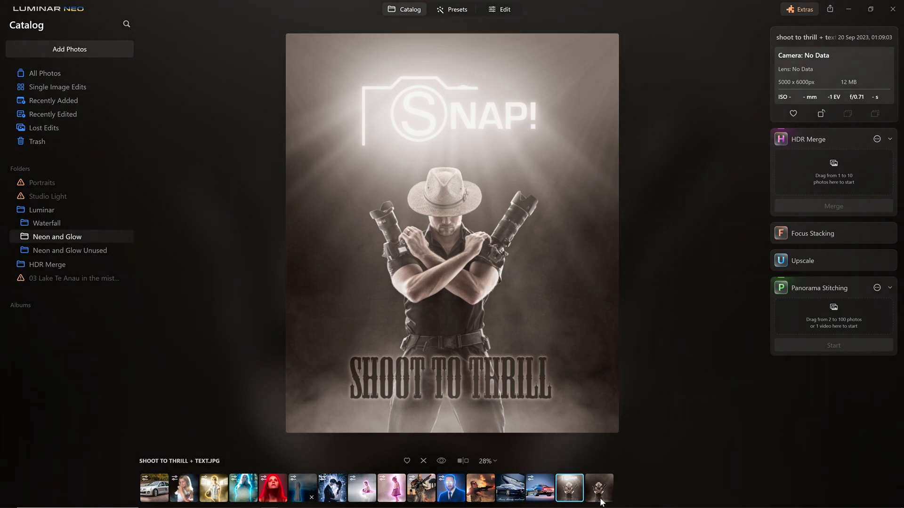
pyautogui.click(600, 493)
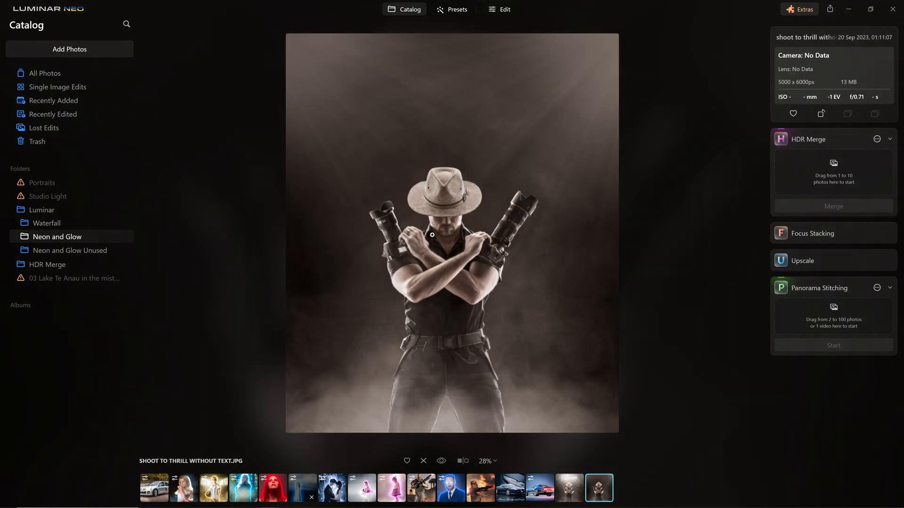
pyautogui.click(504, 9)
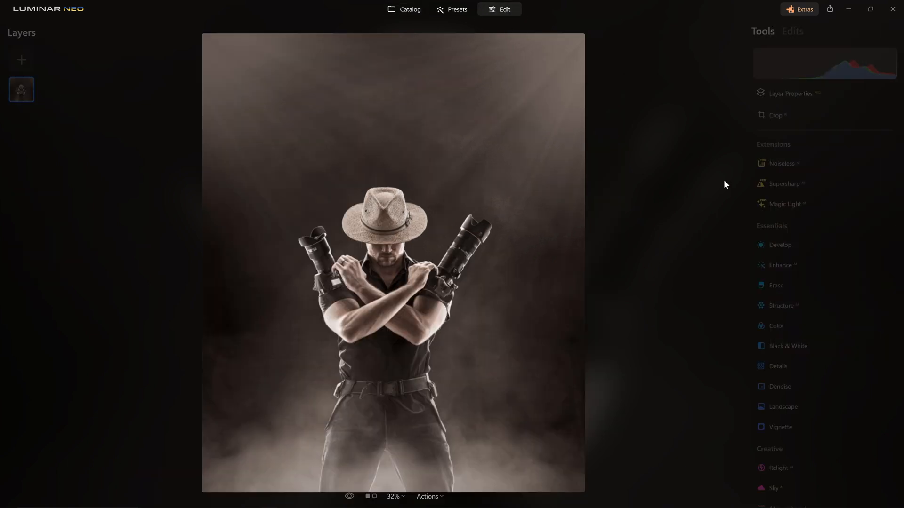
# Step: Add a Neon & Glow Outer glow around the man at Amount 100
pyautogui.scroll(-3)
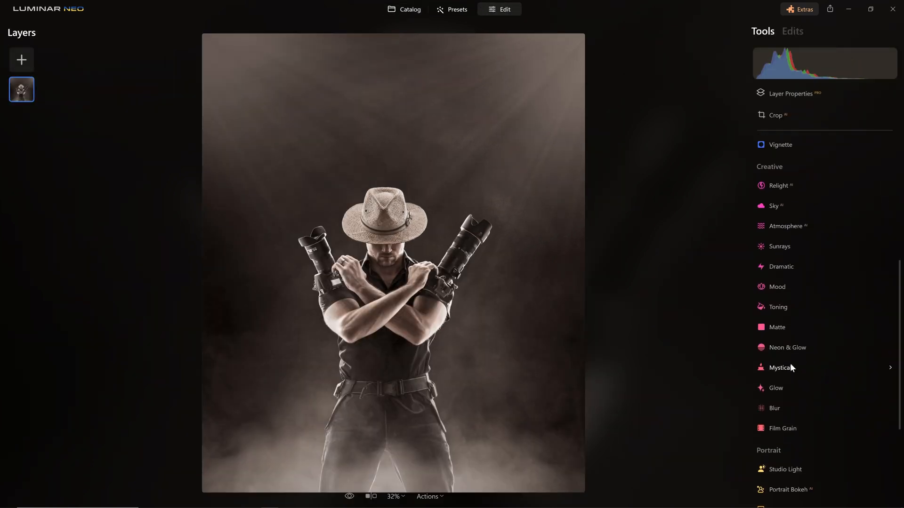
pyautogui.click(788, 347)
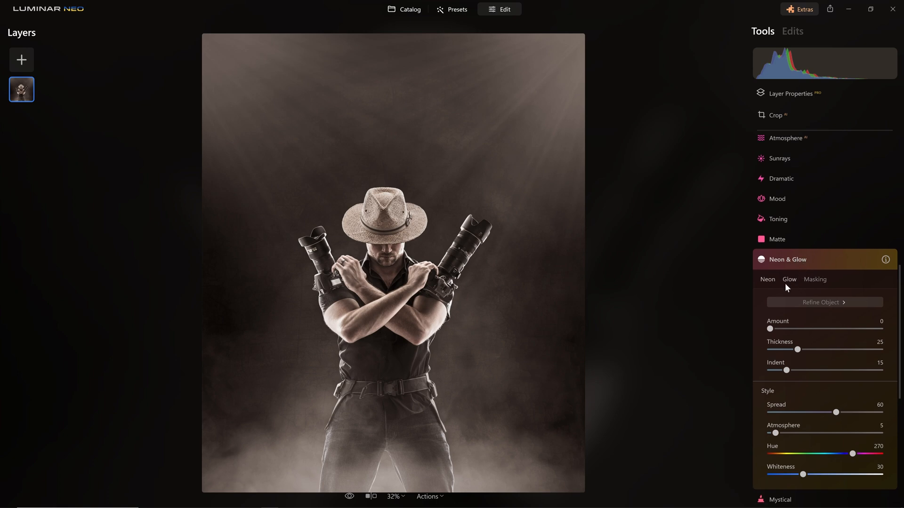
pyautogui.click(789, 279)
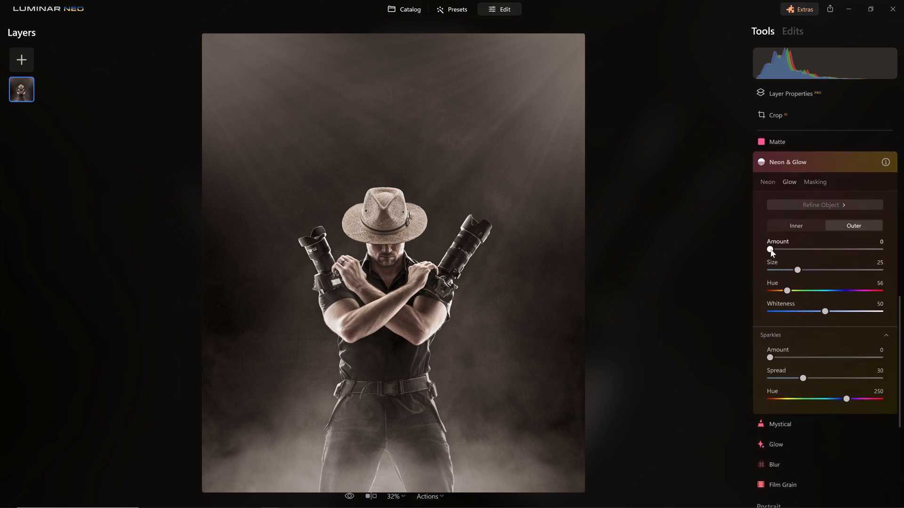
pyautogui.moveTo(771, 249); pyautogui.dragTo(817, 250)
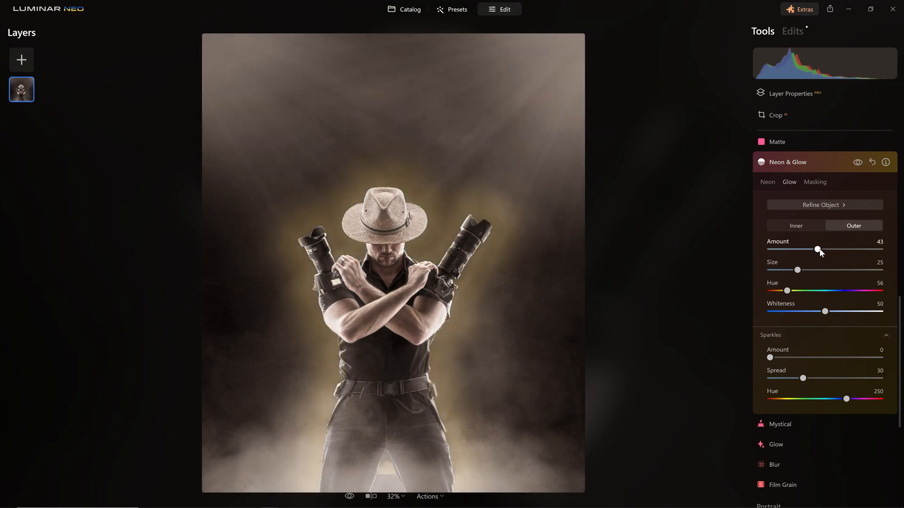
pyautogui.moveTo(817, 250); pyautogui.dragTo(880, 250)
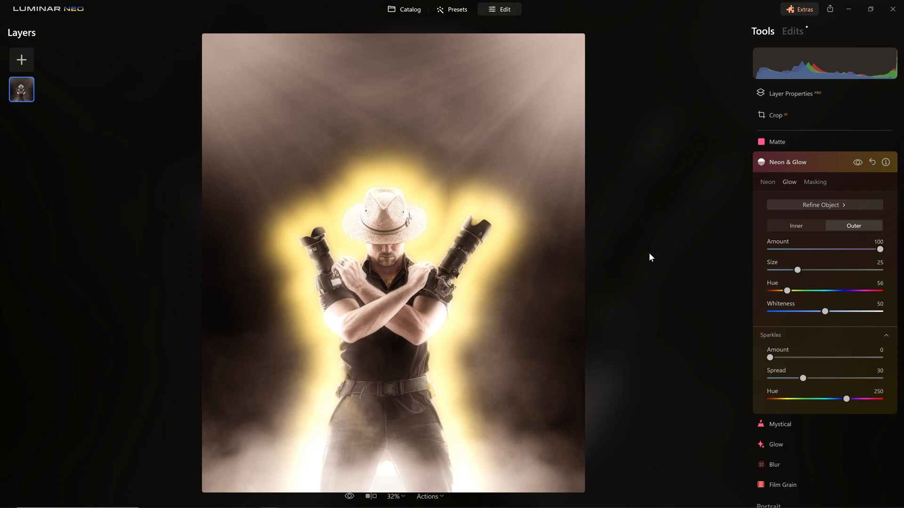
pyautogui.click(825, 204)
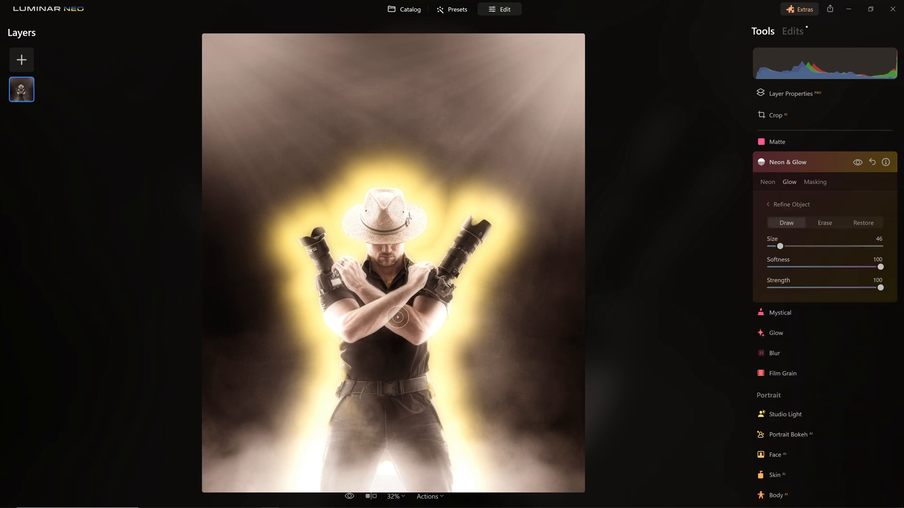
pyautogui.moveTo(404, 311); pyautogui.dragTo(354, 377)
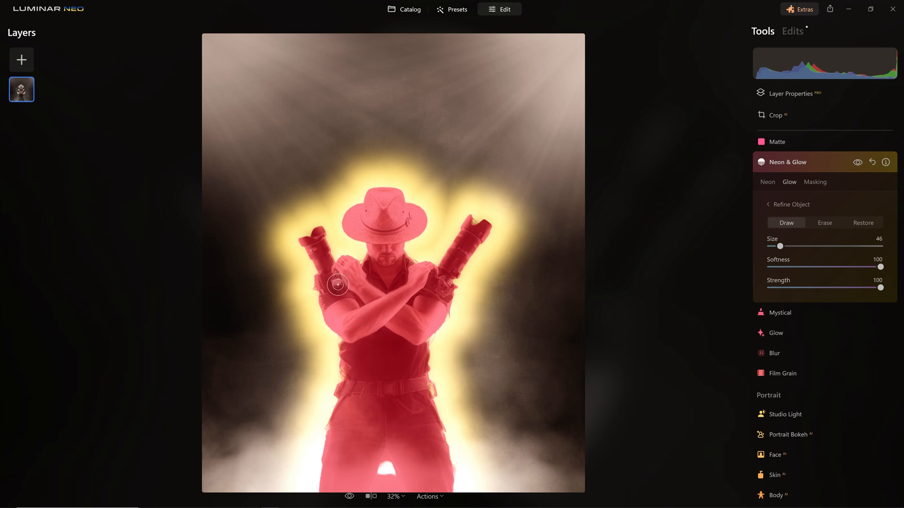
pyautogui.moveTo(338, 285); pyautogui.dragTo(362, 332)
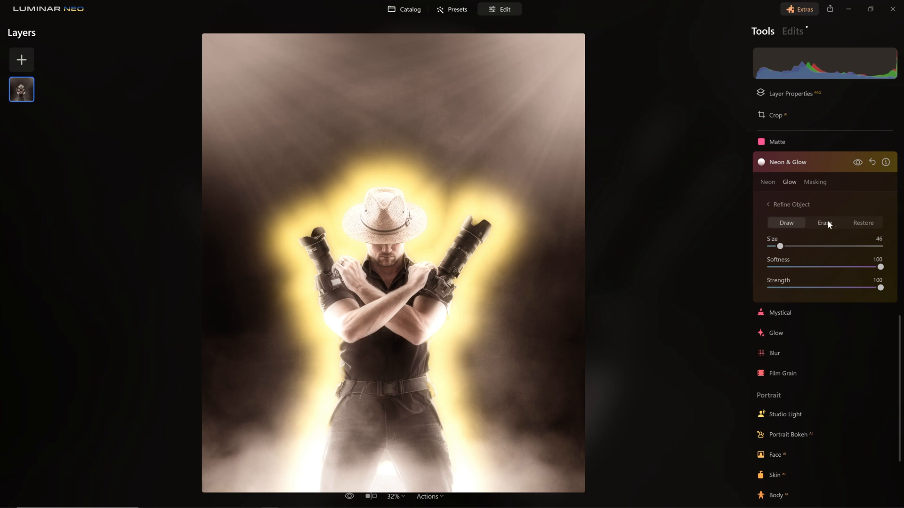
pyautogui.click(824, 223)
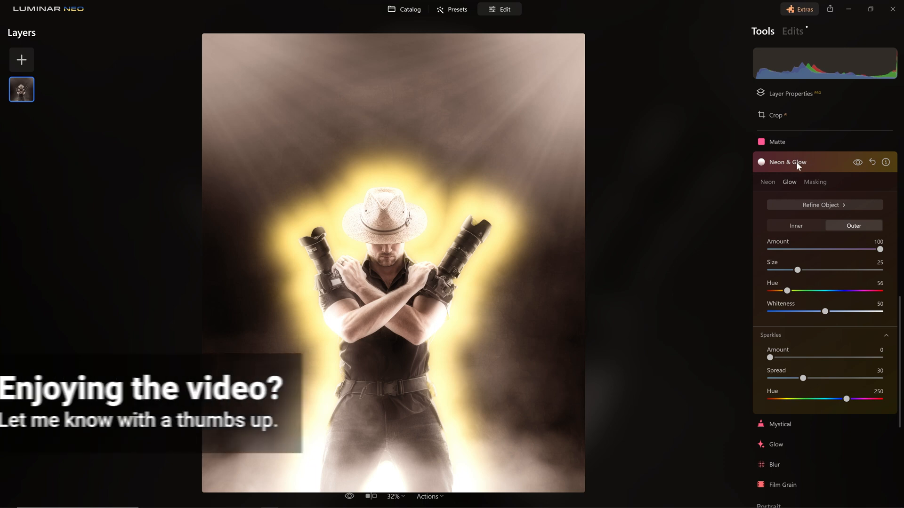
# Step: In the Glow settings, drop the Outer glow Amount to 0
pyautogui.click(768, 182)
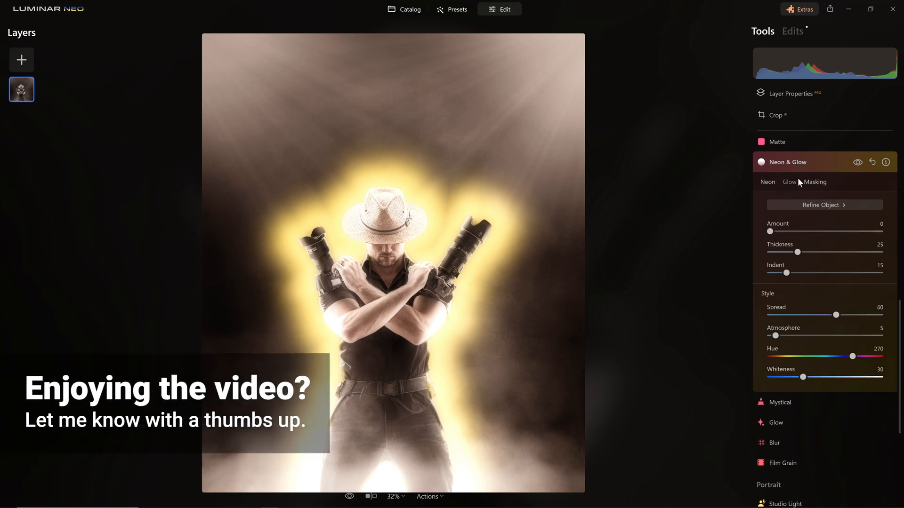
pyautogui.click(789, 182)
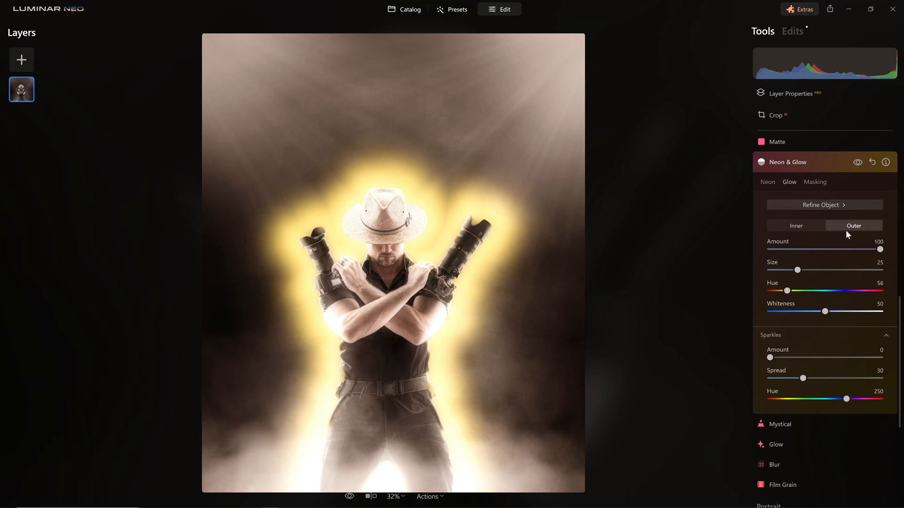
pyautogui.click(796, 225)
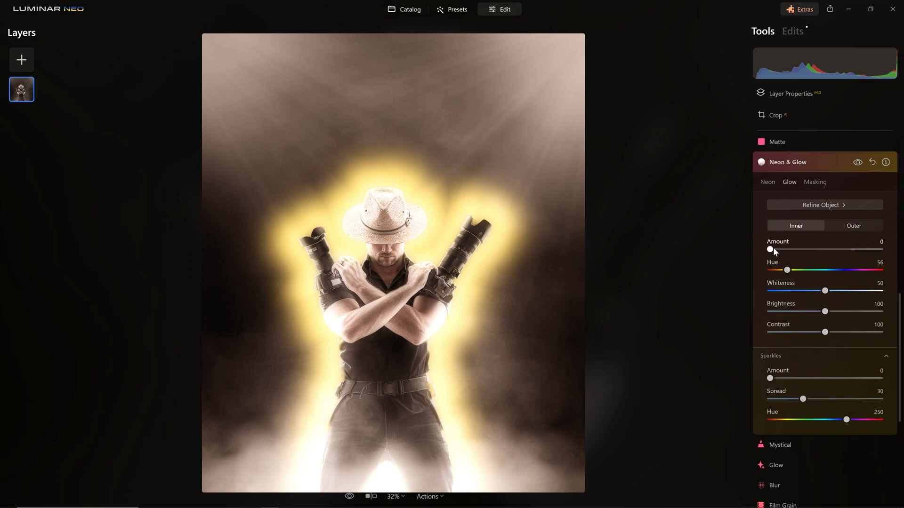
pyautogui.click(854, 226)
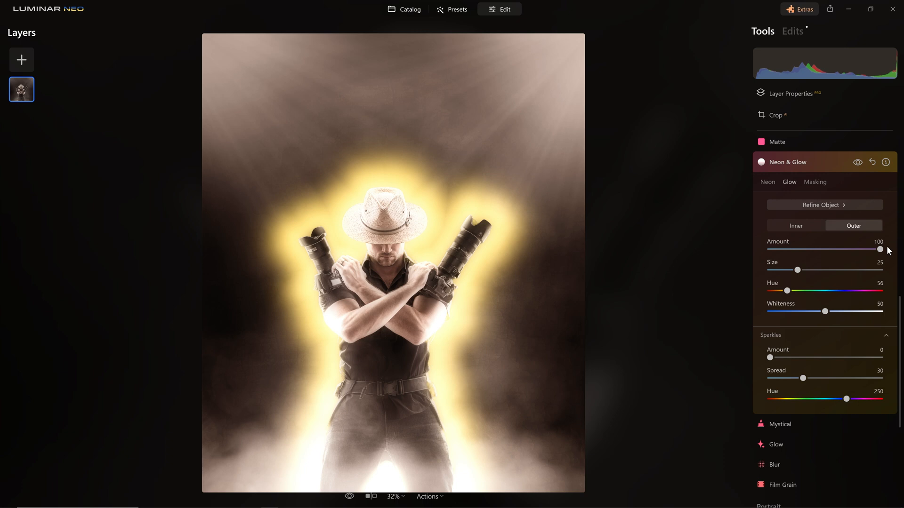
pyautogui.moveTo(880, 250); pyautogui.dragTo(794, 250)
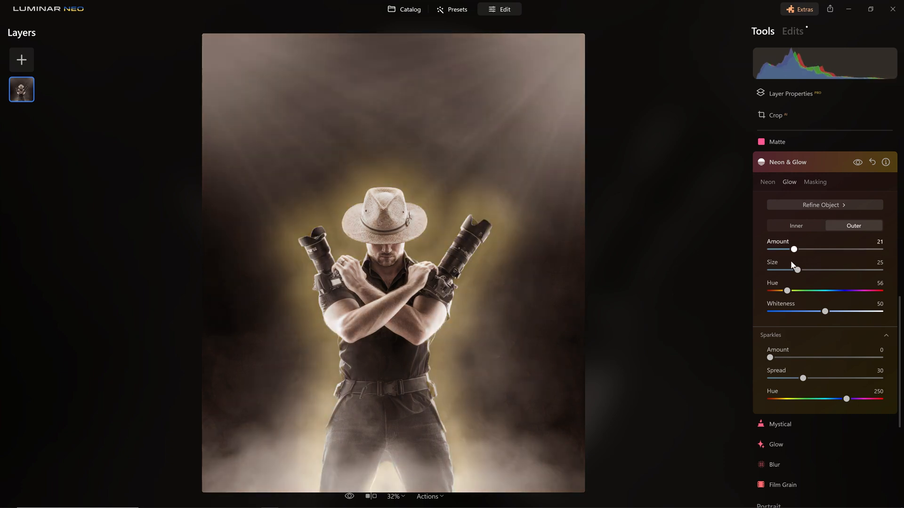
# Step: Set the Inner glow to yellow hue 56 and settle Amount around 37
pyautogui.click(796, 226)
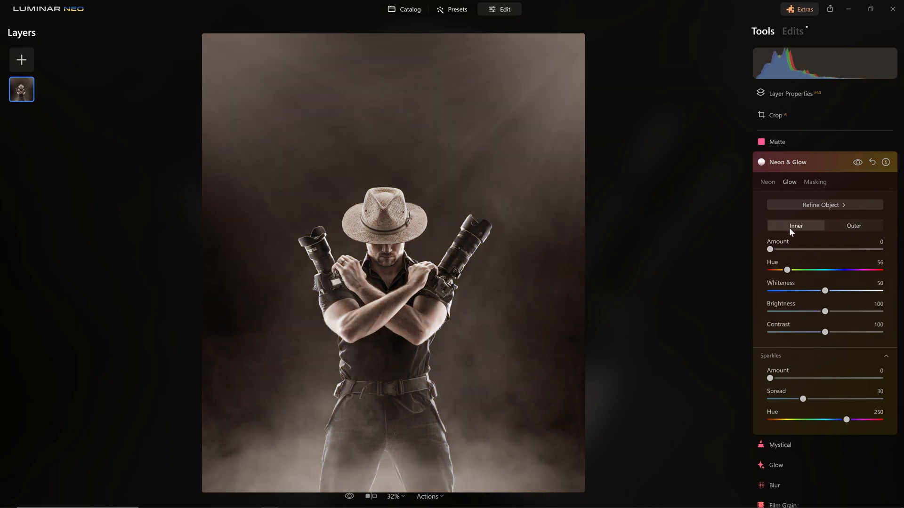
pyautogui.moveTo(770, 249); pyautogui.dragTo(815, 249)
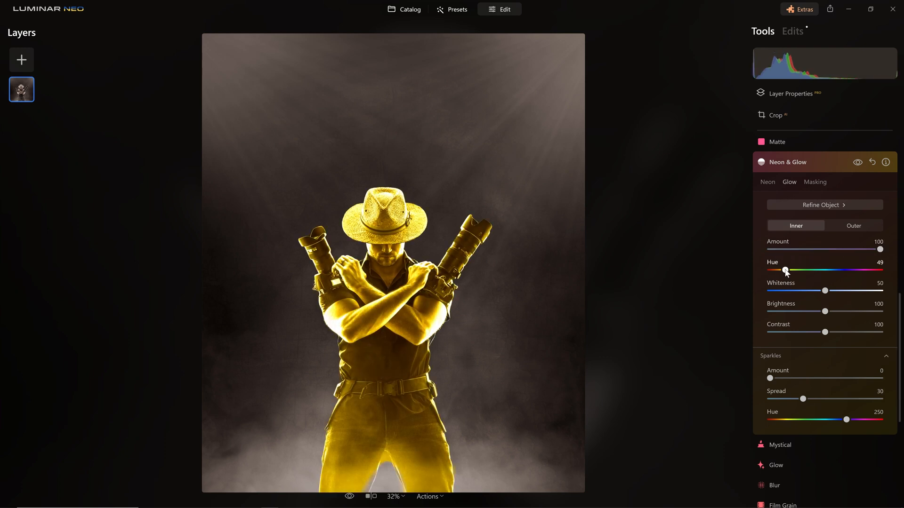
pyautogui.moveTo(785, 270); pyautogui.dragTo(796, 270)
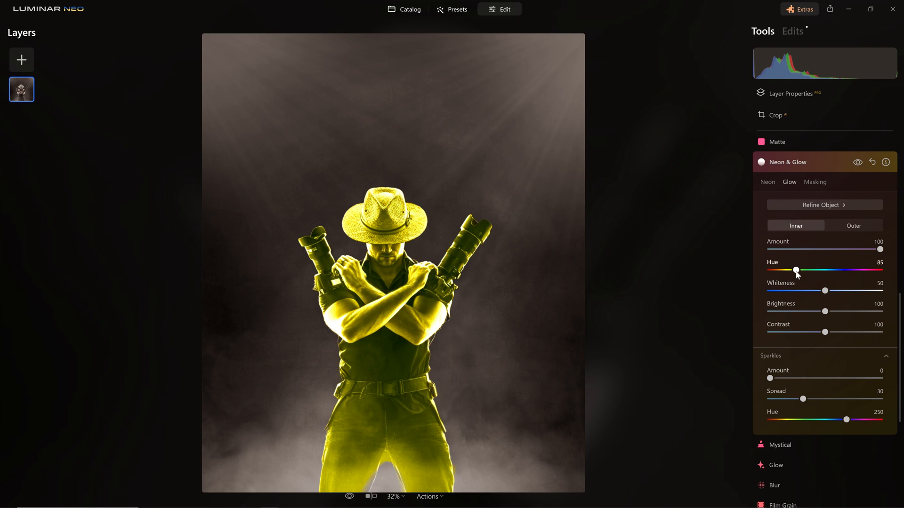
pyautogui.moveTo(797, 270); pyautogui.dragTo(786, 270)
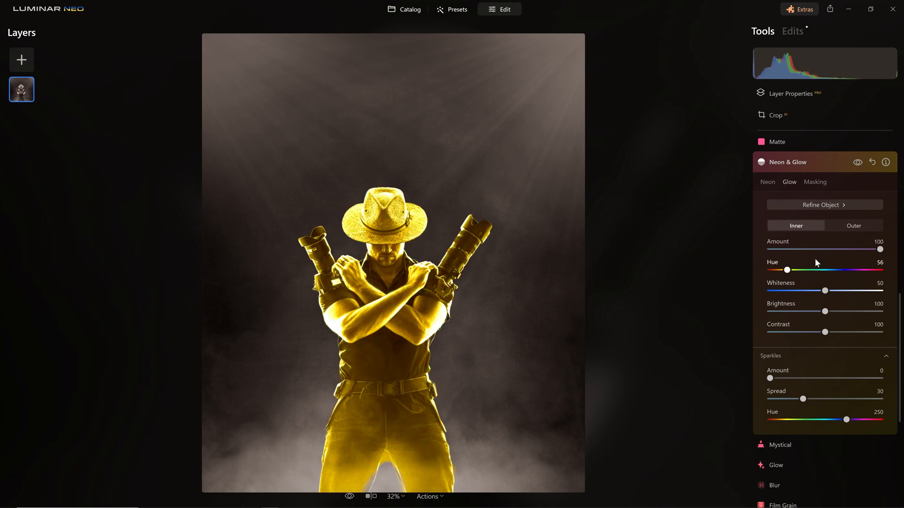
pyautogui.moveTo(880, 249); pyautogui.dragTo(845, 249)
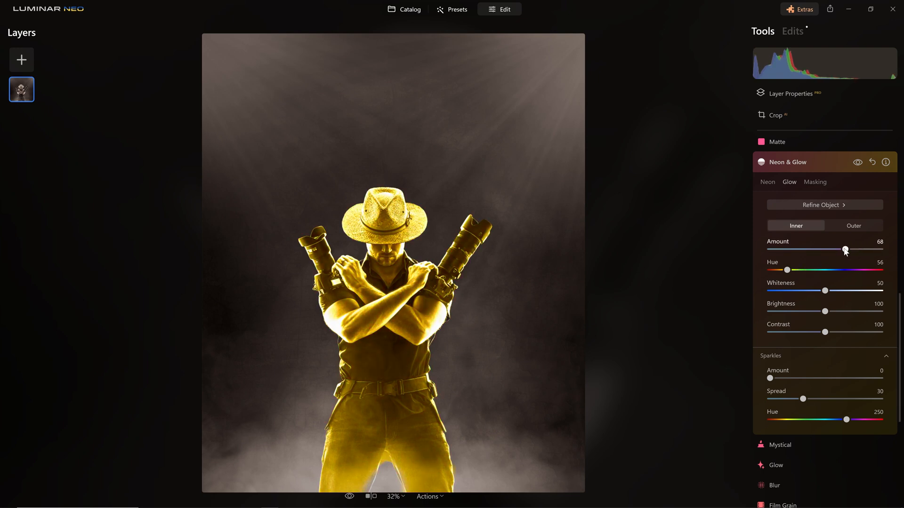
pyautogui.moveTo(845, 249); pyautogui.dragTo(807, 249)
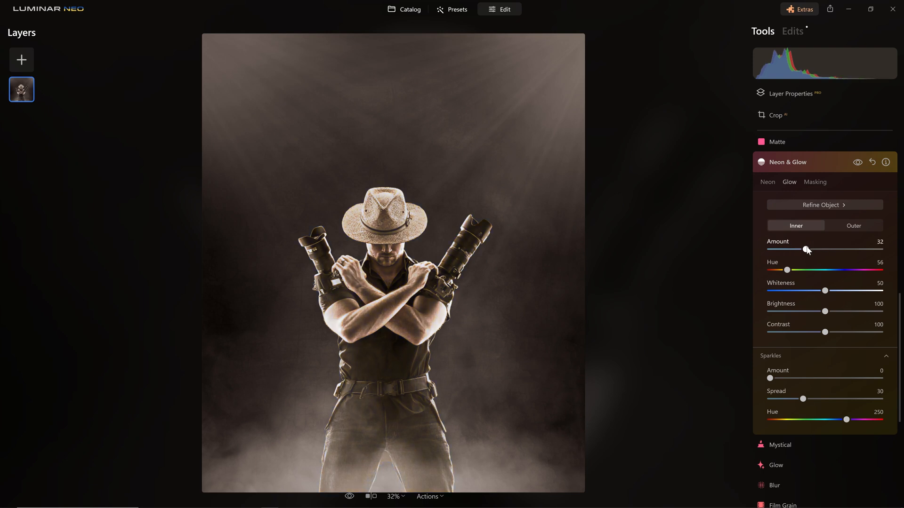
pyautogui.moveTo(807, 249); pyautogui.dragTo(880, 249)
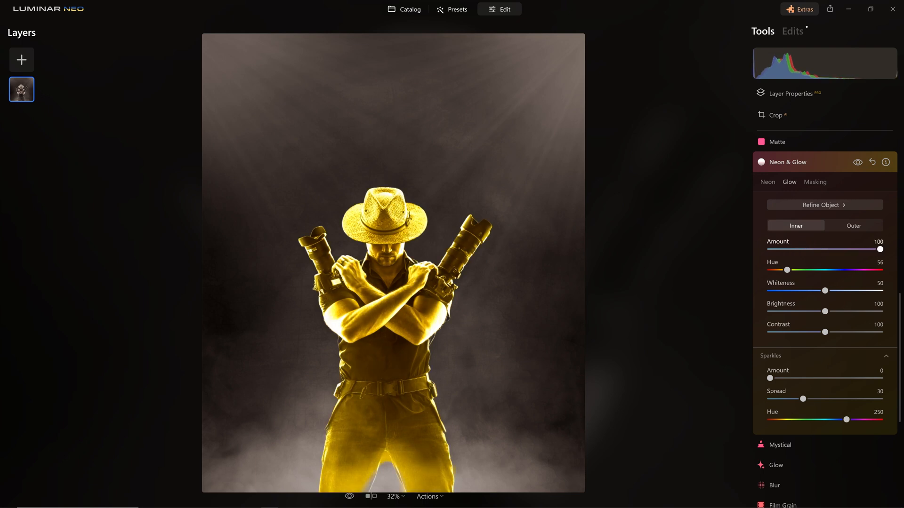
pyautogui.moveTo(880, 249); pyautogui.dragTo(812, 250)
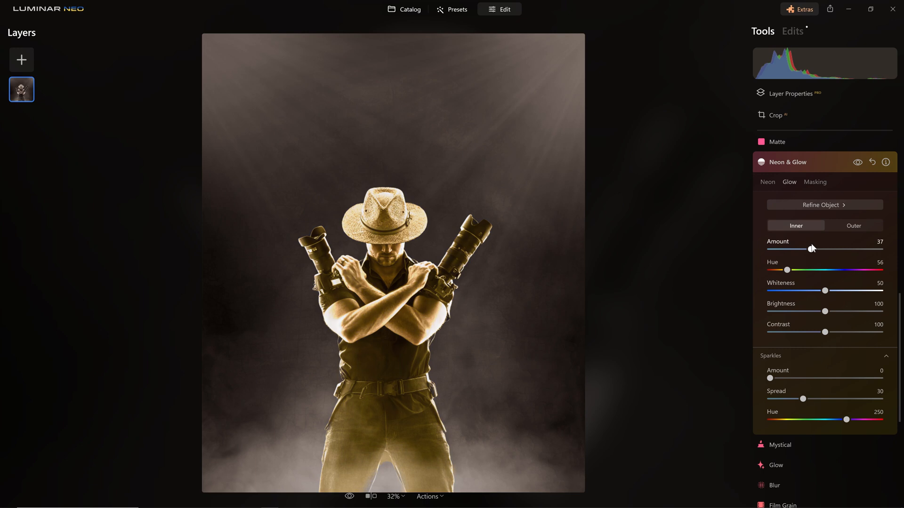
# Step: Set the Outer glow Amount to 100 and Size to 100
pyautogui.click(854, 225)
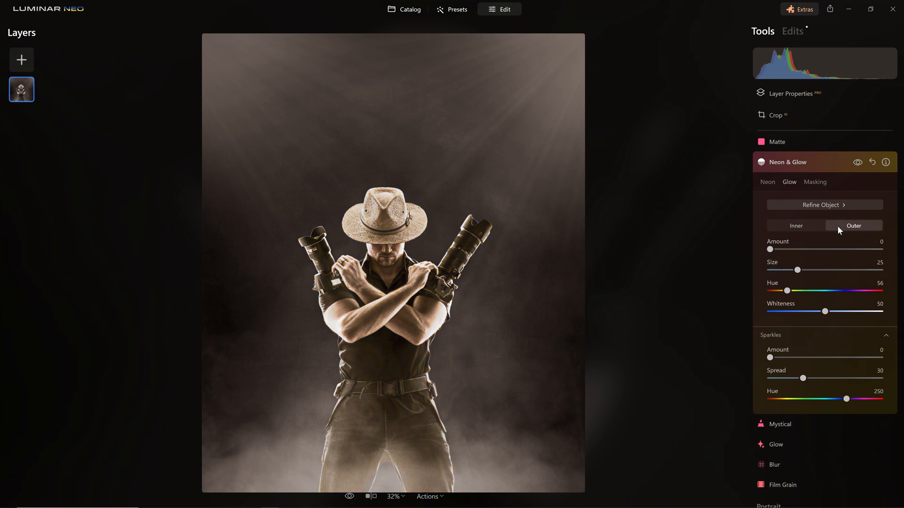
pyautogui.moveTo(770, 250)
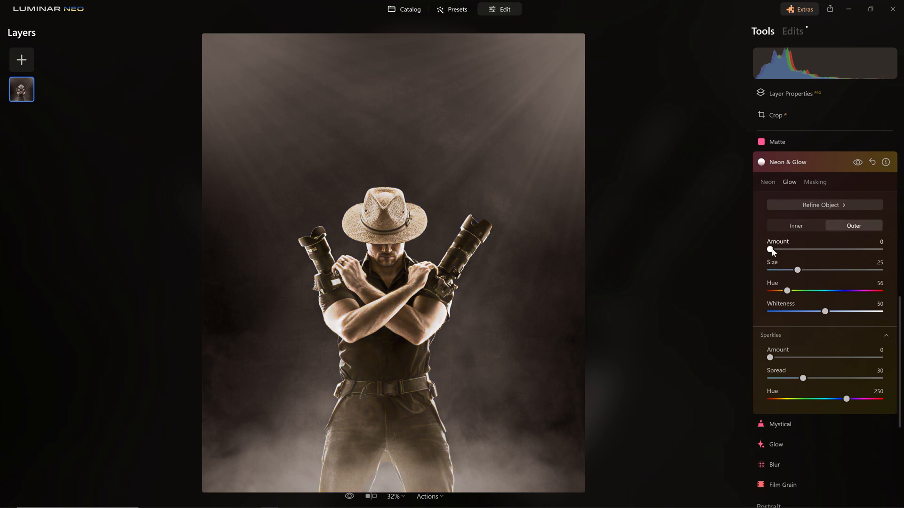
pyautogui.moveTo(769, 249); pyautogui.dragTo(791, 249)
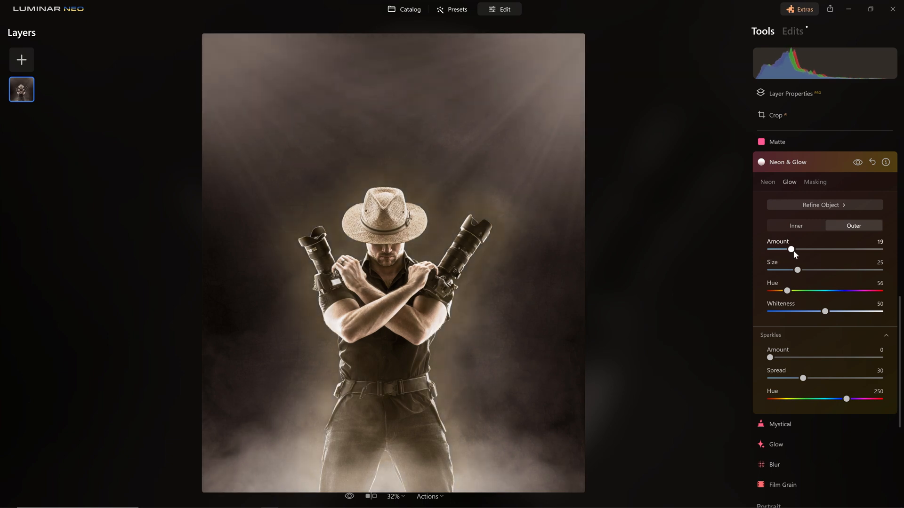
pyautogui.moveTo(791, 249); pyautogui.dragTo(826, 249)
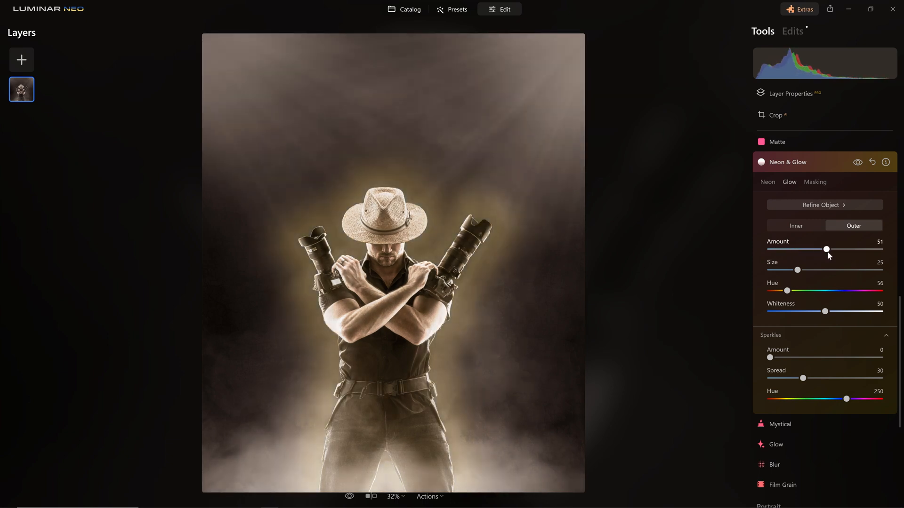
pyautogui.moveTo(826, 249); pyautogui.dragTo(880, 250)
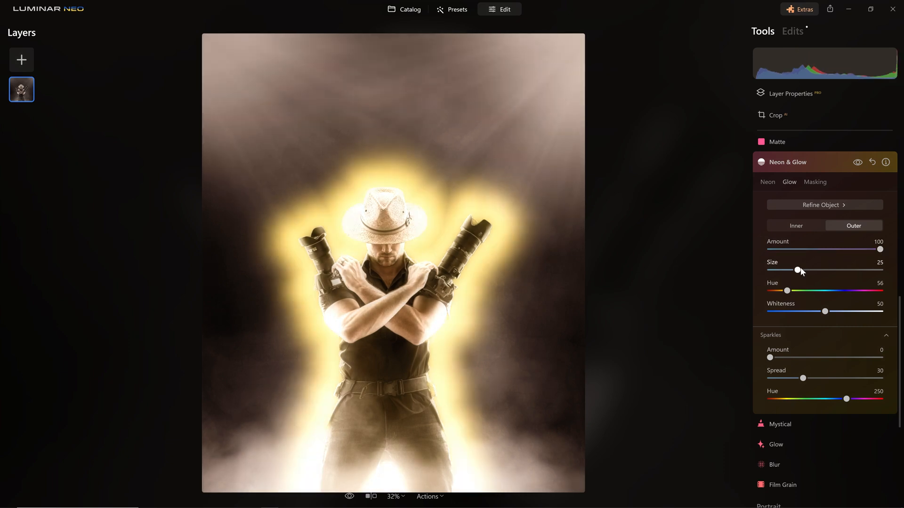
pyautogui.moveTo(798, 270); pyautogui.dragTo(821, 269)
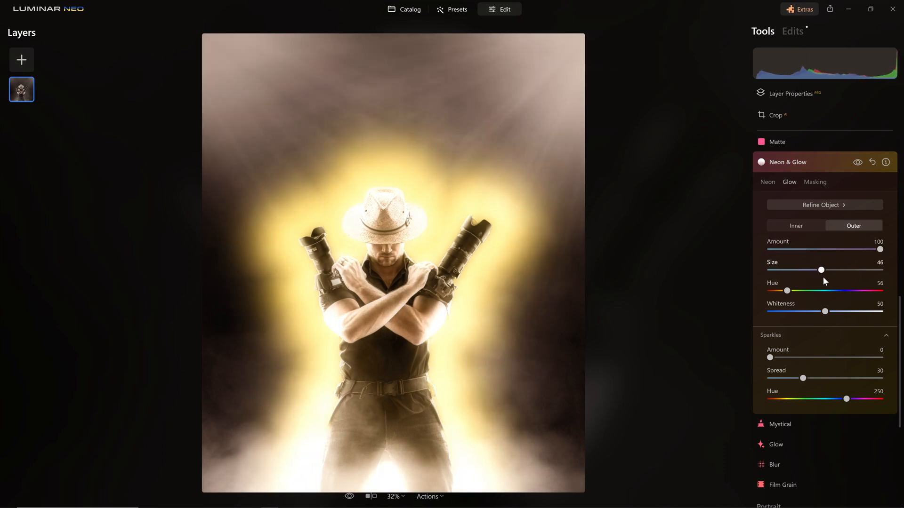
pyautogui.moveTo(821, 269); pyautogui.dragTo(879, 270)
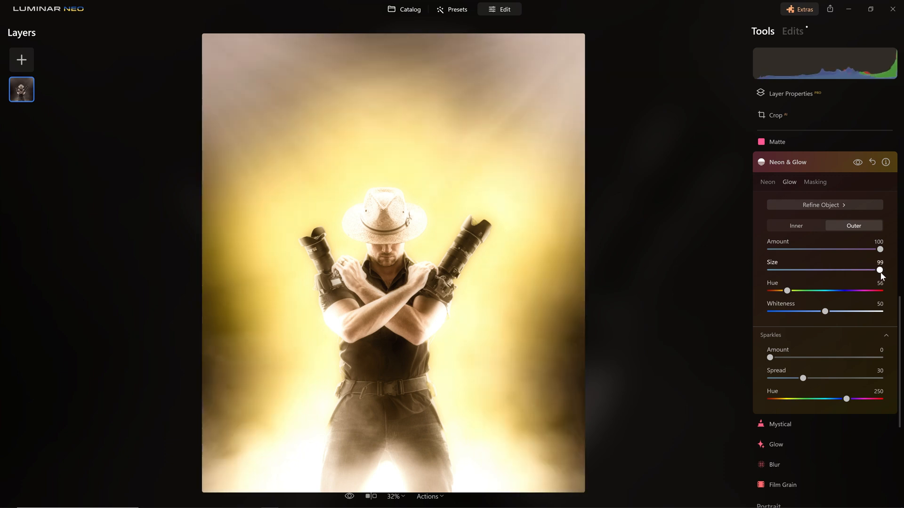
pyautogui.moveTo(879, 270); pyautogui.dragTo(799, 270)
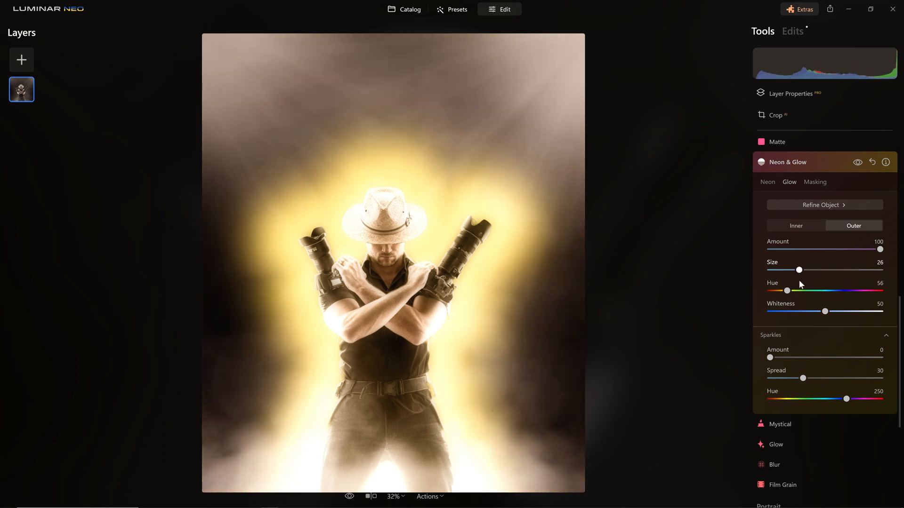
pyautogui.moveTo(799, 269); pyautogui.dragTo(792, 270)
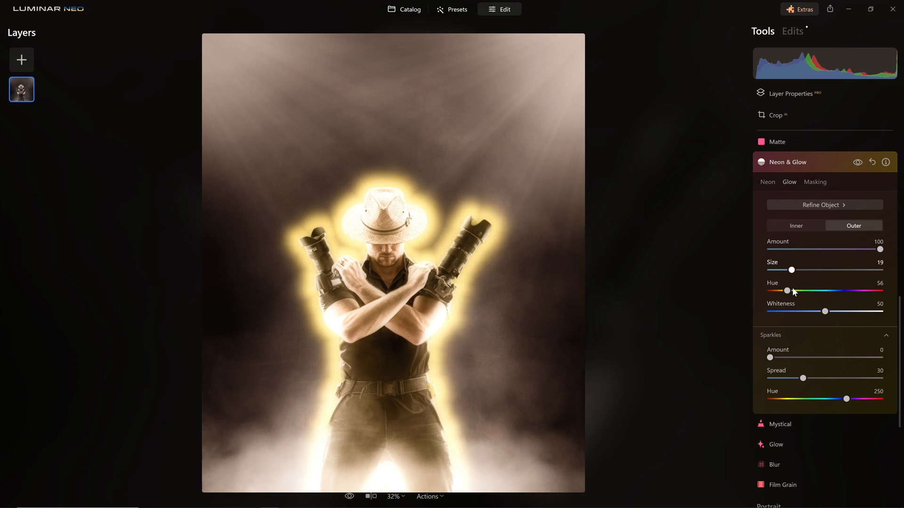
pyautogui.moveTo(791, 270); pyautogui.dragTo(808, 270)
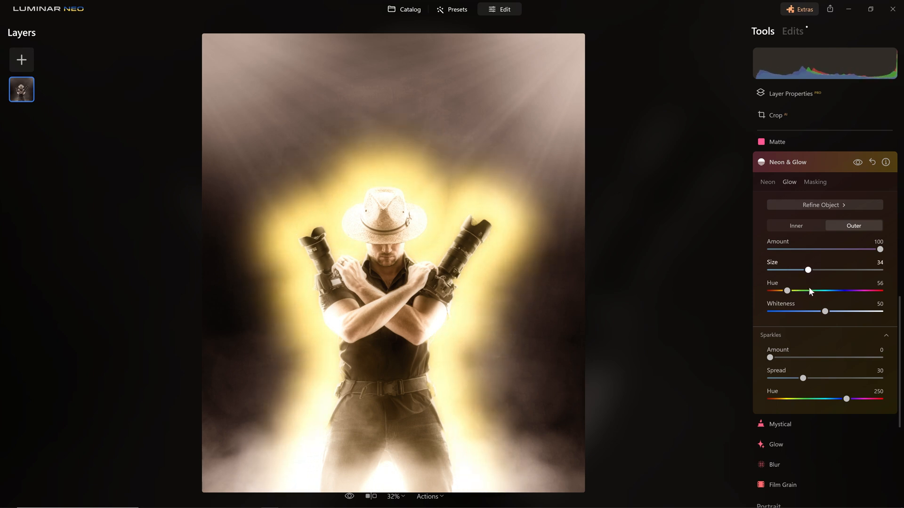
pyautogui.moveTo(808, 269); pyautogui.dragTo(879, 269)
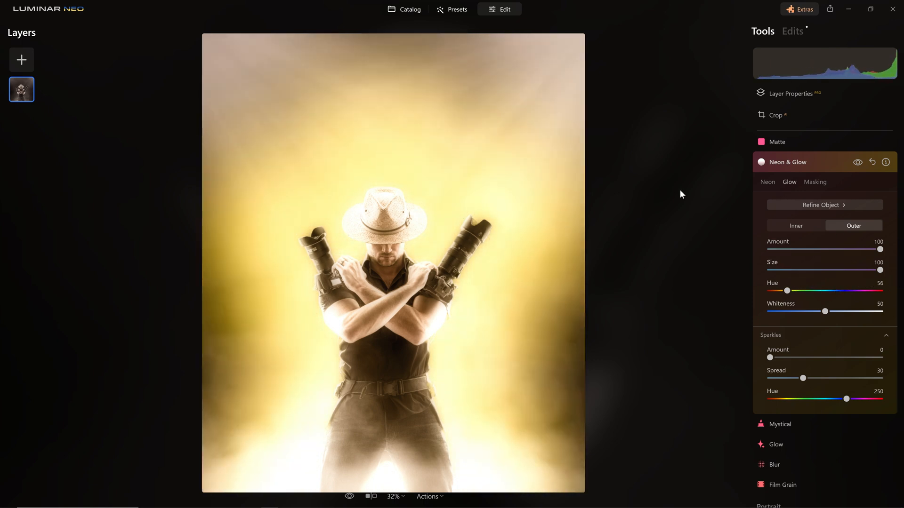
# Step: Shift the outer glow hue to blue, 227
pyautogui.moveTo(788, 291); pyautogui.dragTo(785, 290)
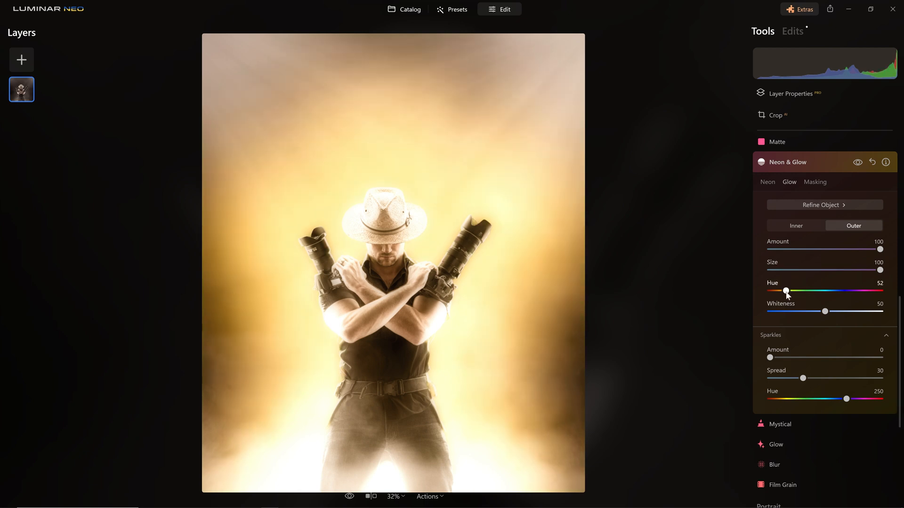
pyautogui.moveTo(785, 290); pyautogui.dragTo(801, 290)
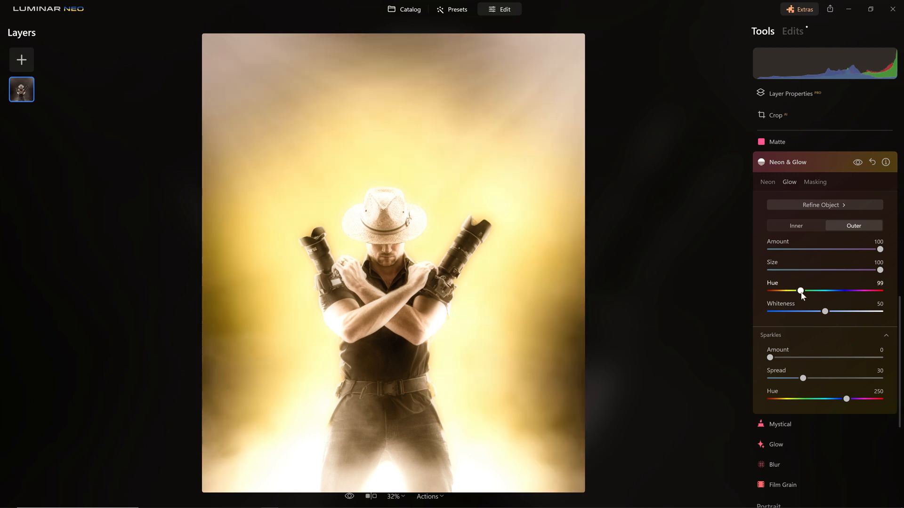
pyautogui.moveTo(801, 291); pyautogui.dragTo(830, 291)
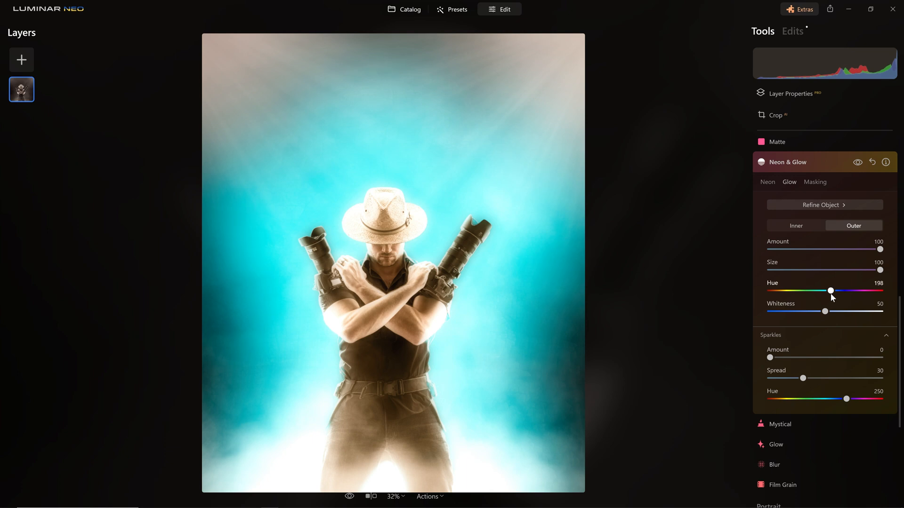
pyautogui.moveTo(831, 290); pyautogui.dragTo(839, 291)
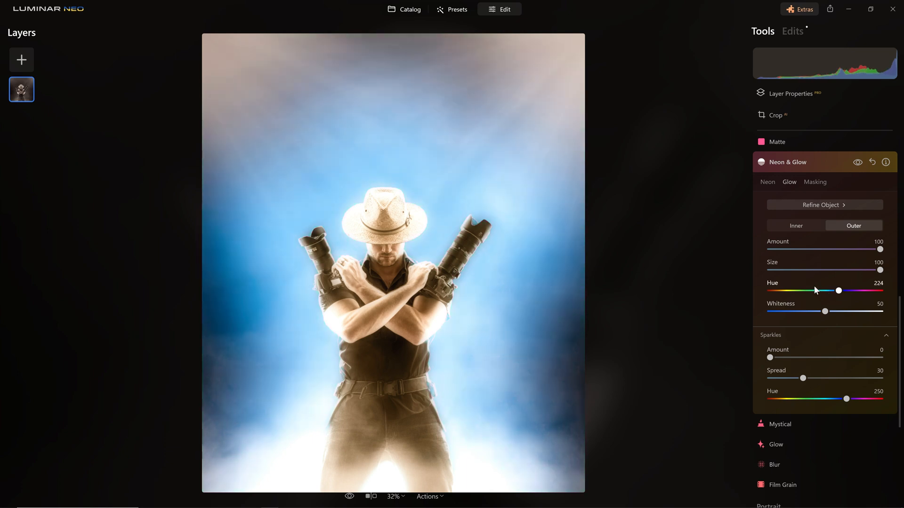
# Step: Set the glow Whiteness to 56 and raise Sparkles Amount to about 69
pyautogui.moveTo(825, 311); pyautogui.dragTo(850, 311)
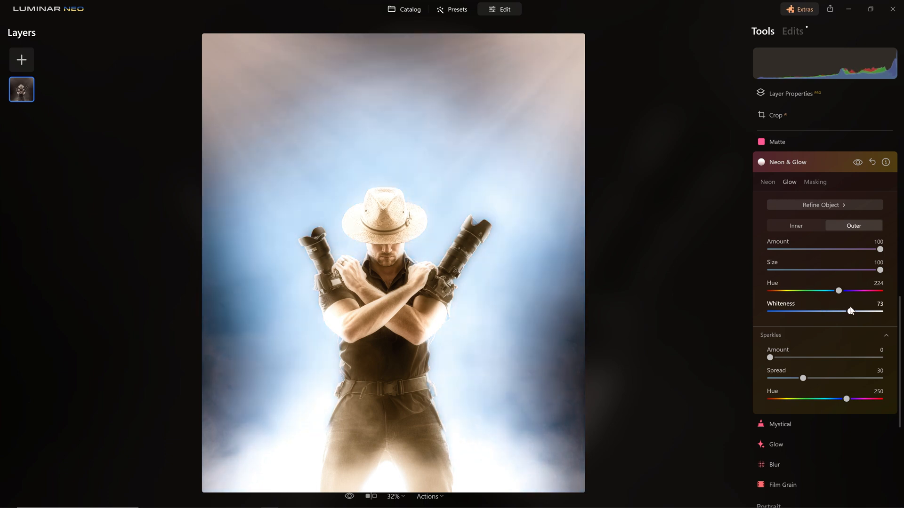
pyautogui.moveTo(850, 311); pyautogui.dragTo(865, 311)
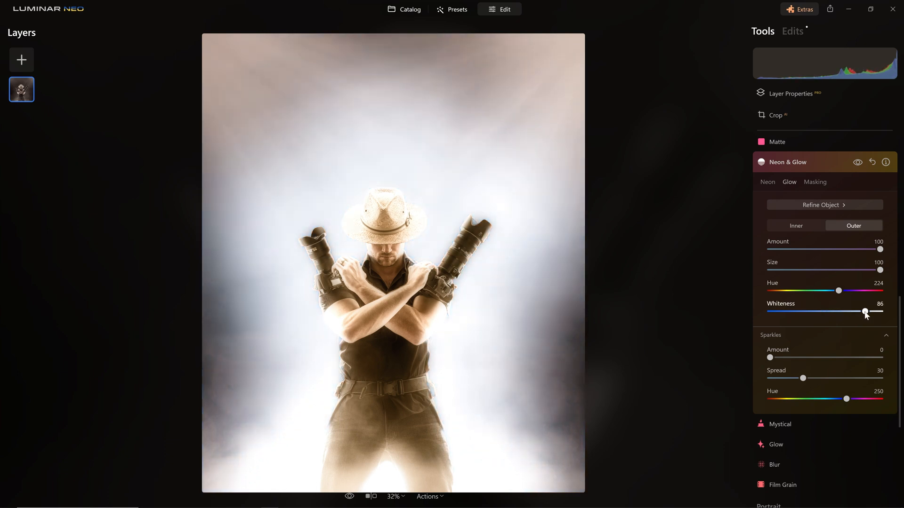
pyautogui.moveTo(864, 312); pyautogui.dragTo(876, 311)
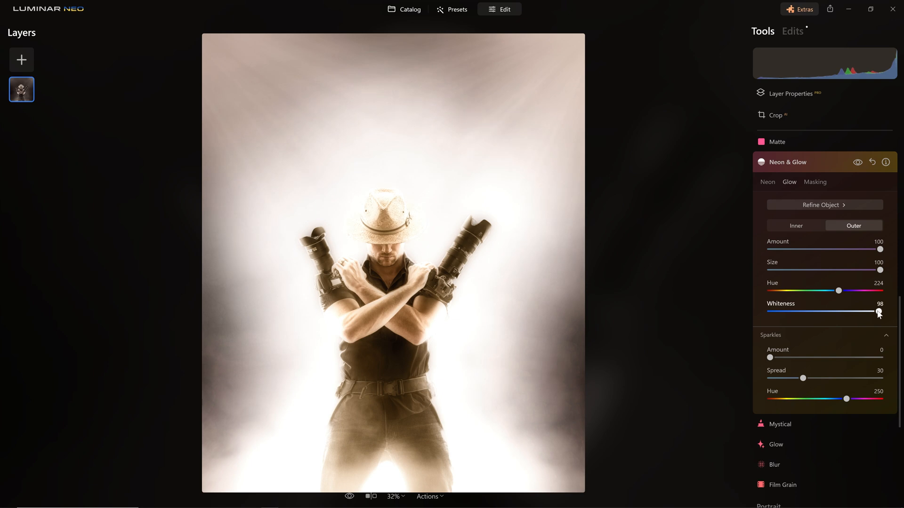
pyautogui.moveTo(879, 311); pyautogui.dragTo(842, 312)
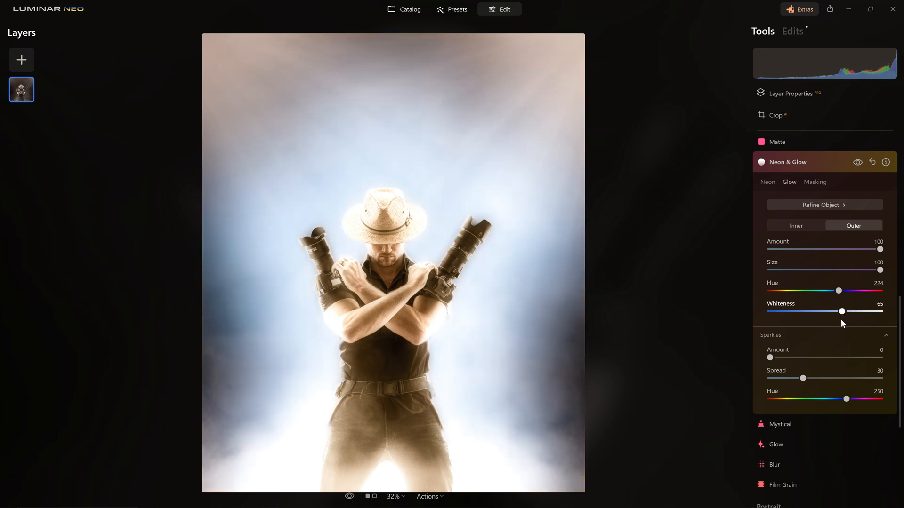
pyautogui.moveTo(841, 311); pyautogui.dragTo(769, 311)
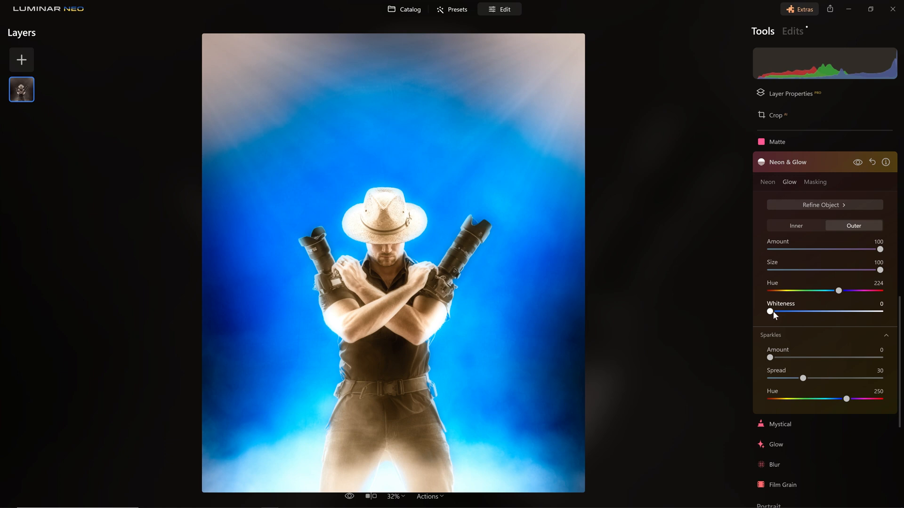
pyautogui.moveTo(769, 311); pyautogui.dragTo(825, 311)
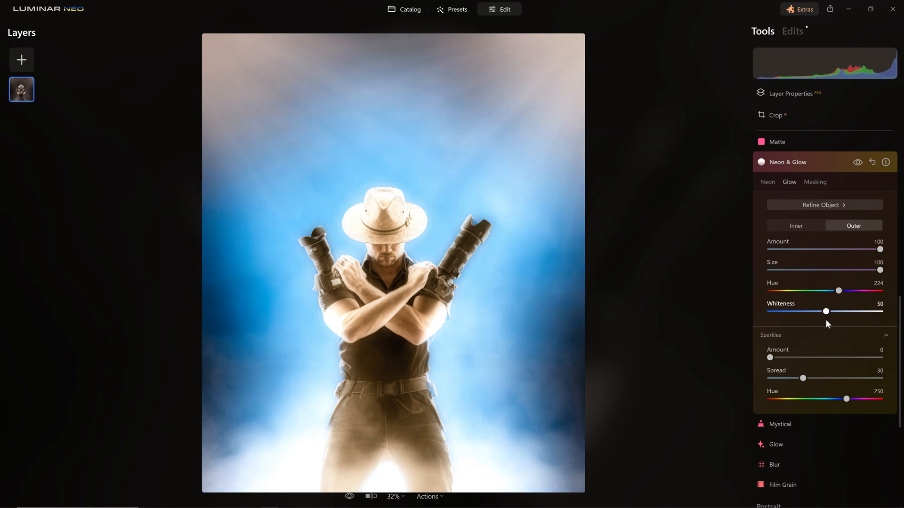
pyautogui.moveTo(826, 312); pyautogui.dragTo(833, 311)
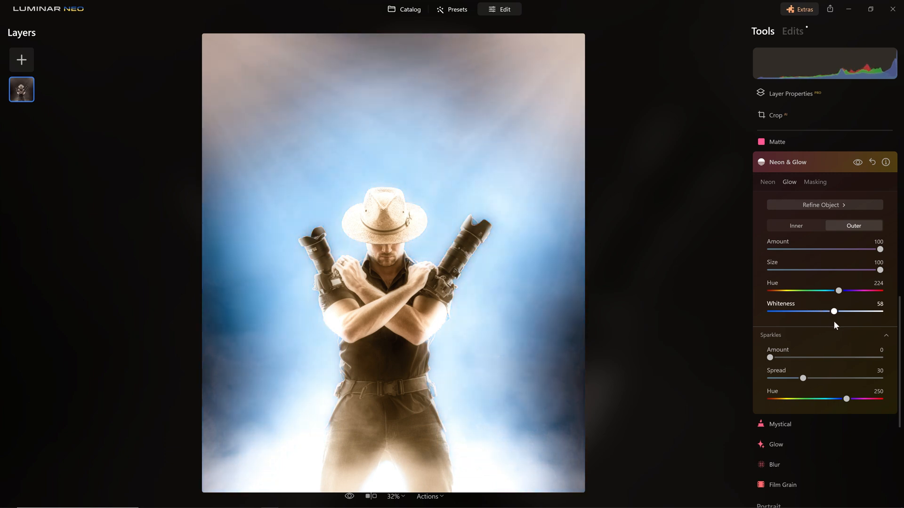
pyautogui.moveTo(834, 311); pyautogui.dragTo(832, 311)
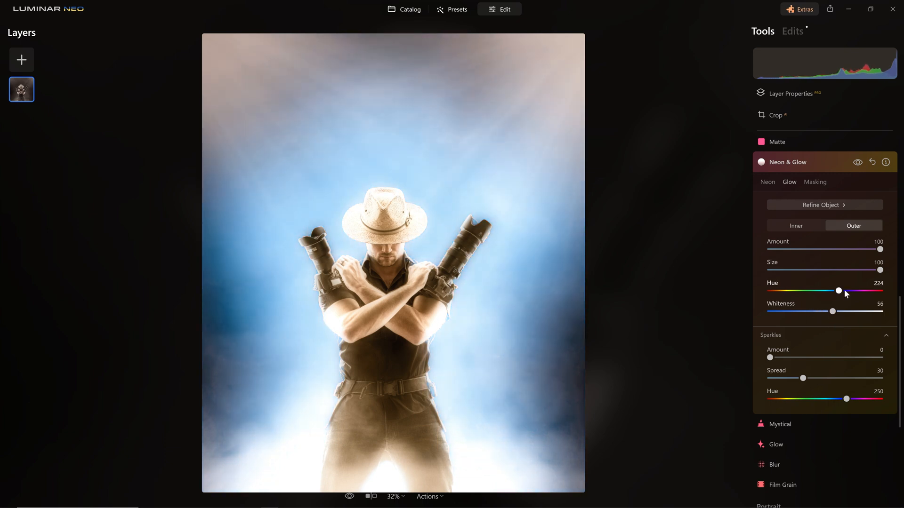
pyautogui.moveTo(769, 357); pyautogui.dragTo(796, 357)
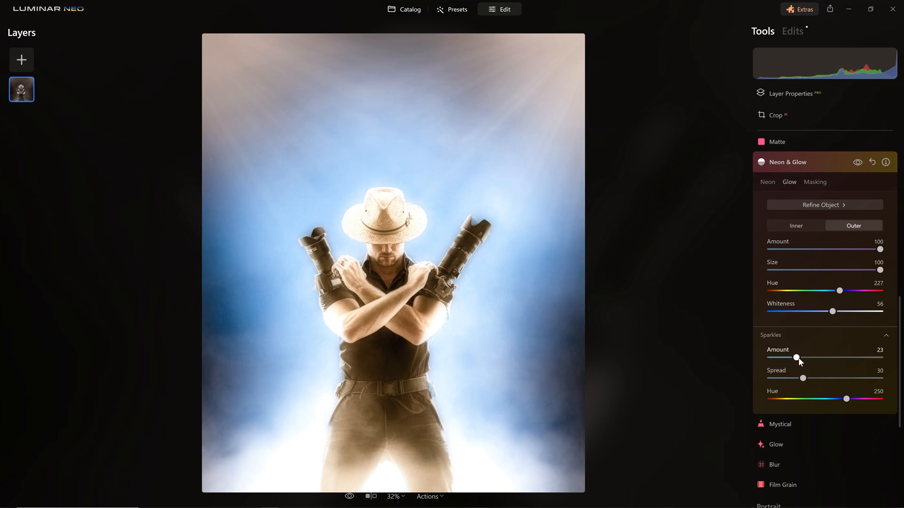
pyautogui.moveTo(796, 357); pyautogui.dragTo(847, 357)
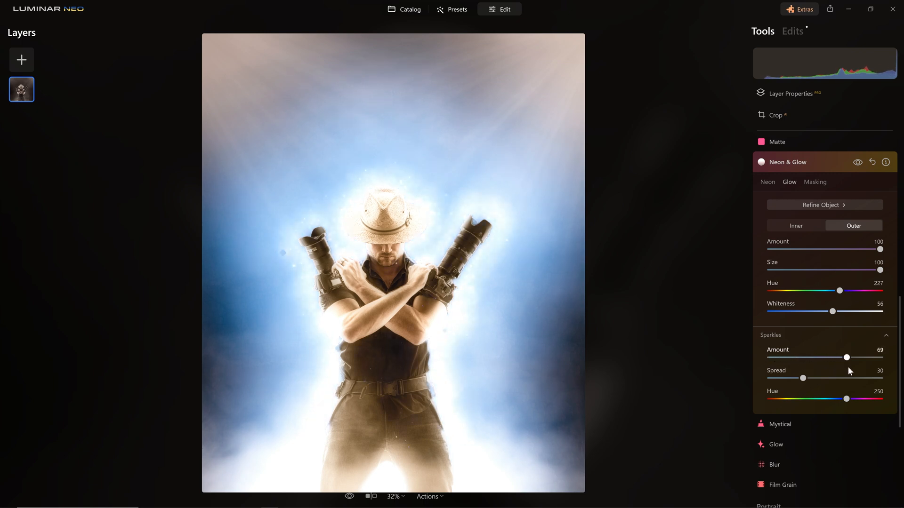
# Step: Remove the sparkles, ease Outer glow Amount to 58, and toggle the effect to compare
pyautogui.click(857, 162)
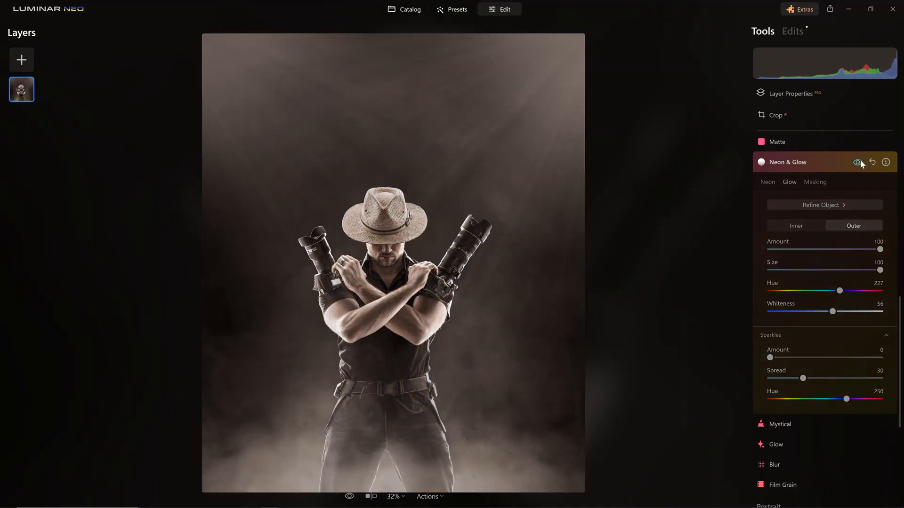
pyautogui.click(858, 162)
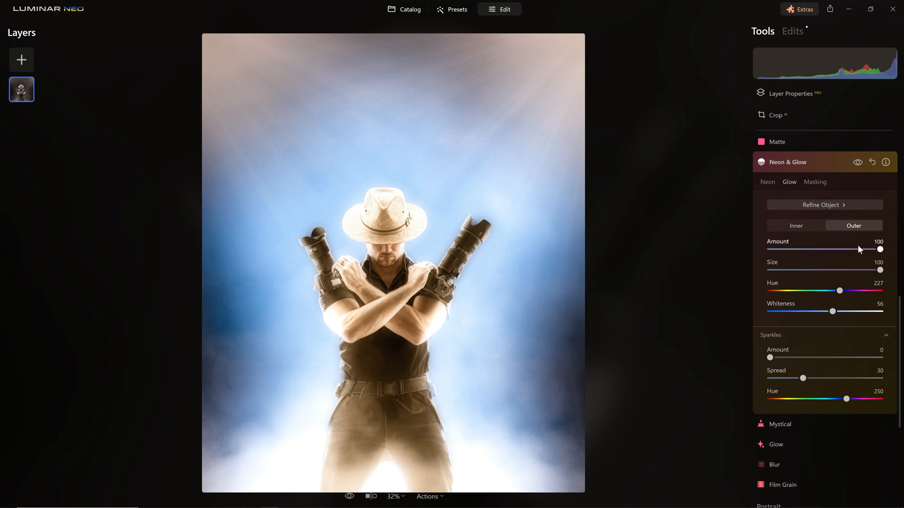
pyautogui.moveTo(881, 249); pyautogui.dragTo(850, 249)
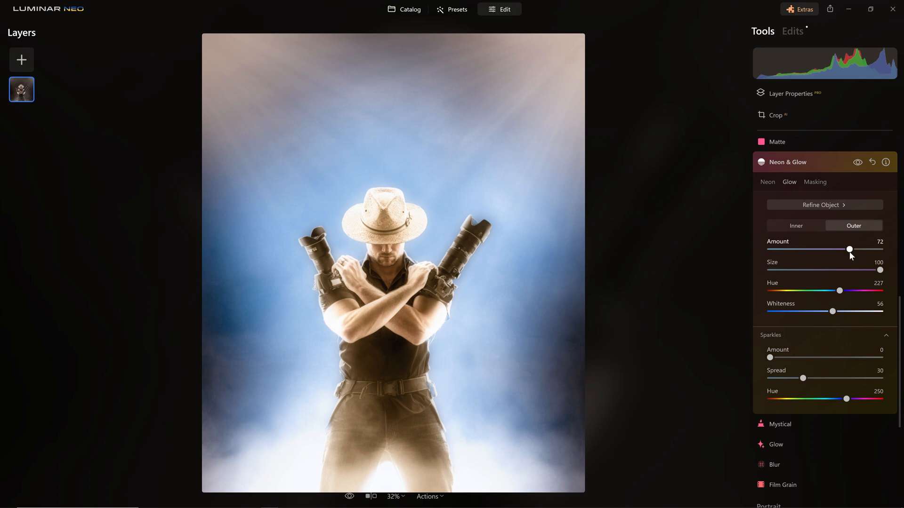
pyautogui.moveTo(849, 250); pyautogui.dragTo(816, 250)
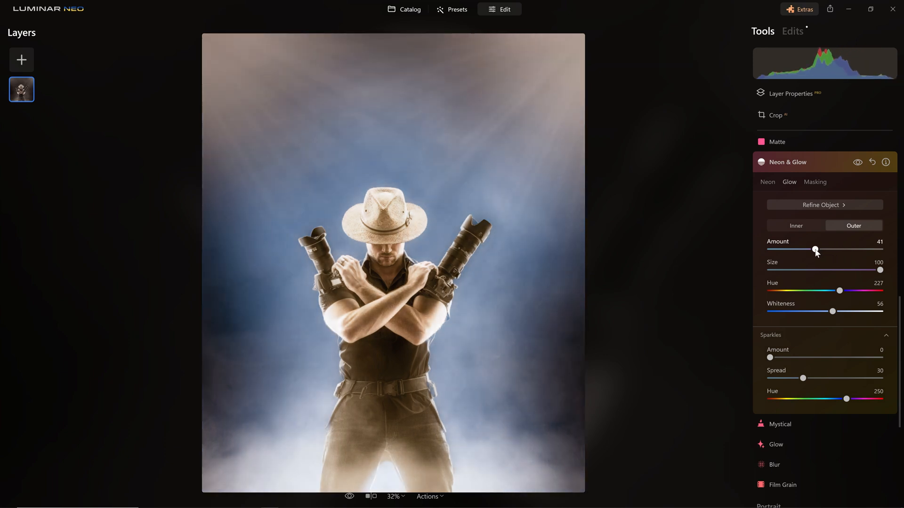
pyautogui.moveTo(816, 249); pyautogui.dragTo(833, 249)
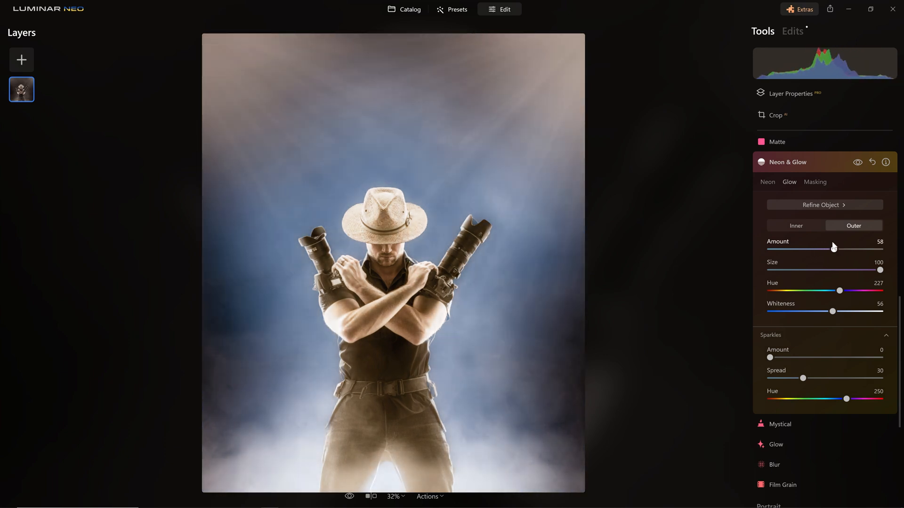
pyautogui.click(857, 162)
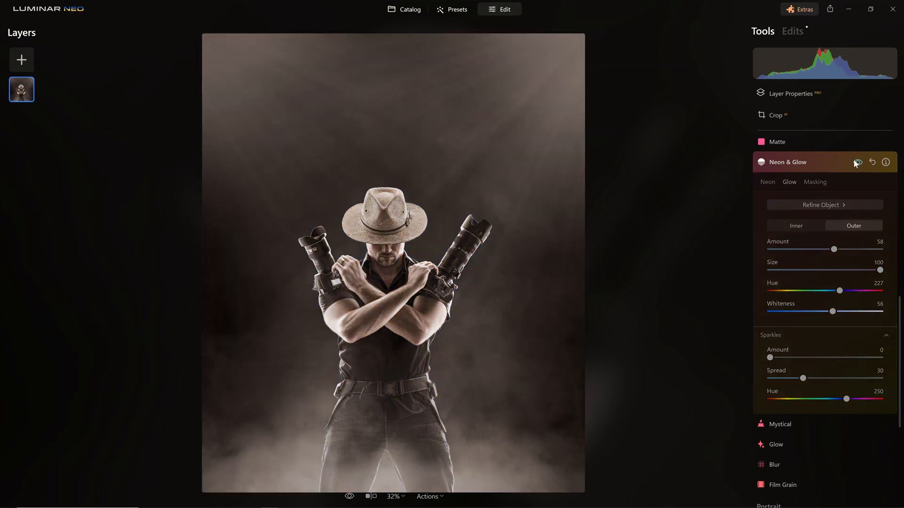
pyautogui.click(857, 162)
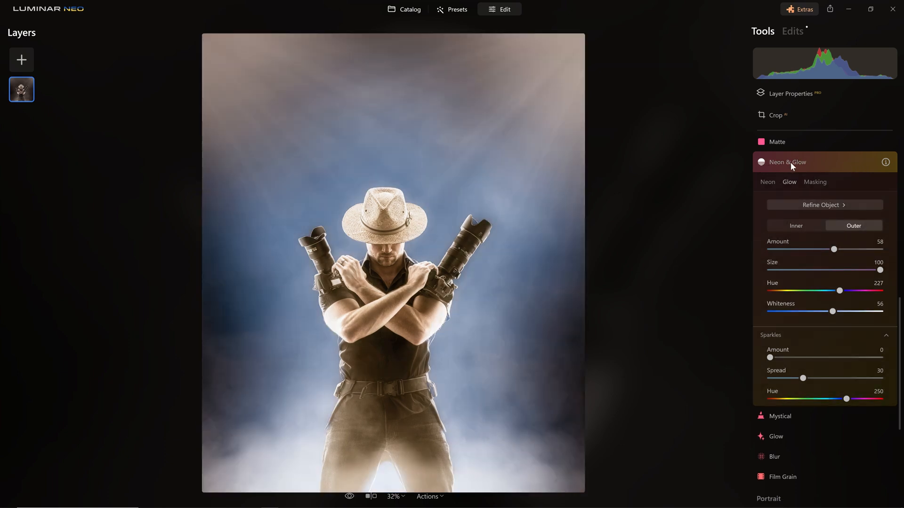
# Step: Tone the shadows blue with saturation 52 and hue 235, then compare before and after
pyautogui.click(788, 162)
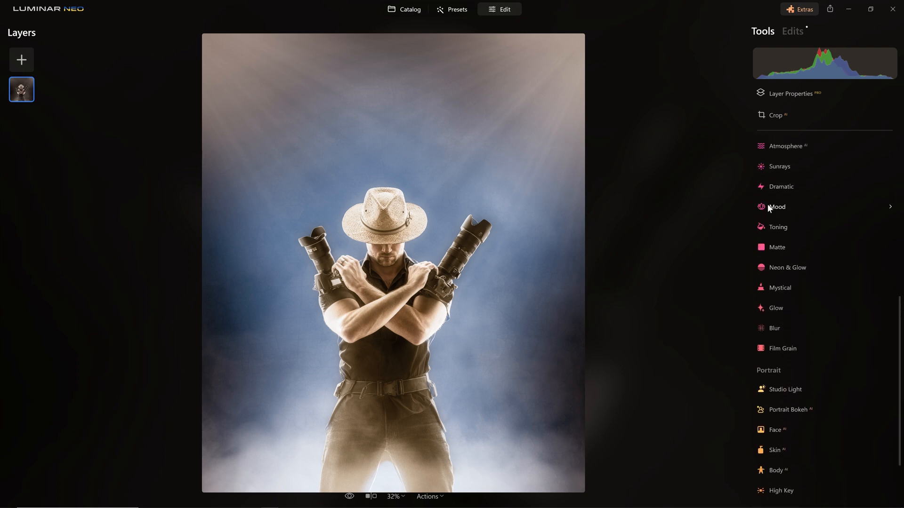
pyautogui.click(778, 227)
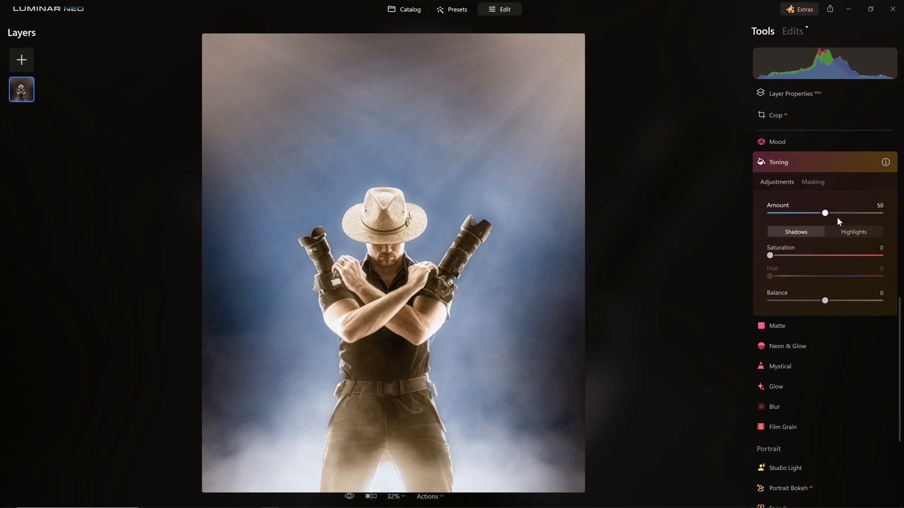
pyautogui.moveTo(771, 255); pyautogui.dragTo(825, 255)
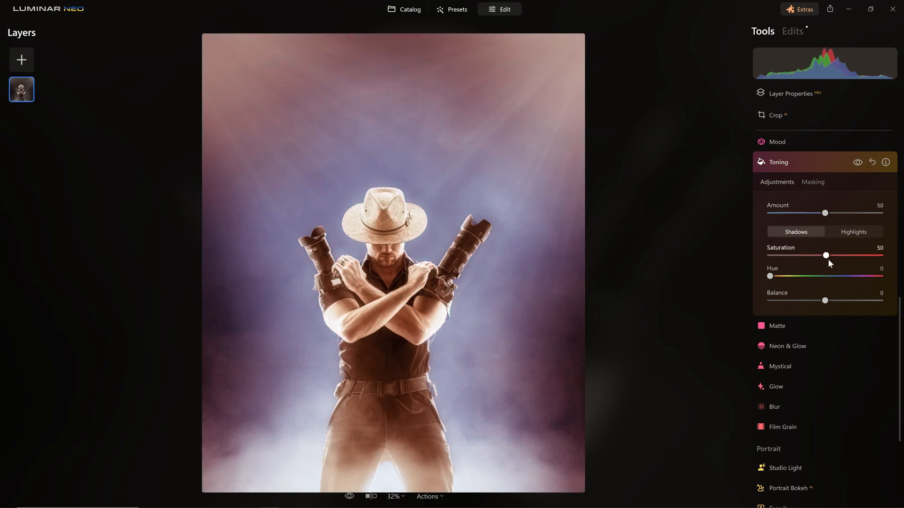
pyautogui.moveTo(770, 277); pyautogui.dragTo(839, 276)
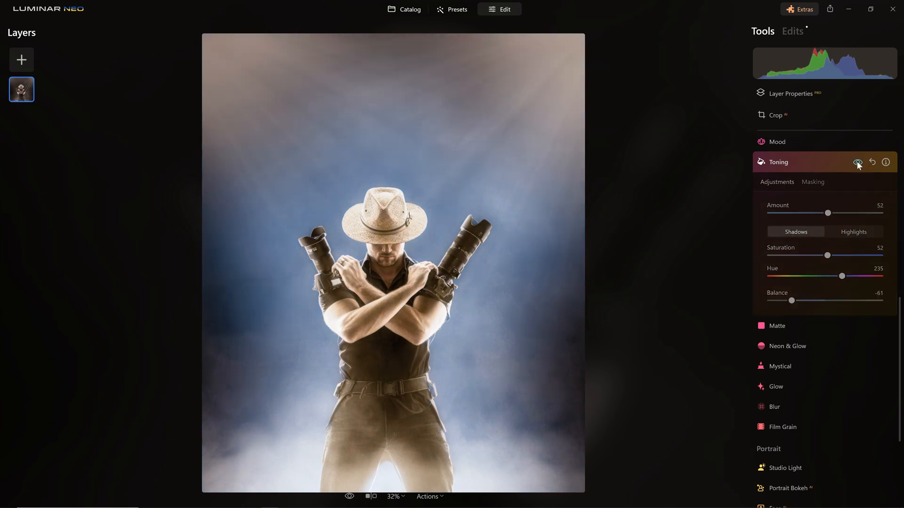
pyautogui.click(857, 162)
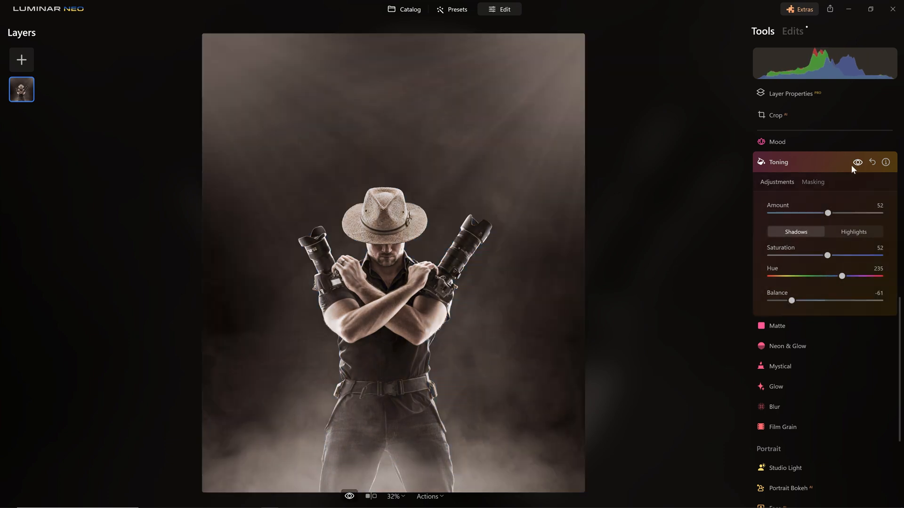
pyautogui.click(405, 9)
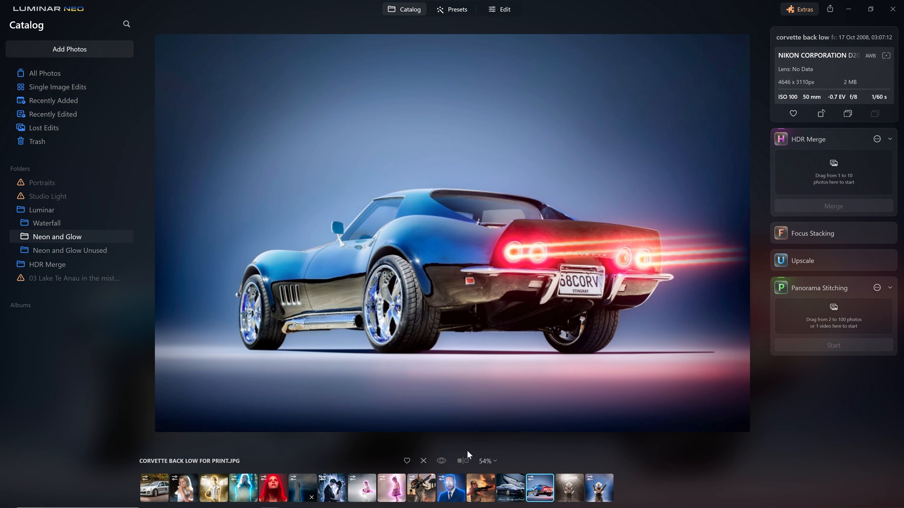
# Step: Select the Corvette photo in the Catalog and open it for editing
pyautogui.click(481, 489)
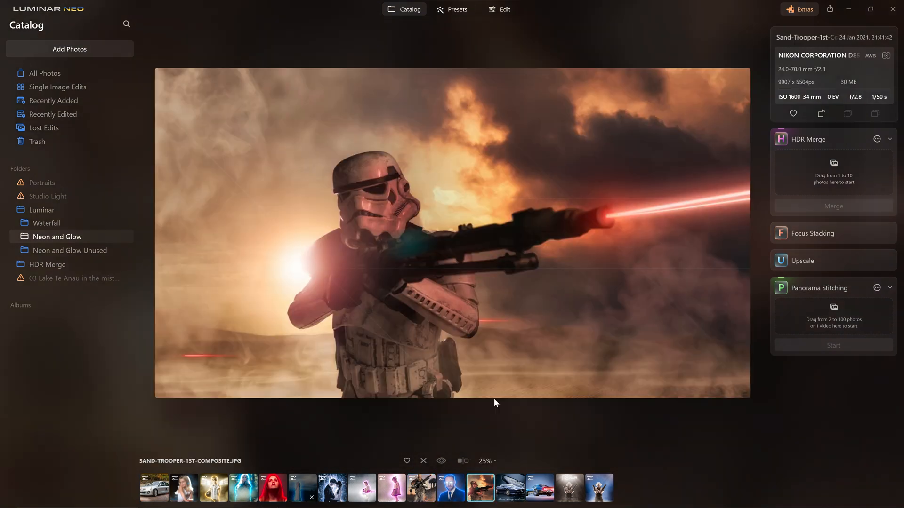
pyautogui.moveTo(534, 459)
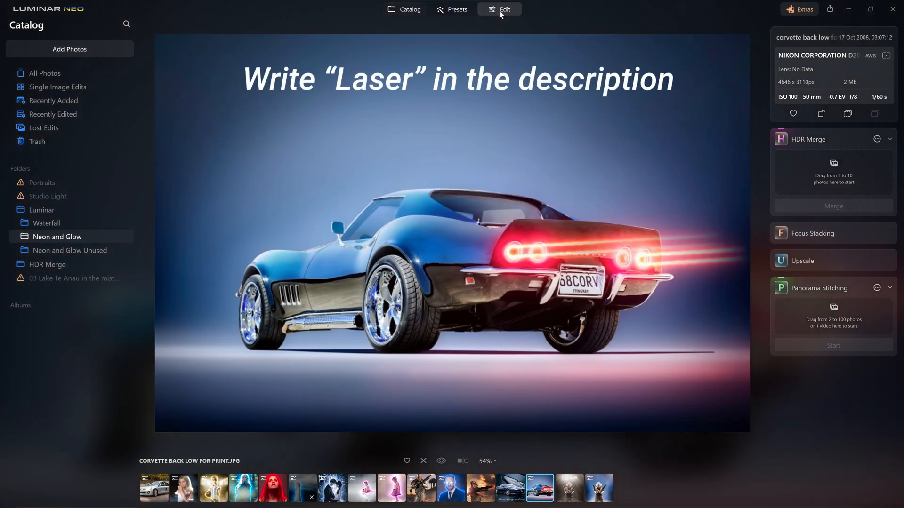
pyautogui.click(500, 9)
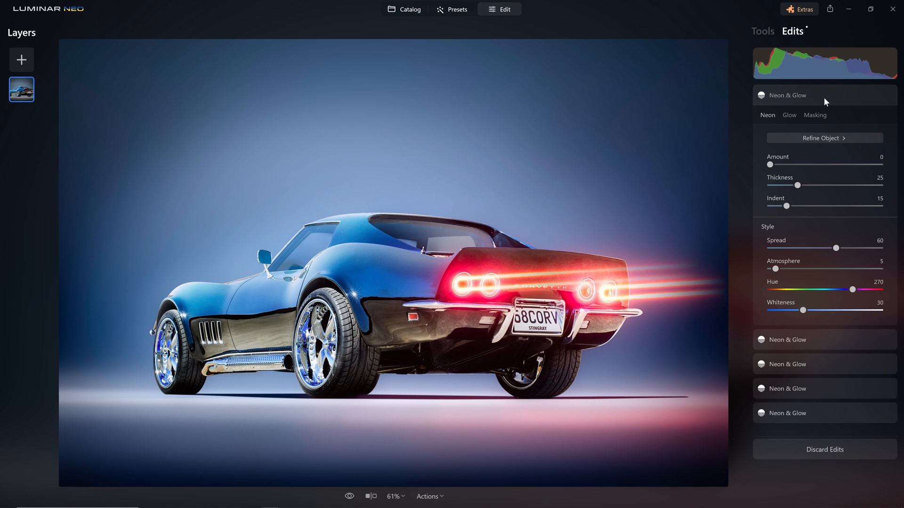
pyautogui.click(787, 95)
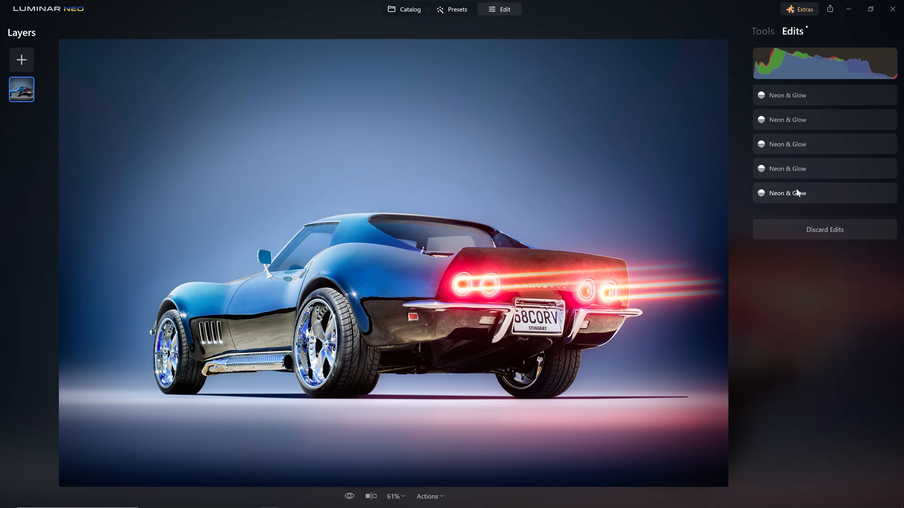
pyautogui.moveTo(557, 98)
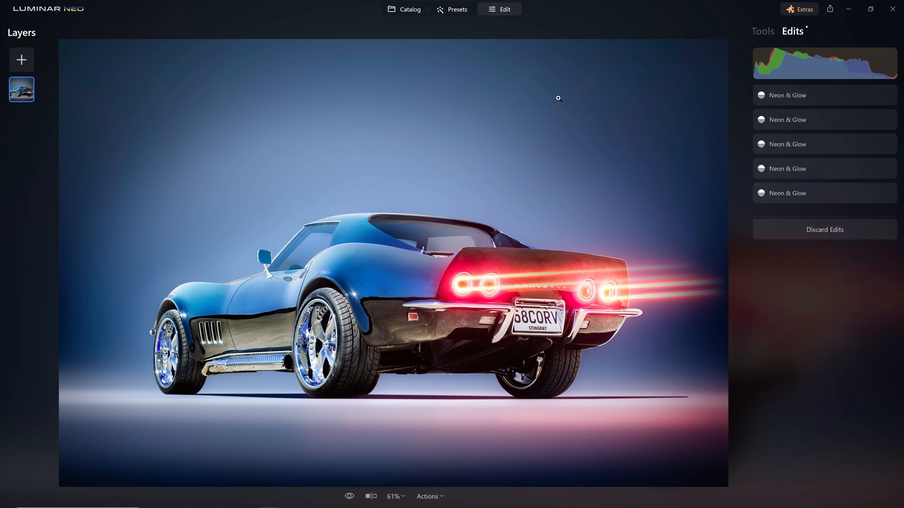
pyautogui.click(825, 229)
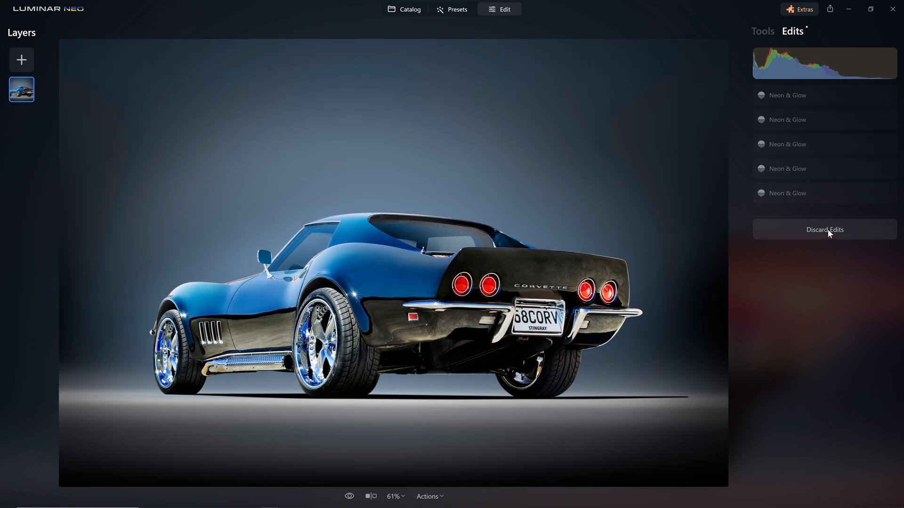
pyautogui.click(825, 230)
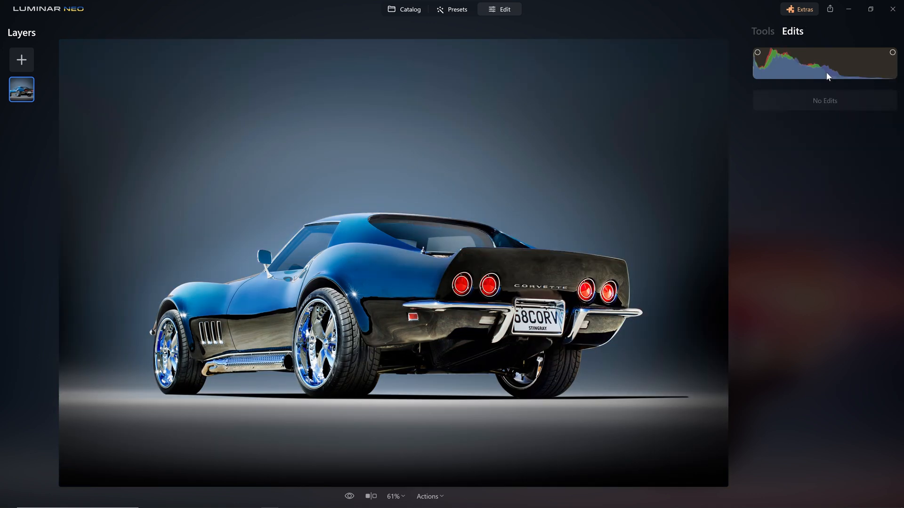
pyautogui.click(762, 31)
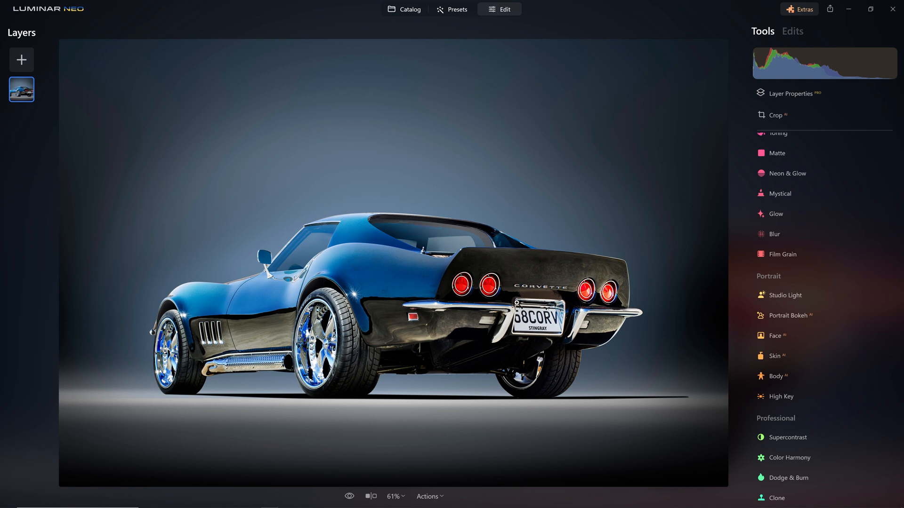
# Step: Add a Neon & Glow Inner glow to the car at Amount 100
pyautogui.click(788, 173)
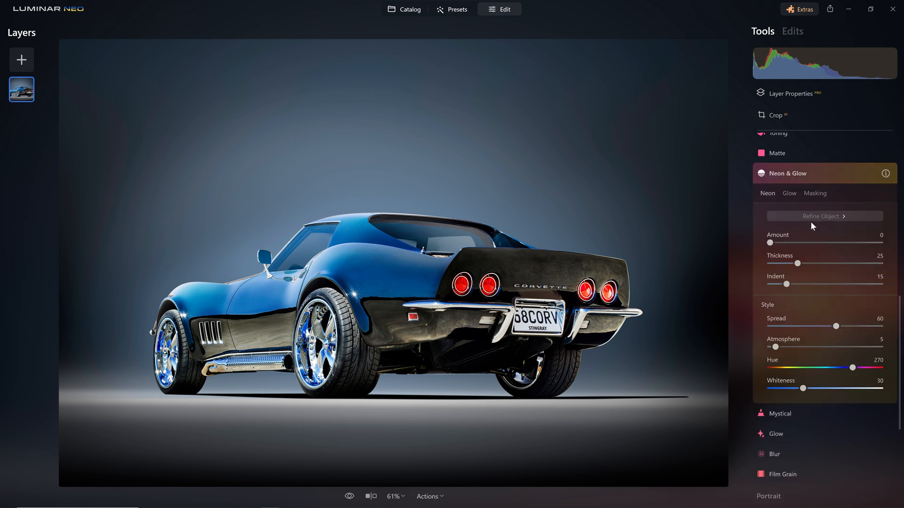
pyautogui.click(789, 193)
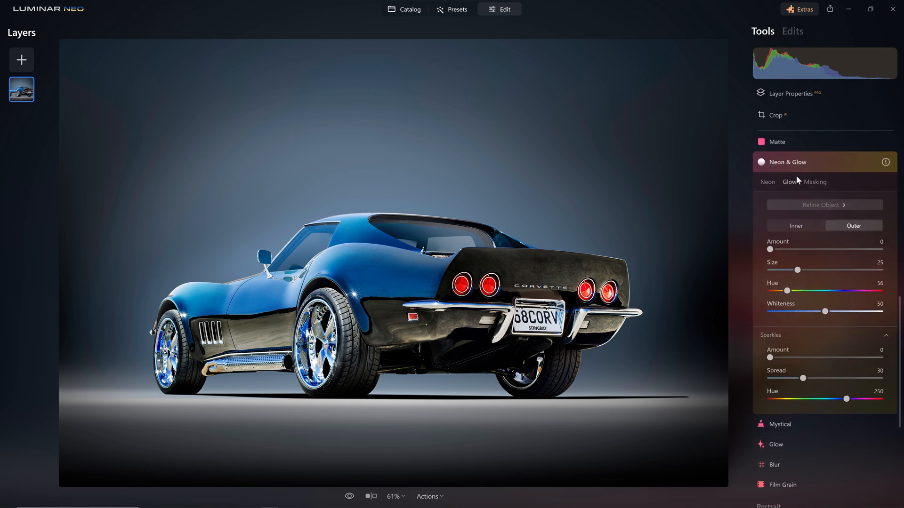
pyautogui.click(796, 225)
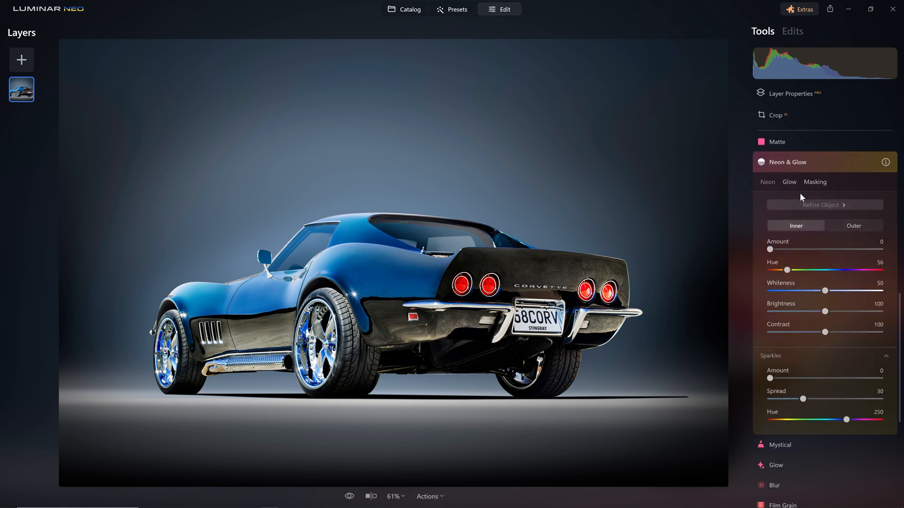
pyautogui.moveTo(770, 249); pyautogui.dragTo(829, 250)
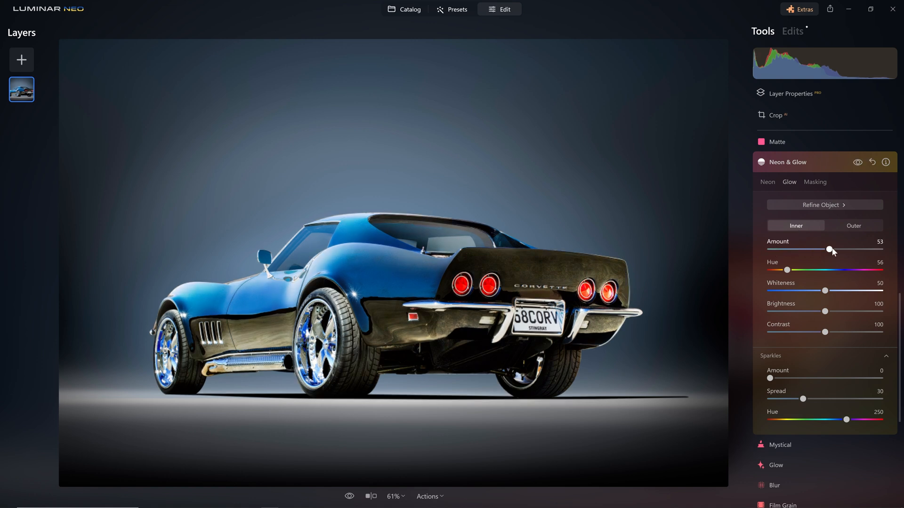
pyautogui.moveTo(829, 249); pyautogui.dragTo(880, 249)
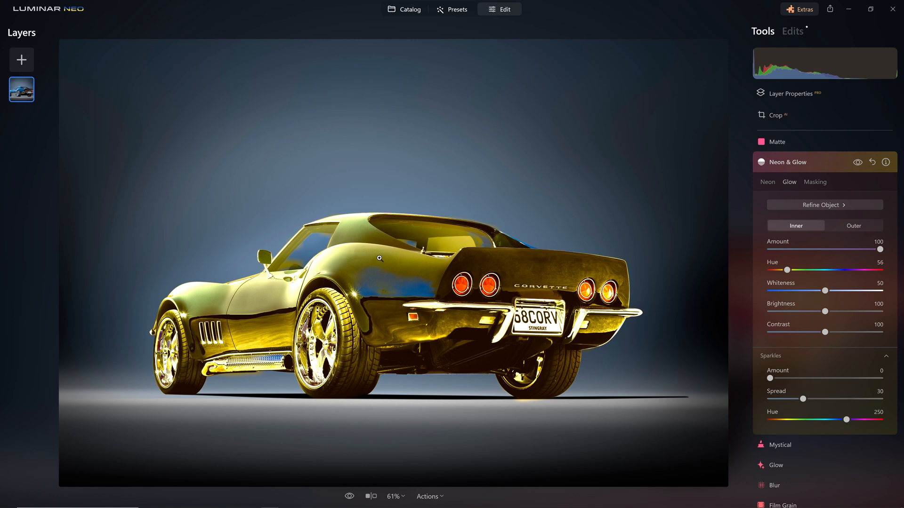
pyautogui.moveTo(630, 250)
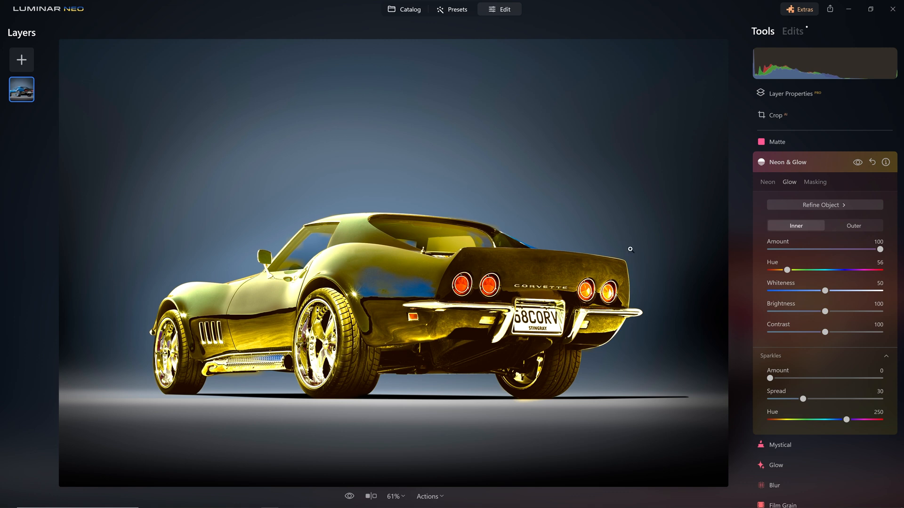
# Step: Color the inner glow red with hue 14 and whiteness 32
pyautogui.moveTo(786, 269); pyautogui.dragTo(769, 269)
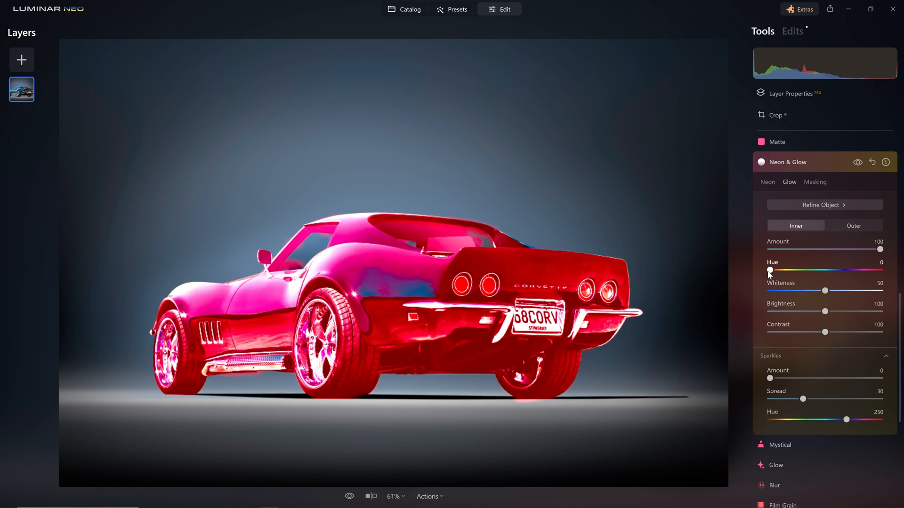
pyautogui.moveTo(769, 271); pyautogui.dragTo(775, 271)
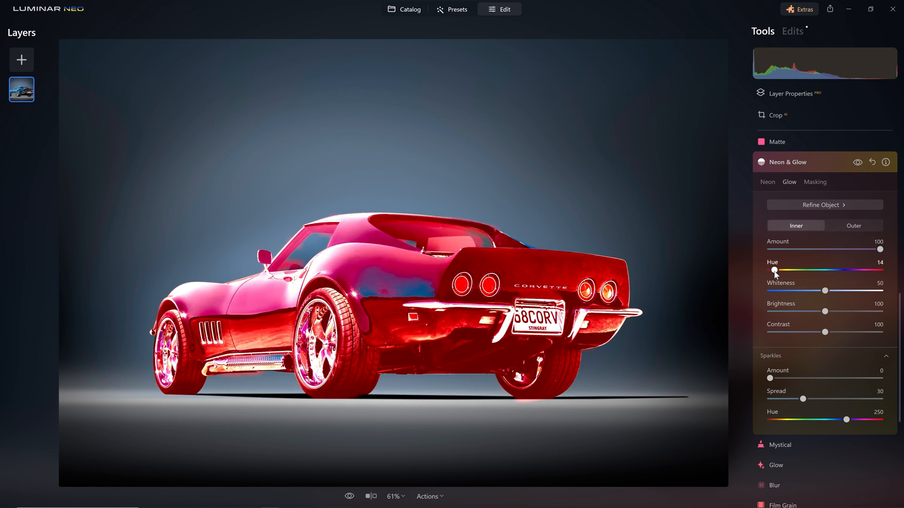
pyautogui.moveTo(824, 290); pyautogui.dragTo(806, 291)
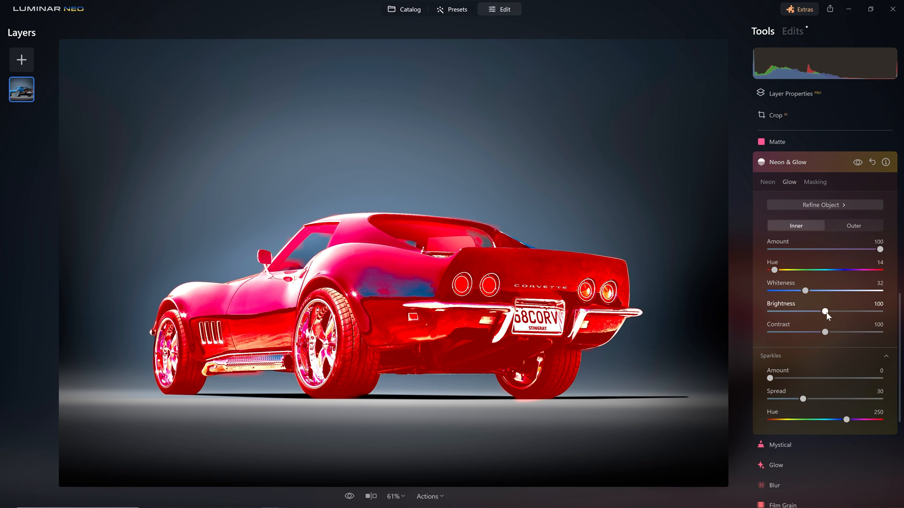
pyautogui.click(825, 205)
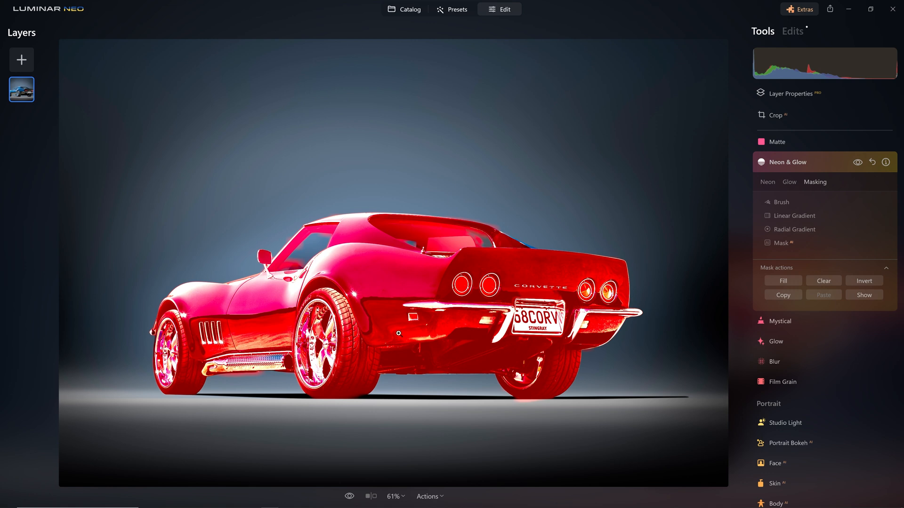
# Step: Brush-mask the red glow onto the tail lights and return to the Glow settings
pyautogui.click(781, 202)
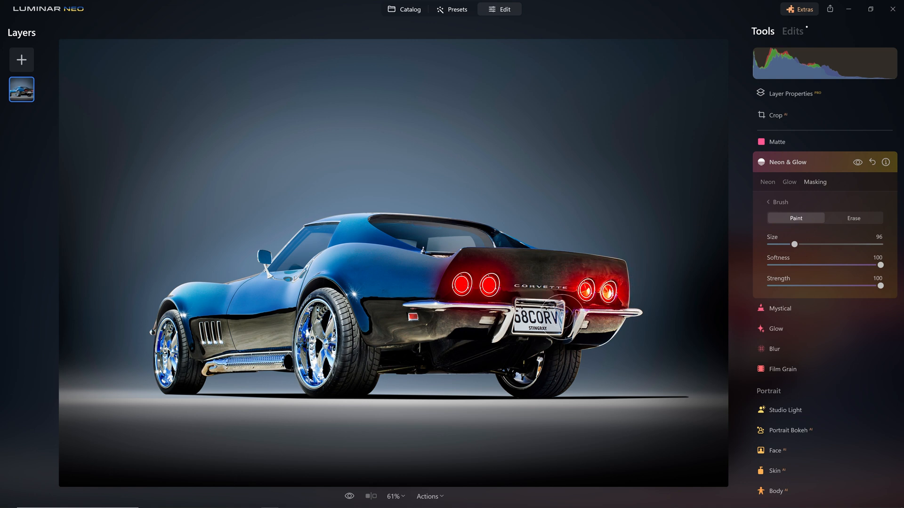
pyautogui.click(857, 161)
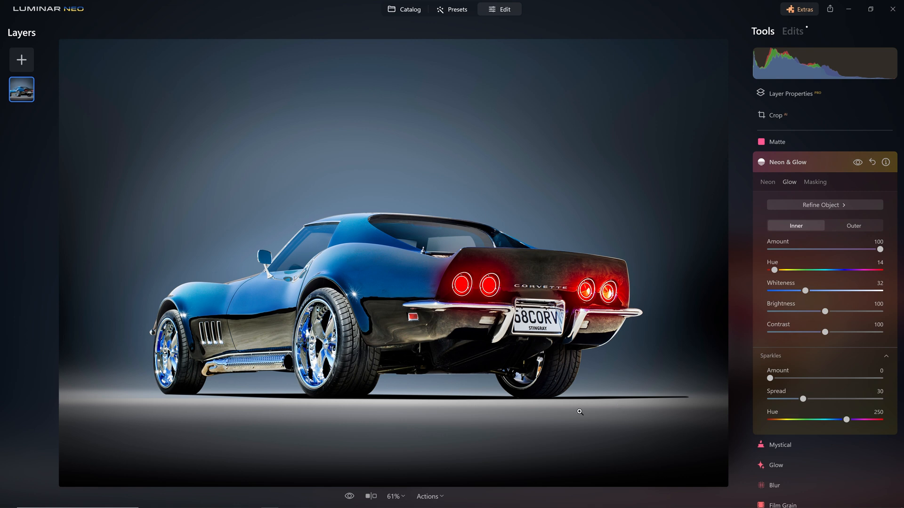
pyautogui.moveTo(809, 162)
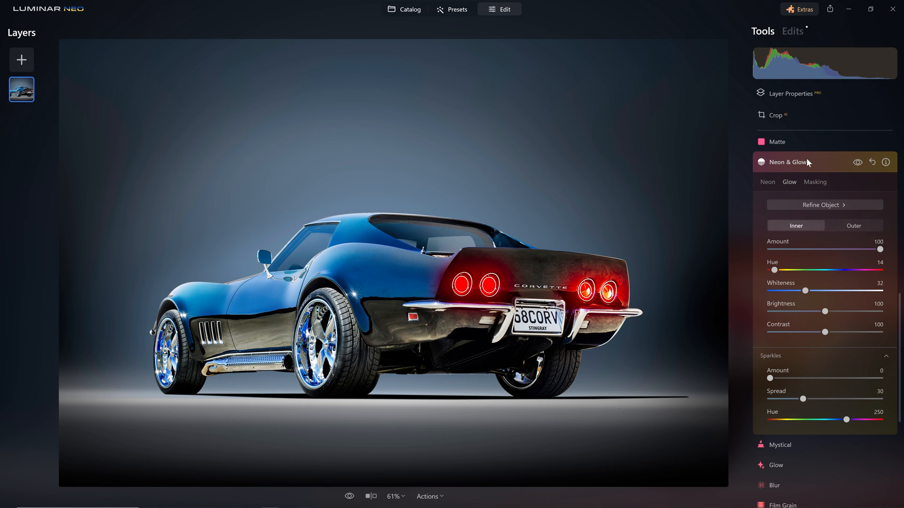
# Step: Reopen Neon & Glow and try a neon outline on the car, then remove it
pyautogui.click(787, 162)
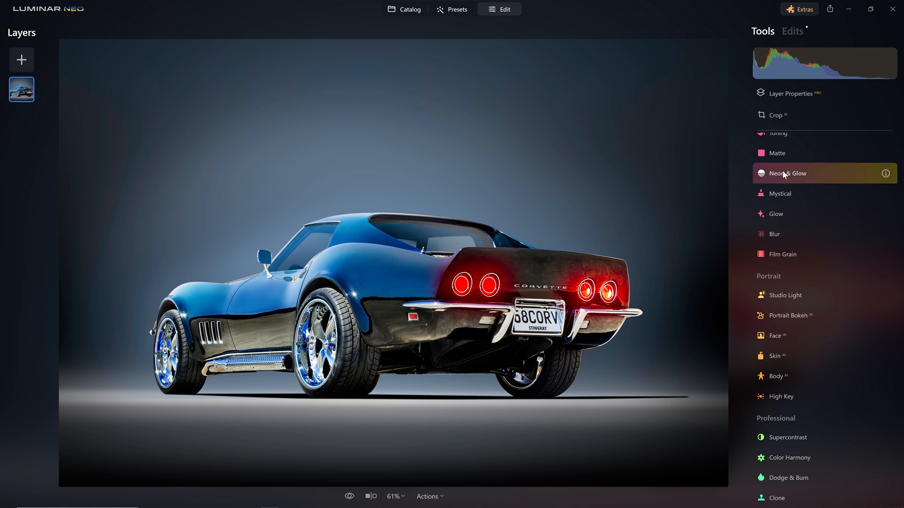
pyautogui.click(787, 174)
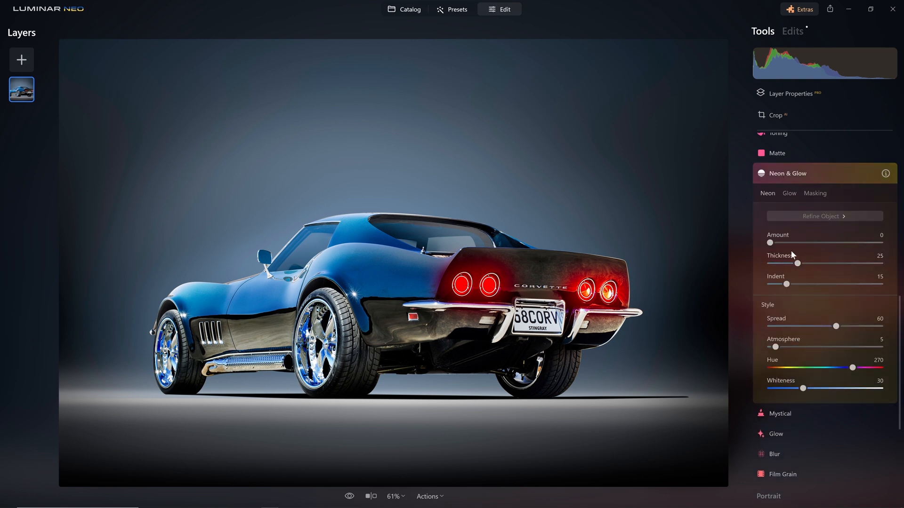
pyautogui.moveTo(770, 243); pyautogui.dragTo(790, 243)
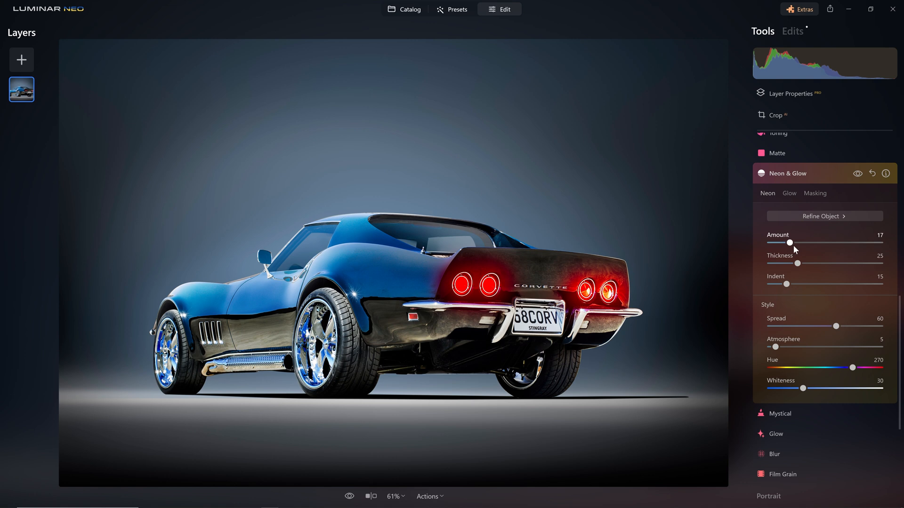
pyautogui.moveTo(791, 243); pyautogui.dragTo(832, 243)
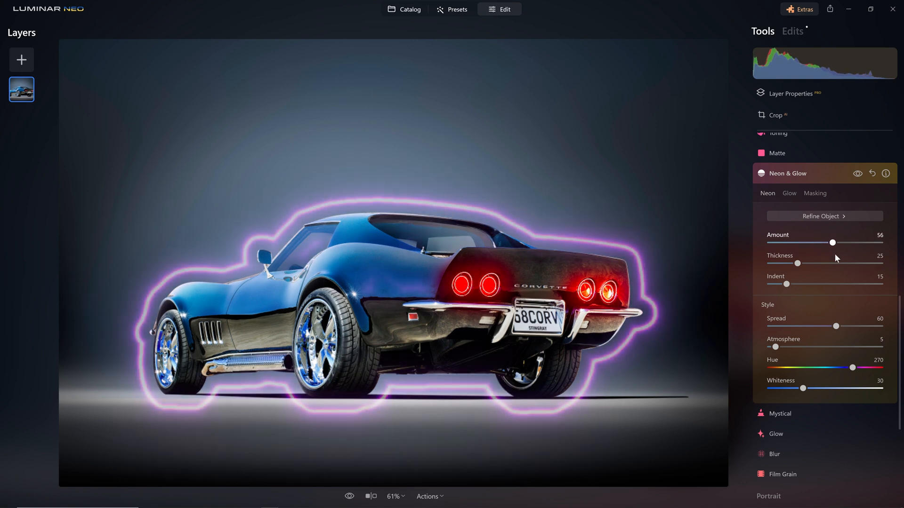
pyautogui.moveTo(832, 243); pyautogui.dragTo(769, 231)
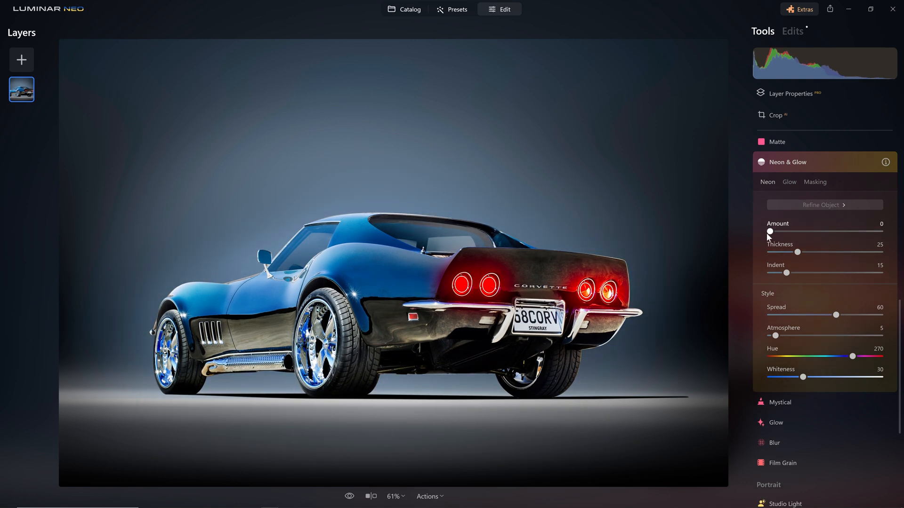
# Step: Add an Outer glow around the car at a moderate starting amount
pyautogui.click(789, 182)
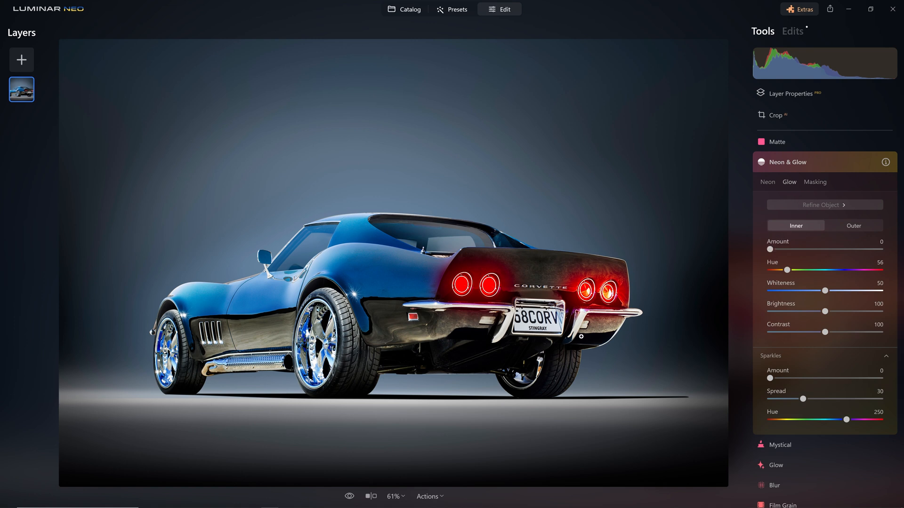
pyautogui.moveTo(848, 226)
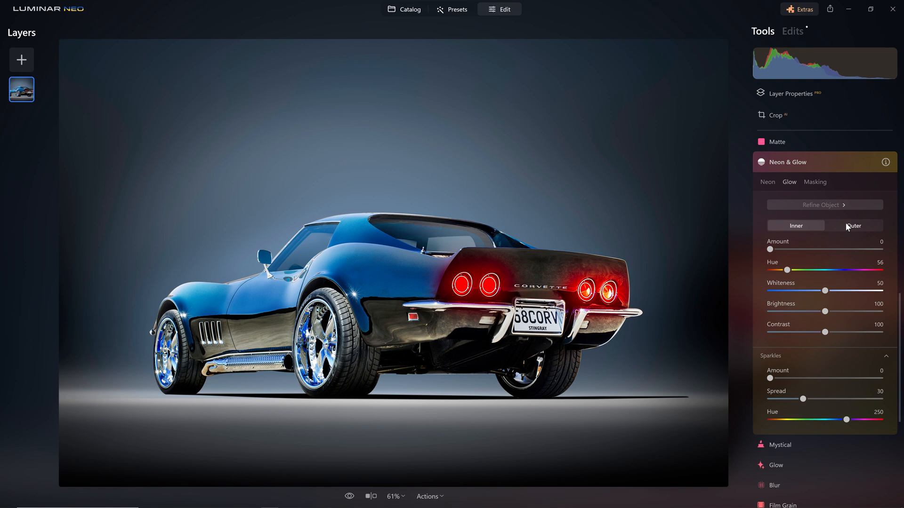
pyautogui.click(854, 225)
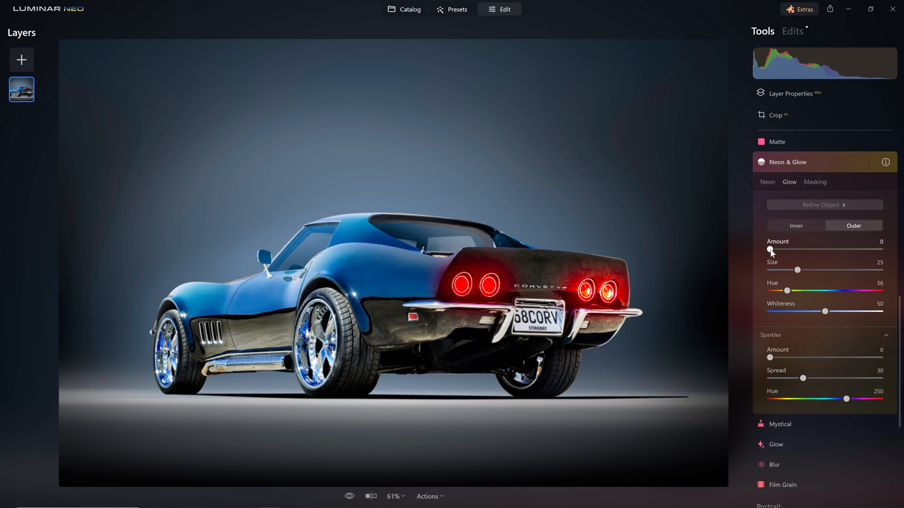
pyautogui.moveTo(770, 250); pyautogui.dragTo(801, 249)
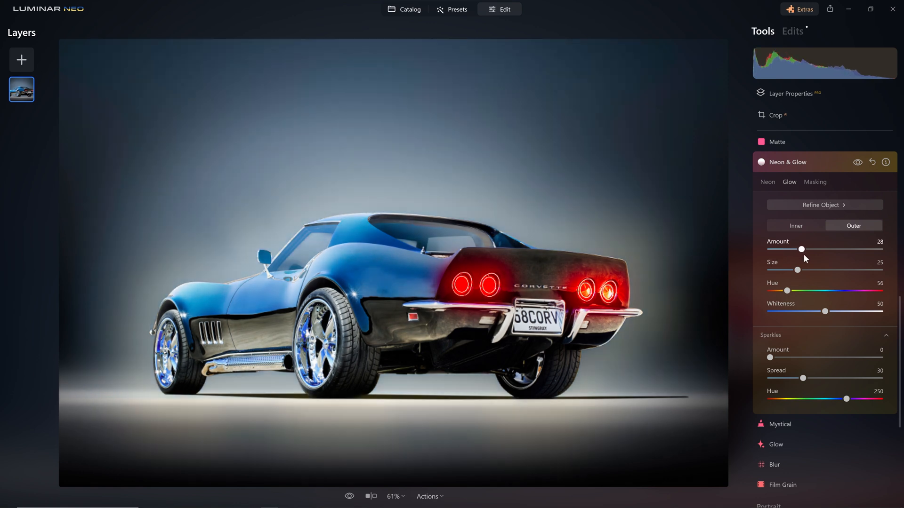
pyautogui.moveTo(801, 249); pyautogui.dragTo(804, 250)
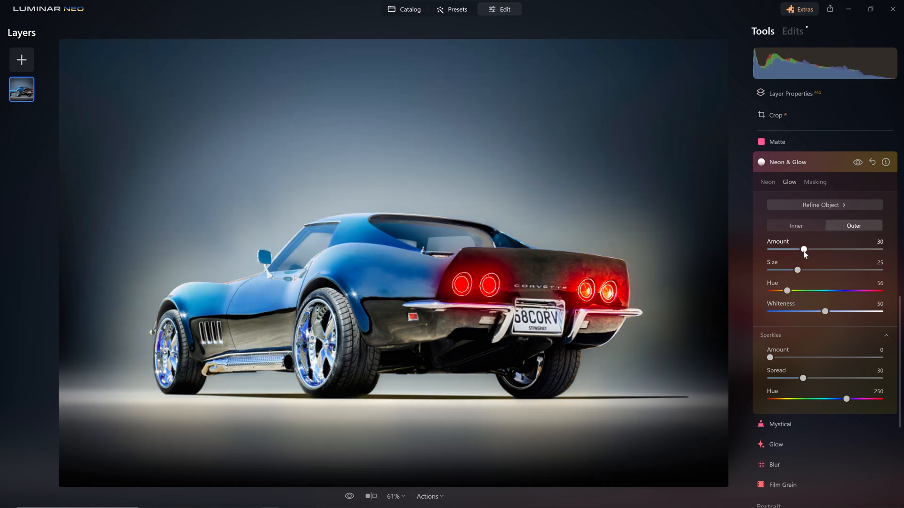
pyautogui.moveTo(805, 250); pyautogui.dragTo(808, 250)
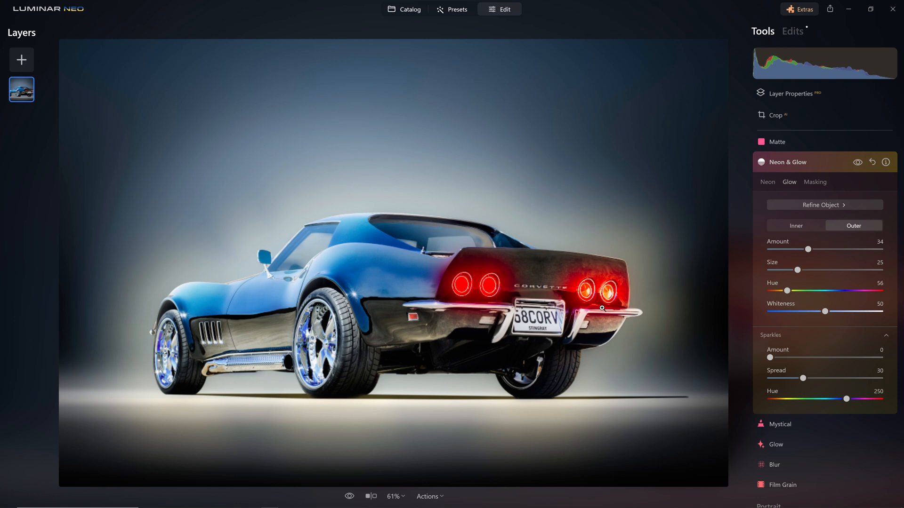
pyautogui.moveTo(809, 249); pyautogui.dragTo(820, 249)
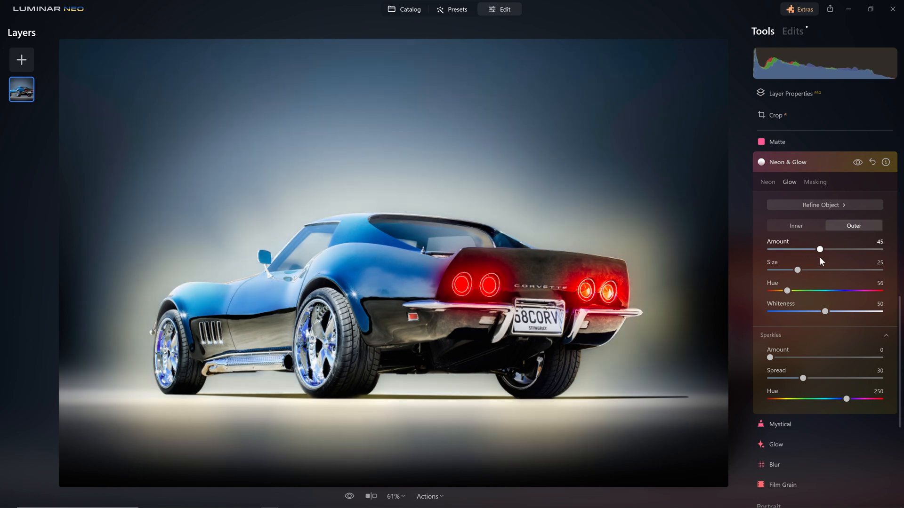
# Step: Make the outer glow red (hue 0) at Amount 88, Size 81, Whiteness 2
pyautogui.moveTo(786, 290); pyautogui.dragTo(777, 290)
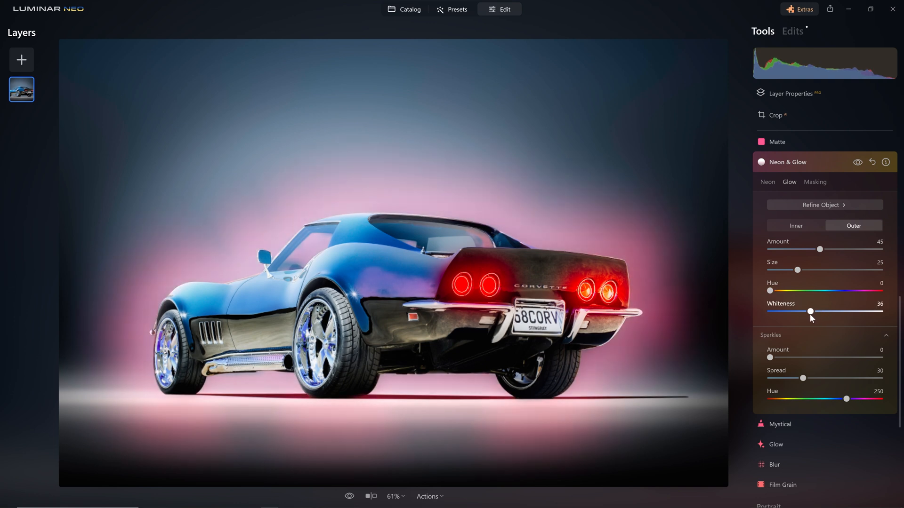
pyautogui.moveTo(810, 311); pyautogui.dragTo(770, 311)
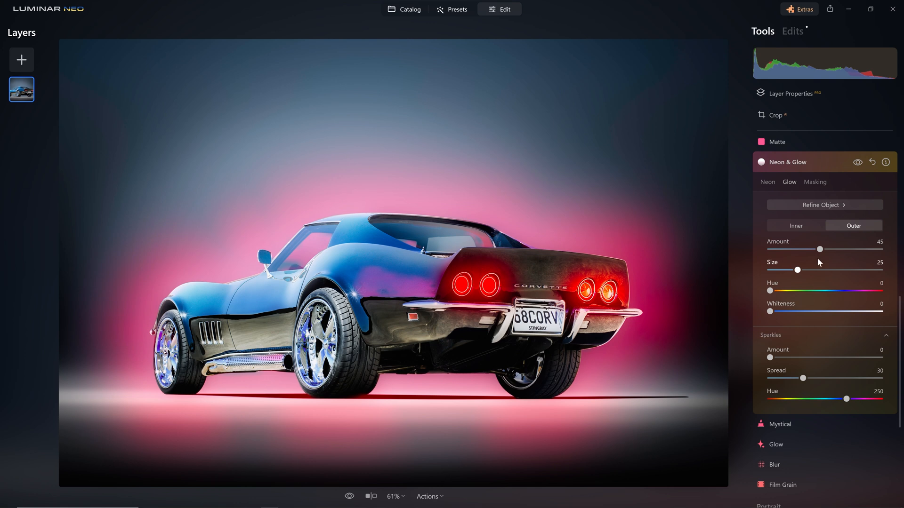
pyautogui.moveTo(820, 249); pyautogui.dragTo(867, 249)
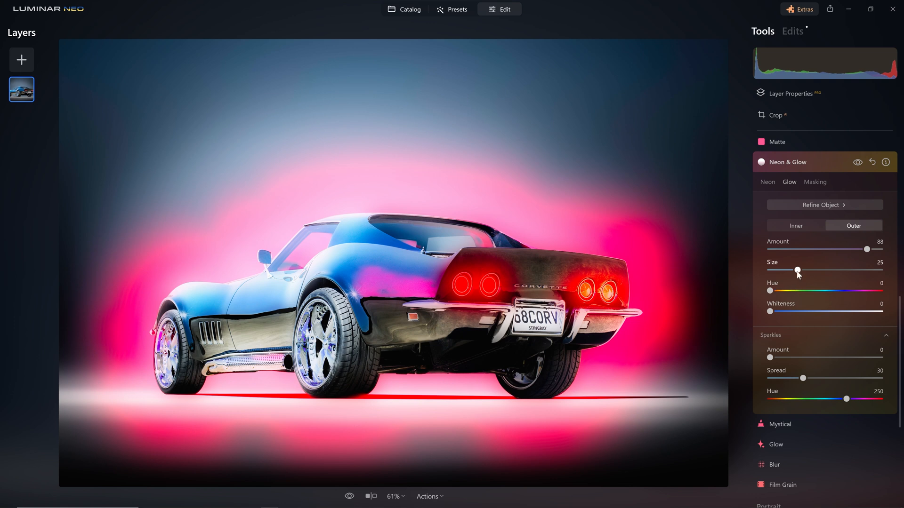
pyautogui.moveTo(798, 270); pyautogui.dragTo(840, 270)
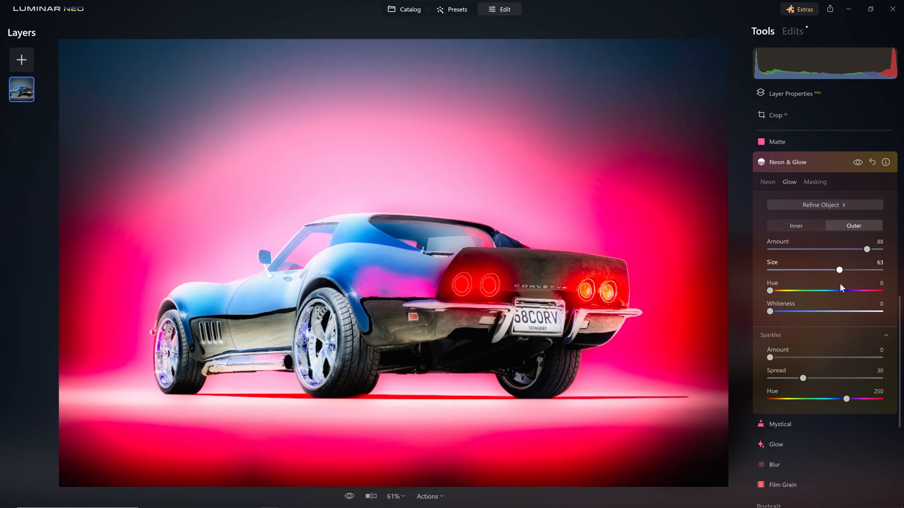
pyautogui.moveTo(839, 270); pyautogui.dragTo(859, 270)
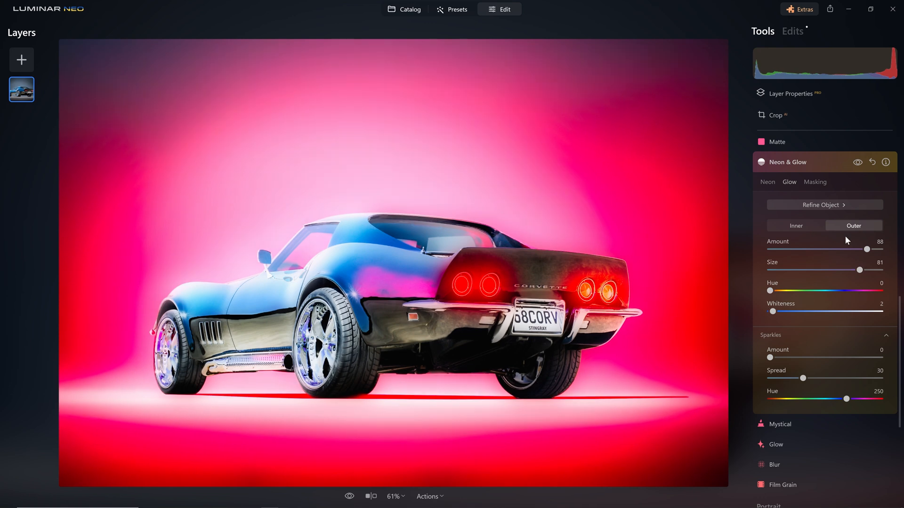
# Step: Brush-mask the red glow onto the floor behind the car and erase the excess
pyautogui.click(815, 182)
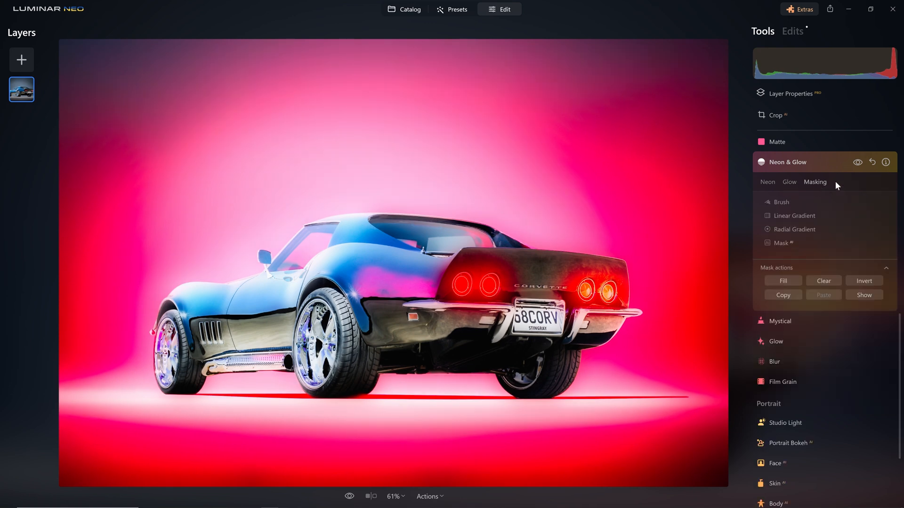
pyautogui.click(781, 202)
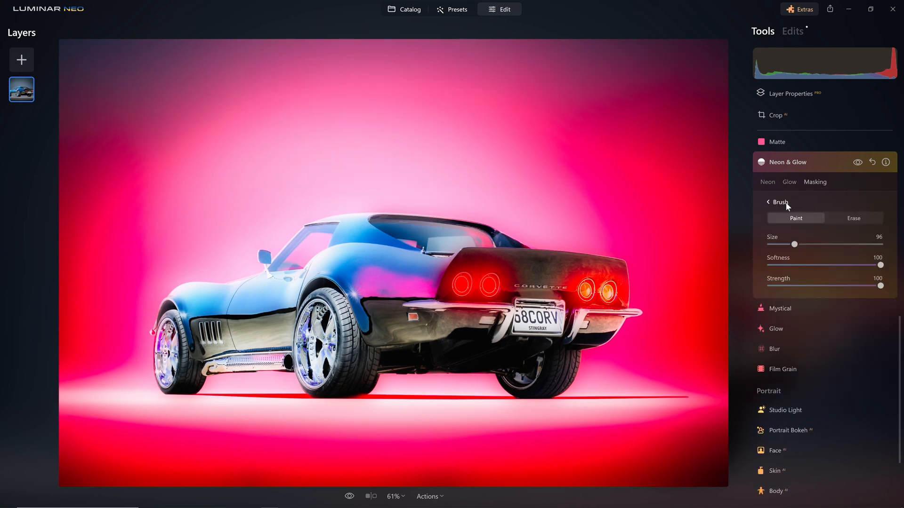
pyautogui.moveTo(881, 286); pyautogui.dragTo(801, 285)
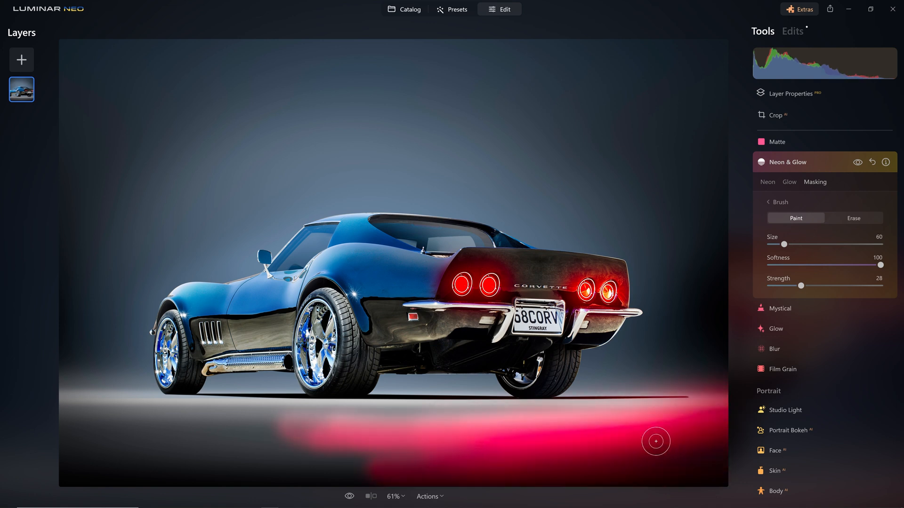
pyautogui.click(854, 218)
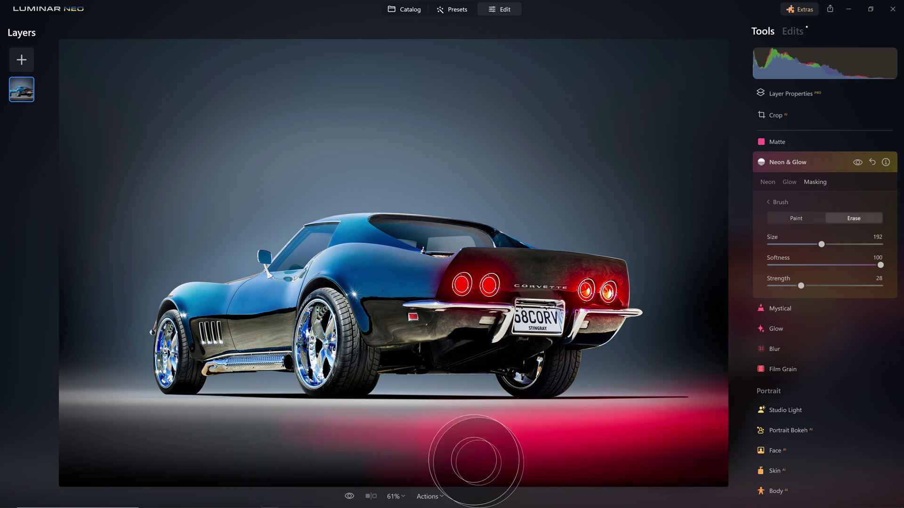
pyautogui.moveTo(822, 244); pyautogui.dragTo(808, 244)
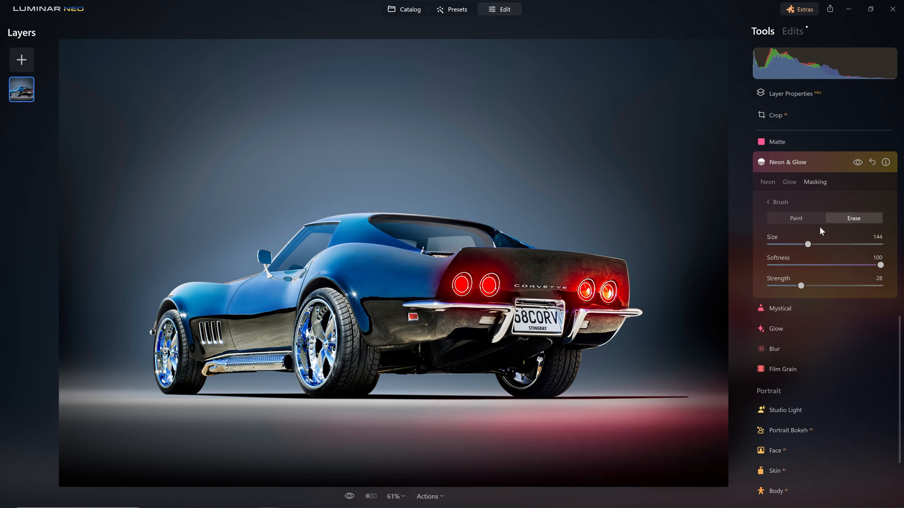
pyautogui.click(796, 218)
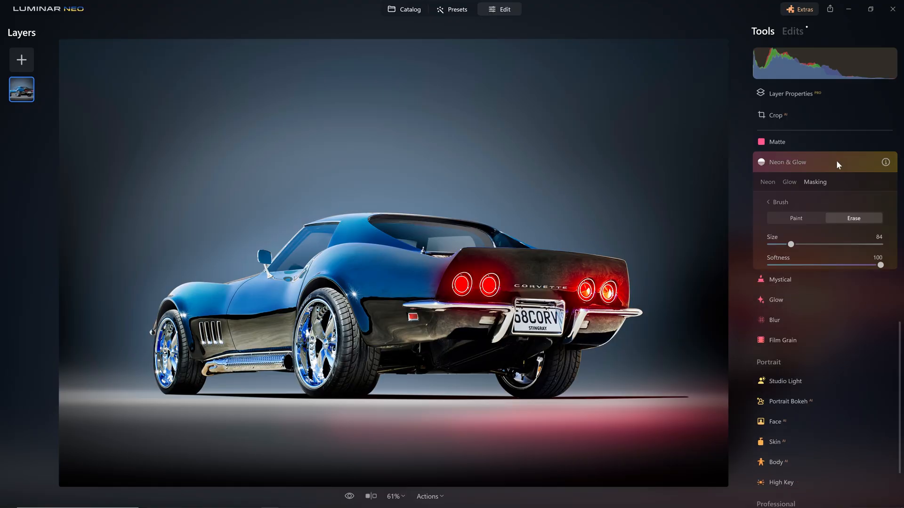
# Step: Raise the Neon Amount and erase the car outline with Softness 0, Size 400, Strength 100
pyautogui.click(767, 193)
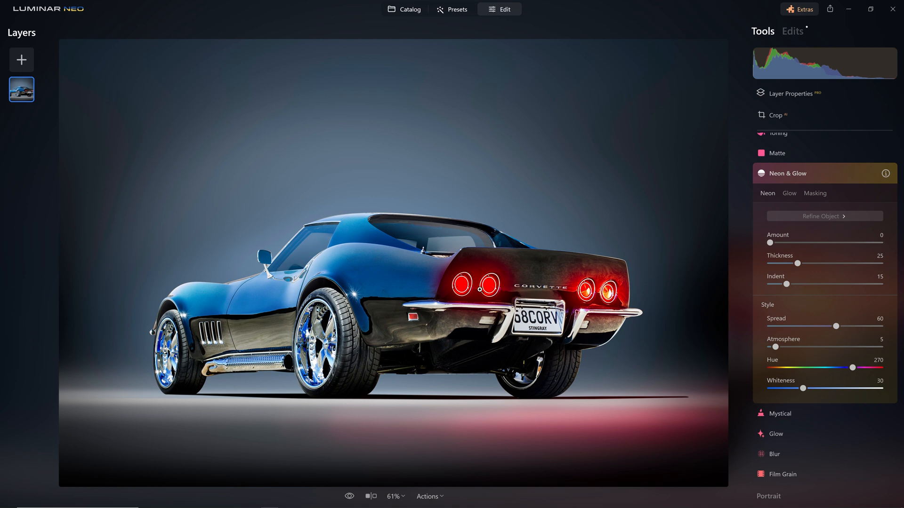
pyautogui.moveTo(790, 198)
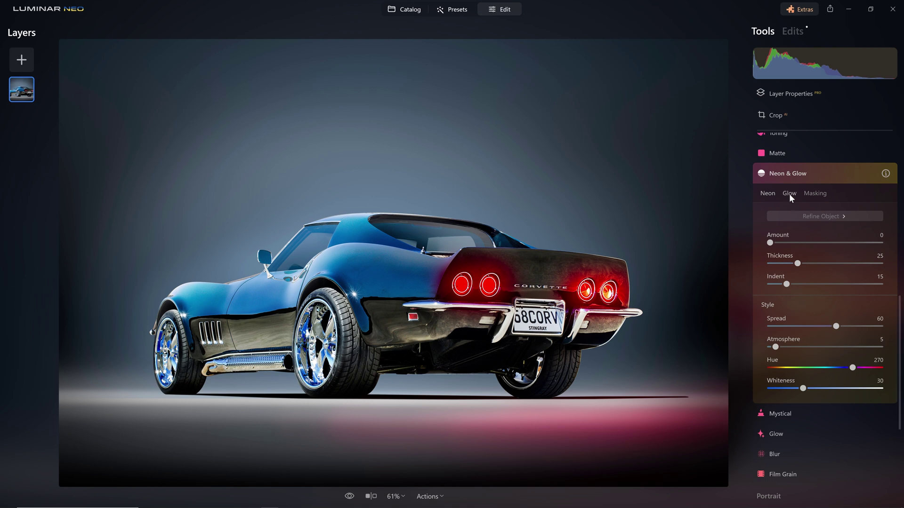
pyautogui.moveTo(770, 243); pyautogui.dragTo(853, 243)
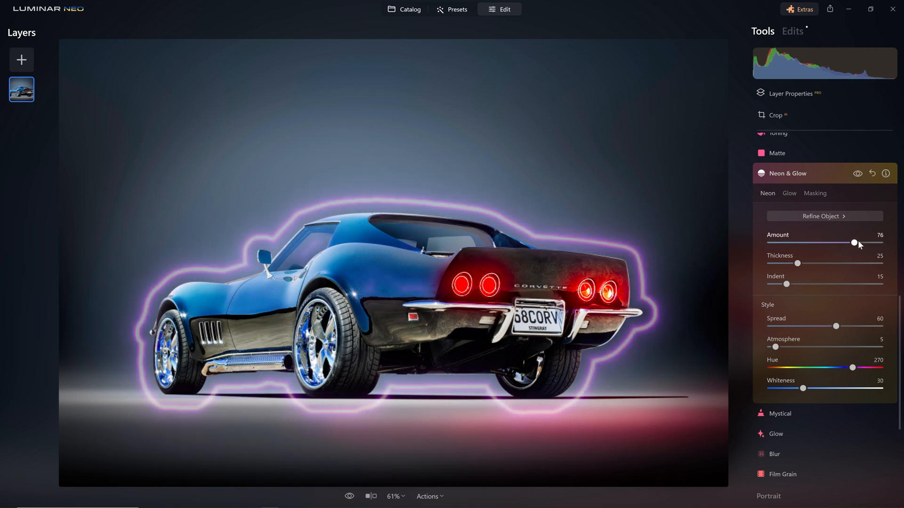
pyautogui.click(825, 216)
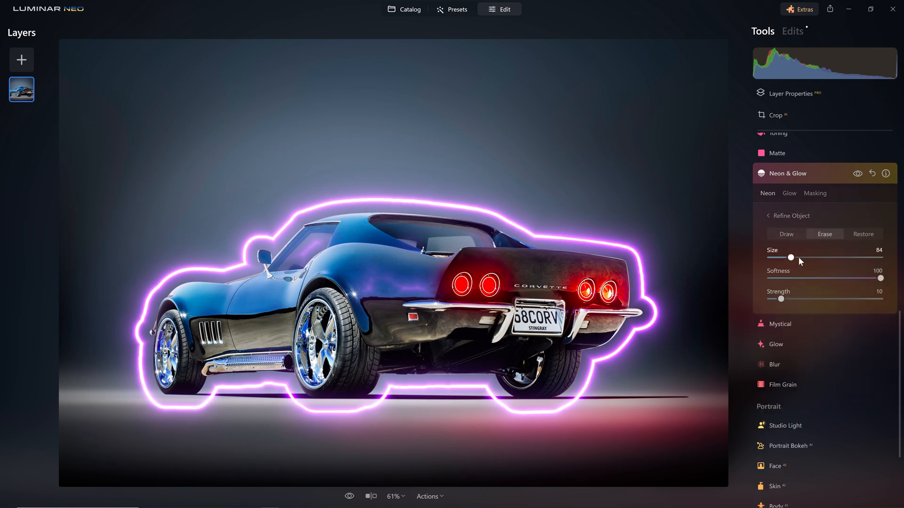
pyautogui.moveTo(880, 278); pyautogui.dragTo(770, 278)
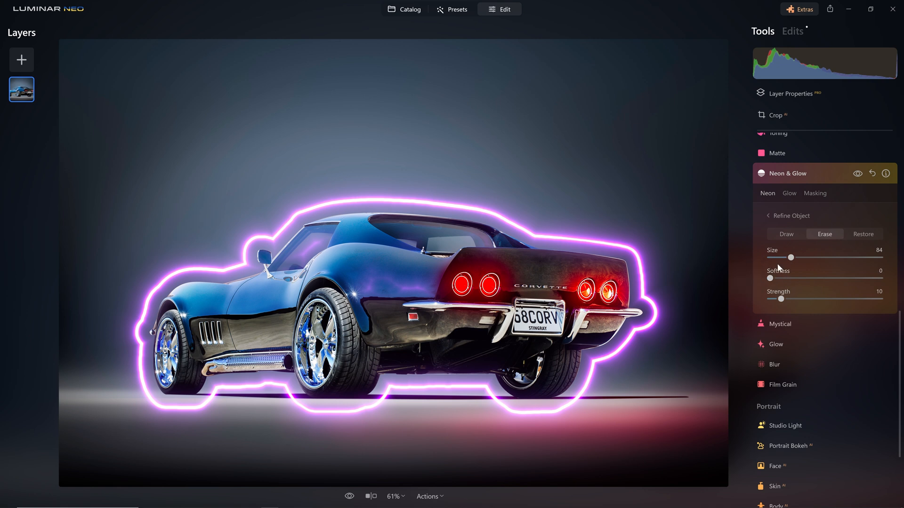
pyautogui.moveTo(791, 257); pyautogui.dragTo(881, 257)
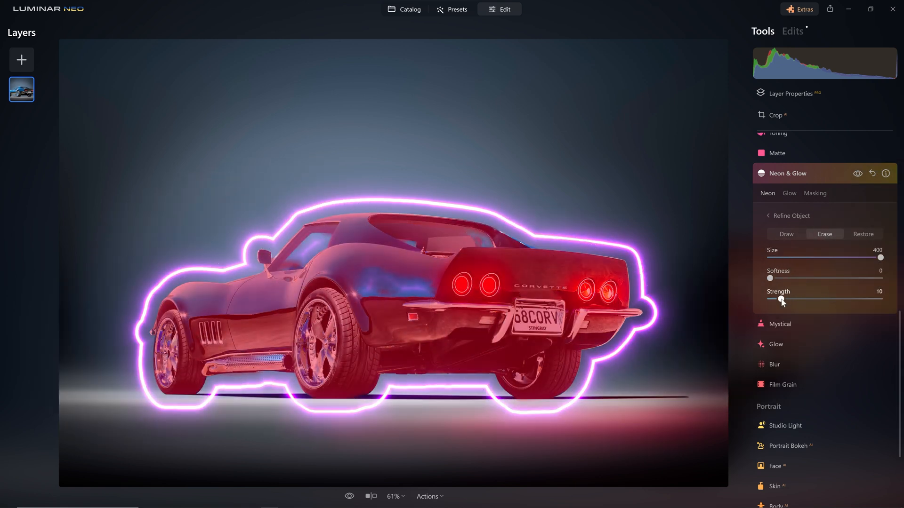
pyautogui.moveTo(770, 299); pyautogui.dragTo(880, 299)
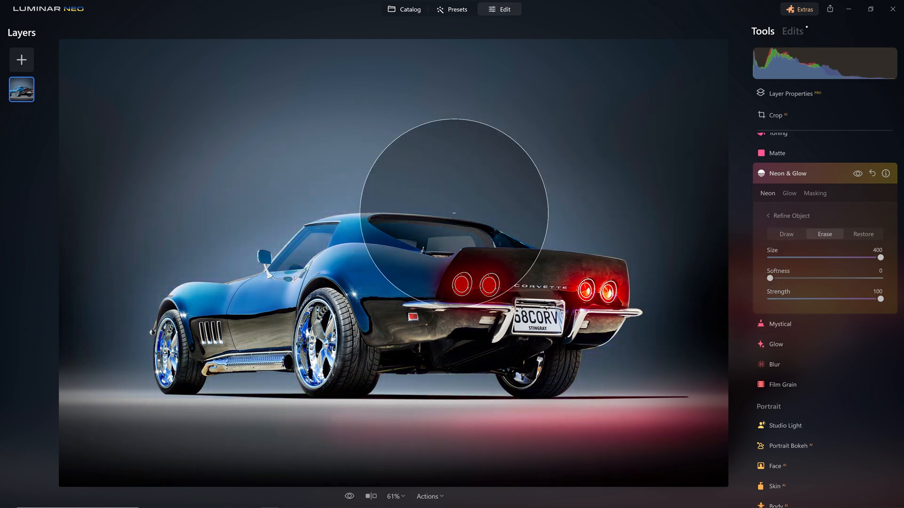
pyautogui.click(787, 234)
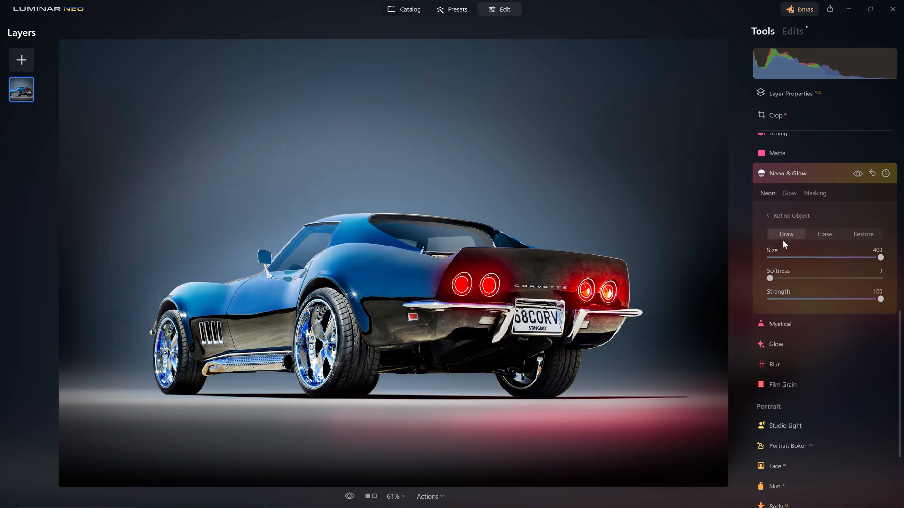
# Step: Draw a thin Size 25 neon streak from the tail light to the right edge
pyautogui.click(788, 216)
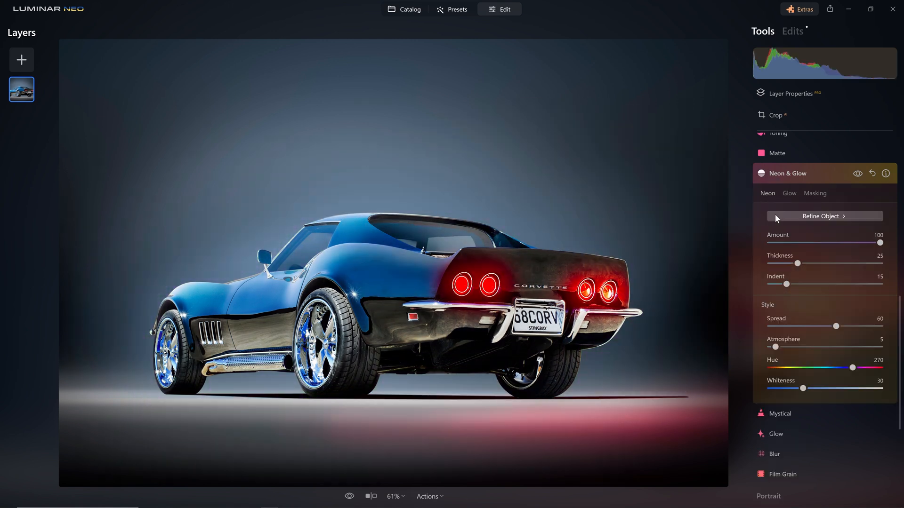
pyautogui.click(825, 216)
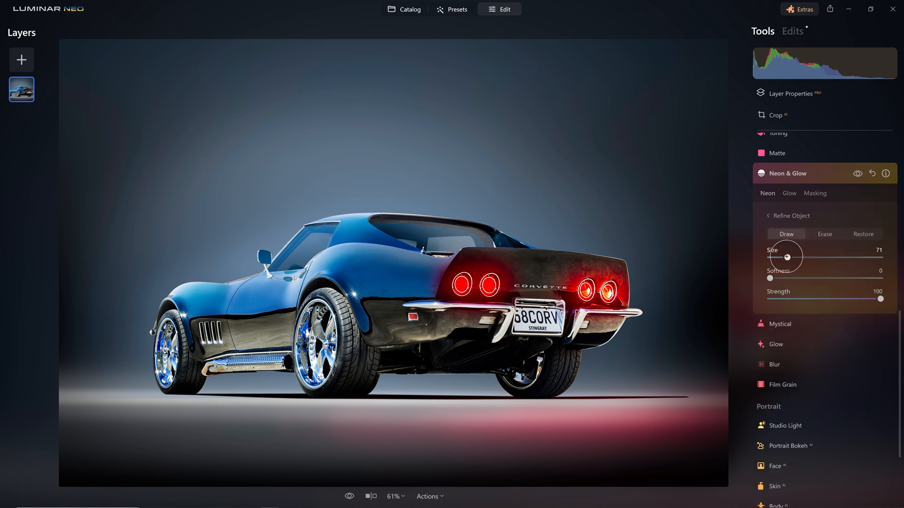
pyautogui.moveTo(785, 257); pyautogui.dragTo(778, 258)
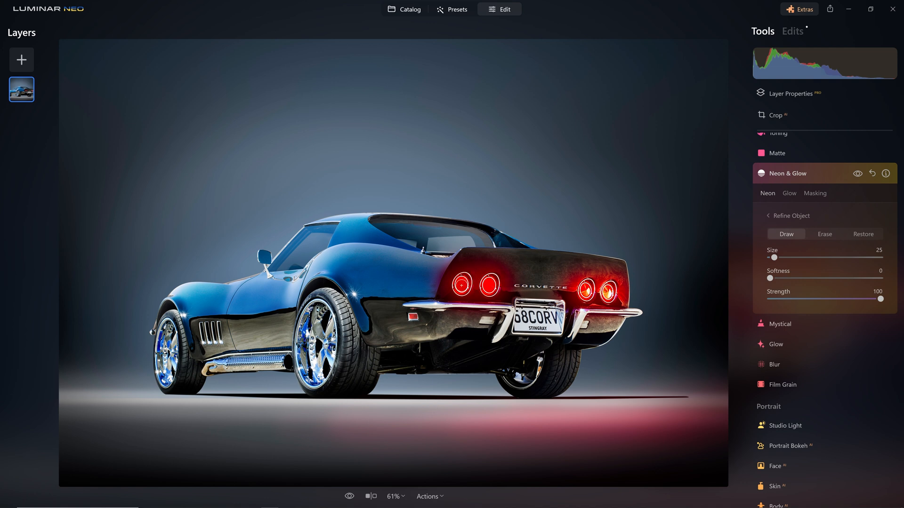
pyautogui.click(462, 293)
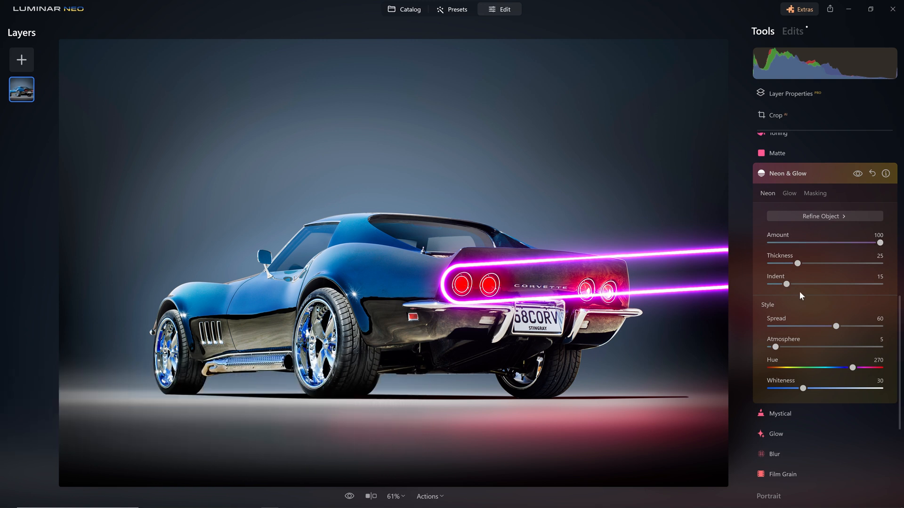
# Step: Remove the neon indent so the streaks hug the lights, keeping their thickness
pyautogui.moveTo(786, 285); pyautogui.dragTo(780, 284)
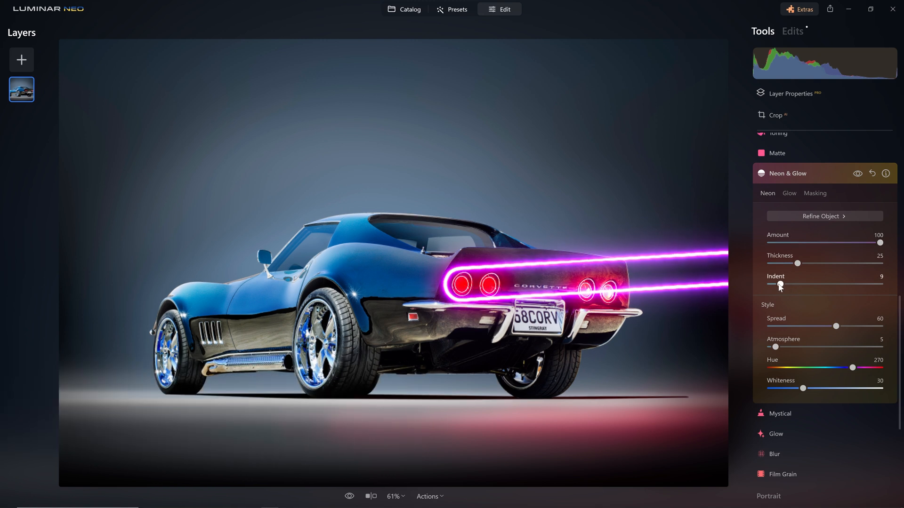
pyautogui.moveTo(778, 284); pyautogui.dragTo(768, 283)
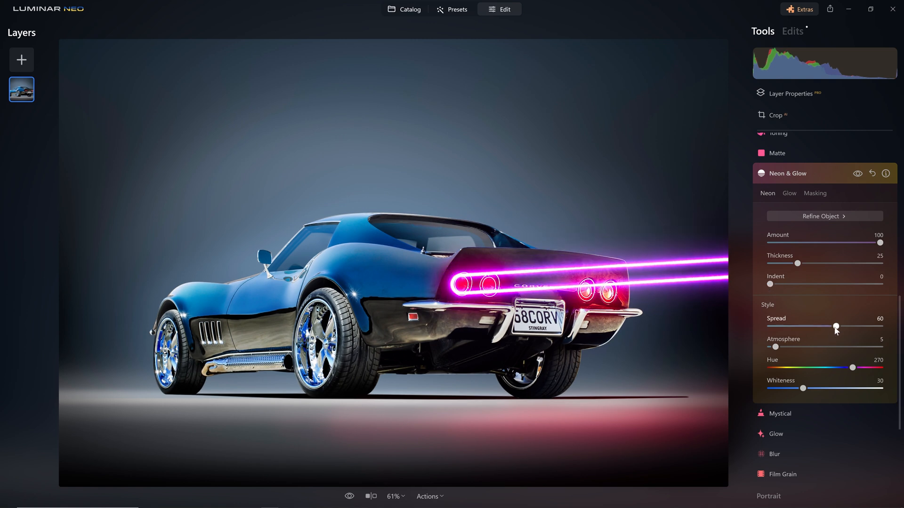
pyautogui.moveTo(798, 263); pyautogui.dragTo(785, 264)
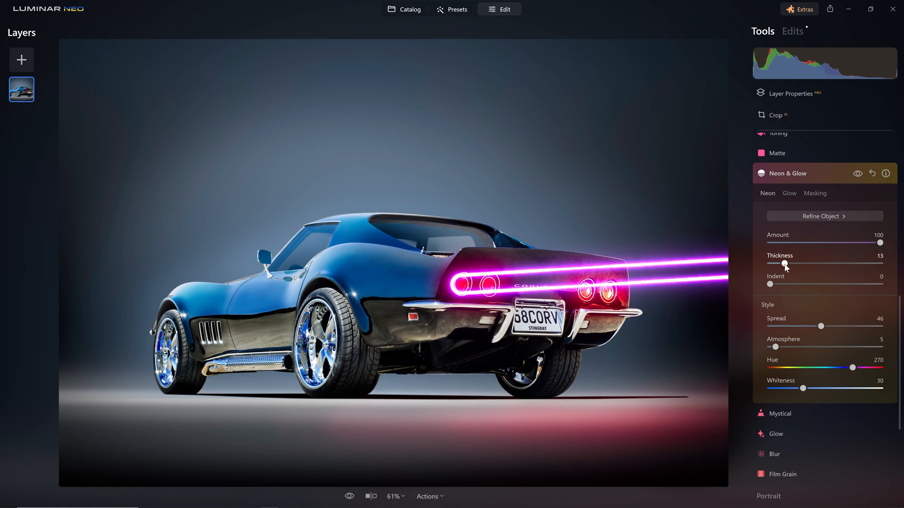
pyautogui.moveTo(785, 264); pyautogui.dragTo(769, 264)
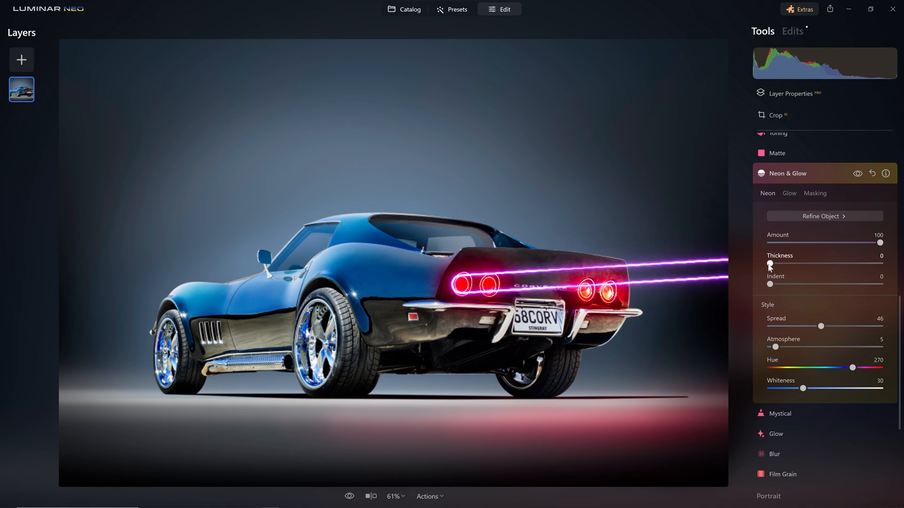
pyautogui.moveTo(769, 264); pyautogui.dragTo(785, 265)
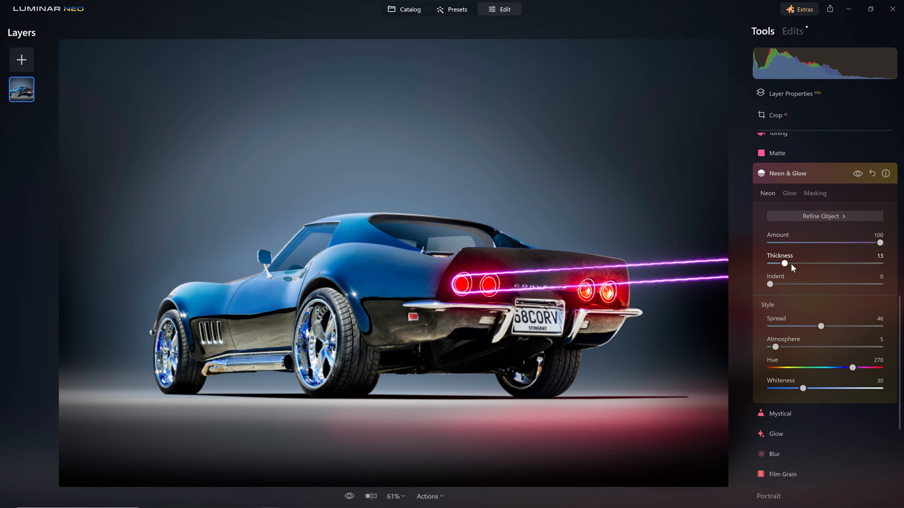
pyautogui.moveTo(785, 263); pyautogui.dragTo(798, 263)
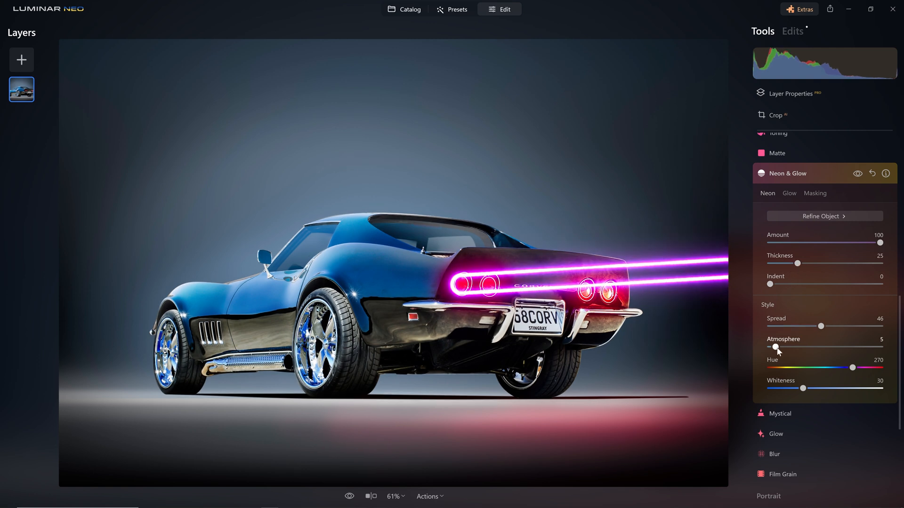
# Step: Widen the neon spread and add more atmospheric haze around the streaks
pyautogui.moveTo(821, 326); pyautogui.dragTo(856, 326)
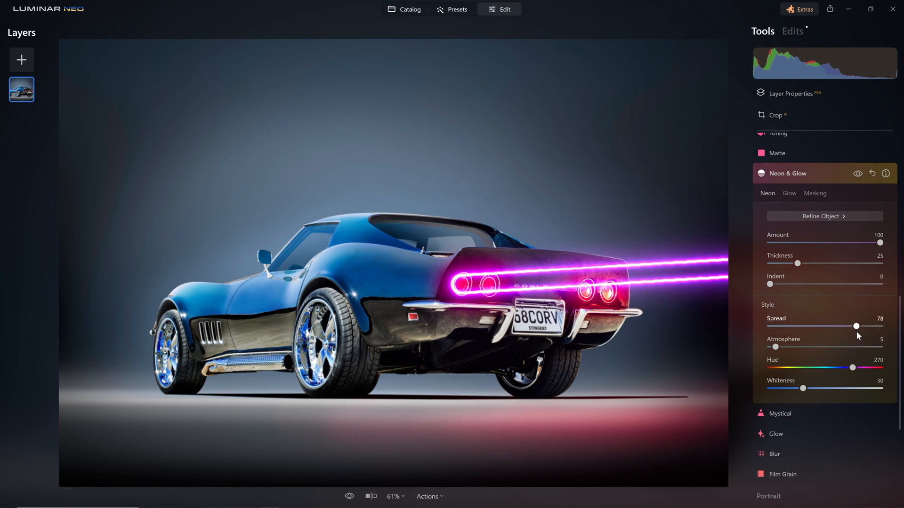
pyautogui.moveTo(856, 326); pyautogui.dragTo(865, 326)
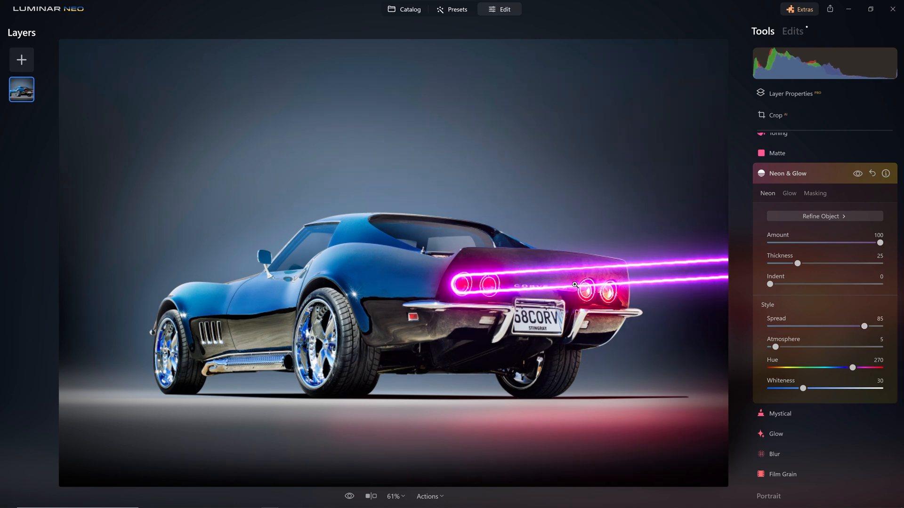
pyautogui.moveTo(776, 347); pyautogui.dragTo(781, 347)
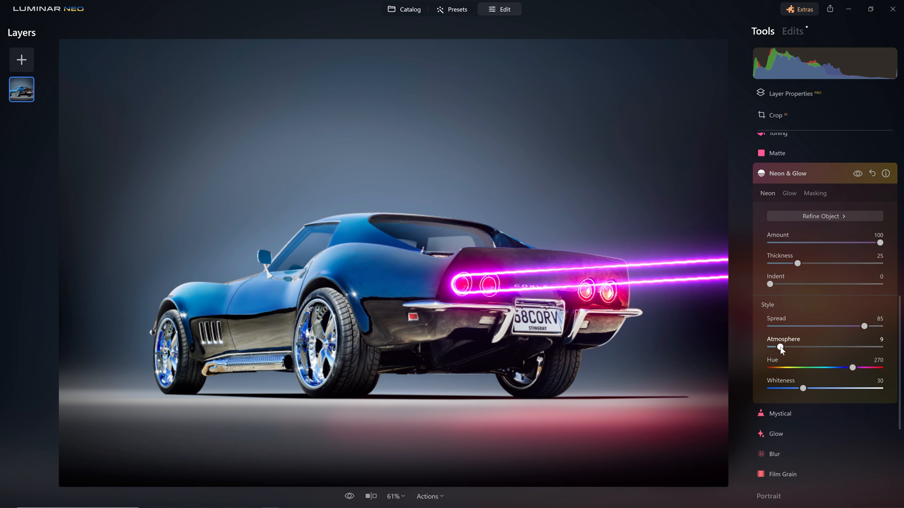
pyautogui.moveTo(780, 347); pyautogui.dragTo(796, 347)
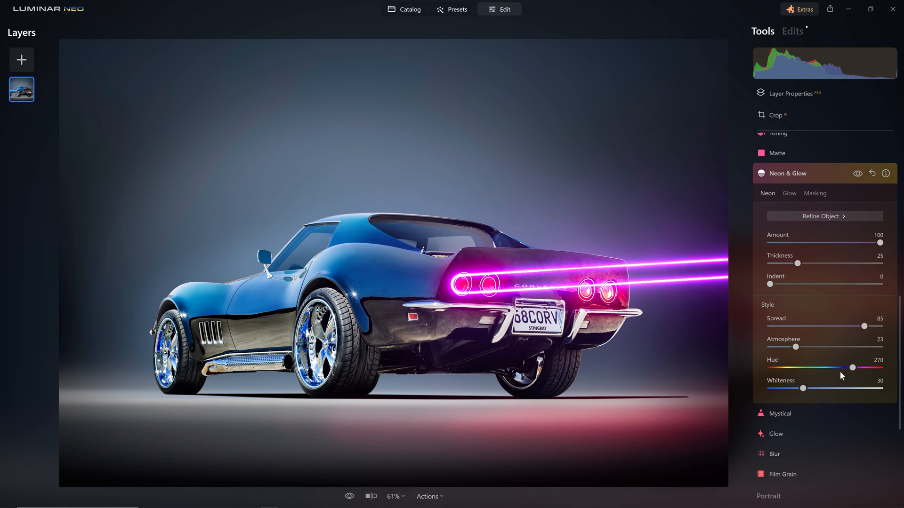
# Step: Shift the streak Hue to a deep red around 9 and lower Whiteness to about 8
pyautogui.moveTo(853, 368); pyautogui.dragTo(841, 367)
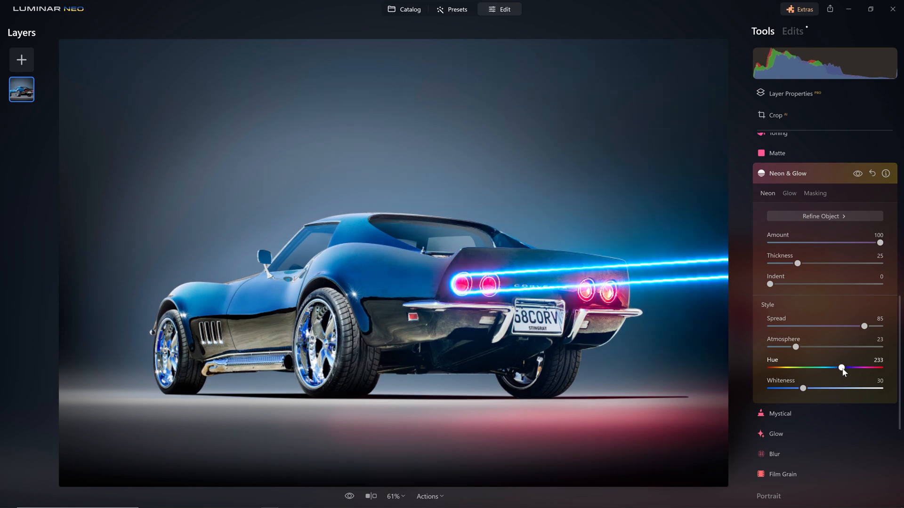
pyautogui.moveTo(841, 368); pyautogui.dragTo(860, 368)
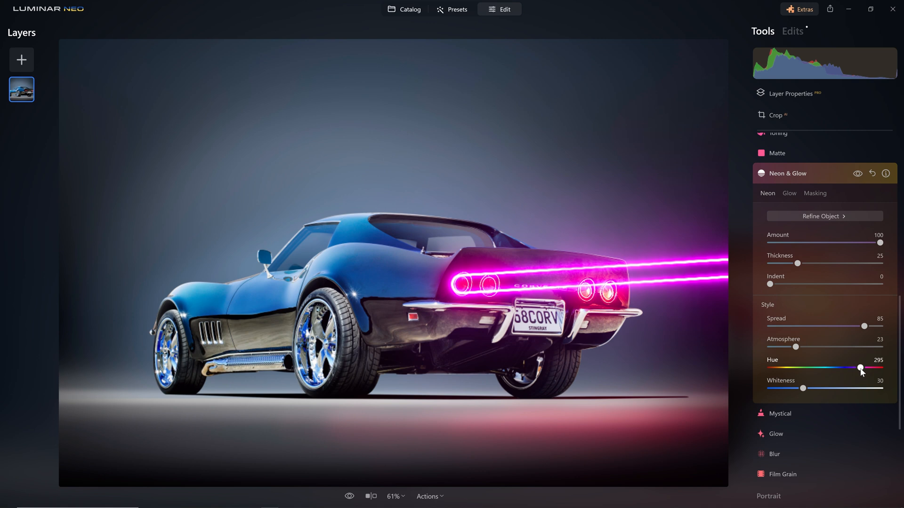
pyautogui.moveTo(863, 368); pyautogui.dragTo(858, 368)
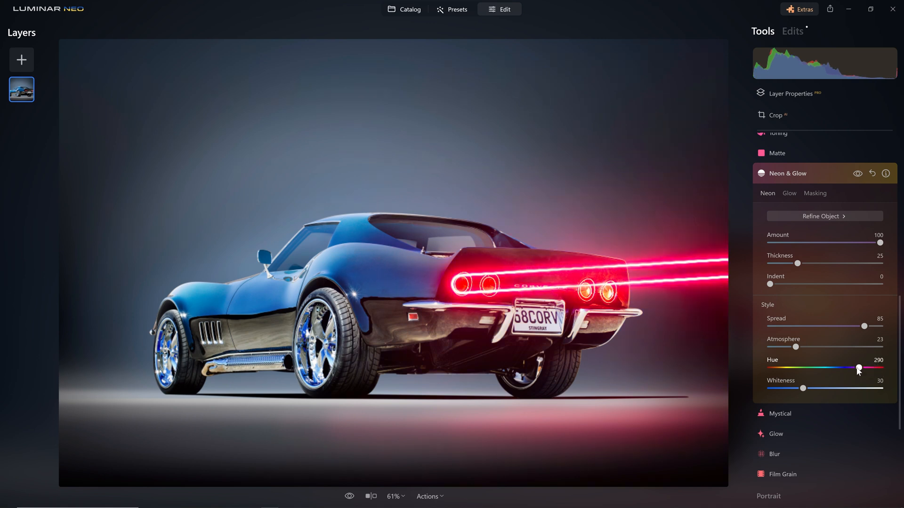
pyautogui.moveTo(858, 368); pyautogui.dragTo(768, 369)
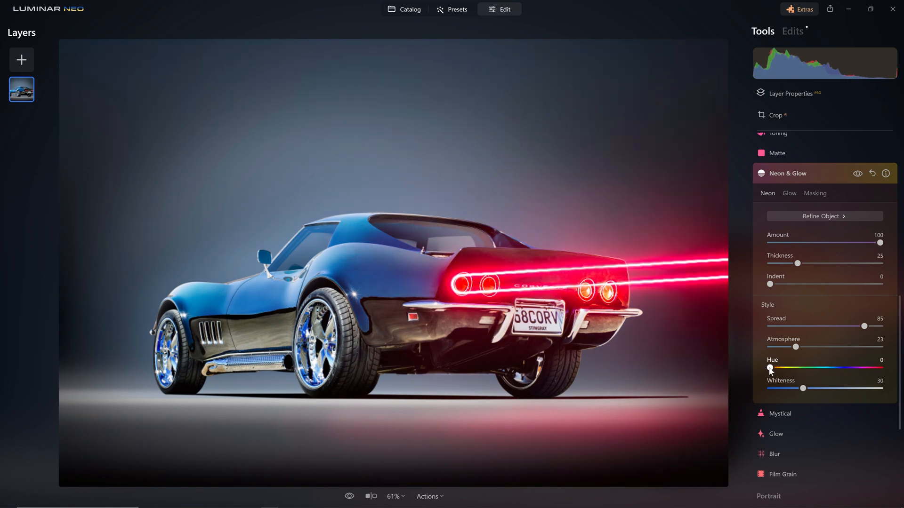
pyautogui.moveTo(769, 369); pyautogui.dragTo(778, 369)
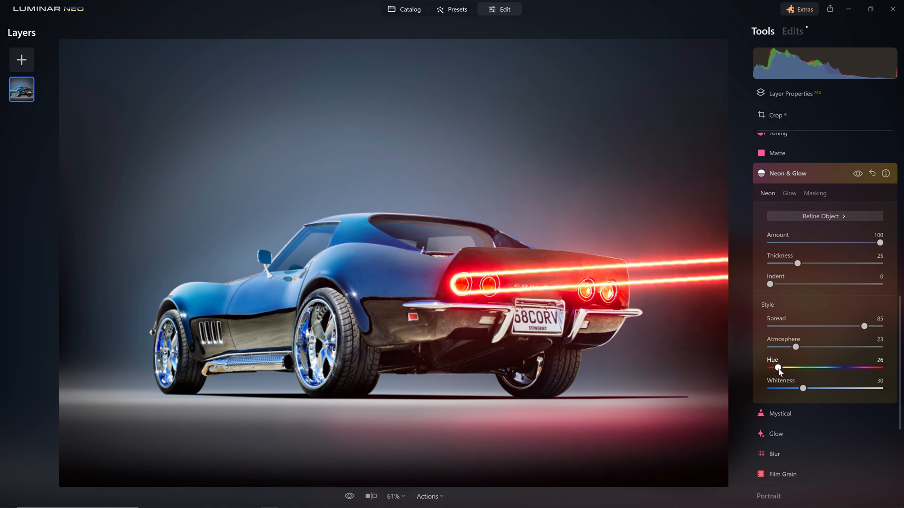
pyautogui.moveTo(777, 368); pyautogui.dragTo(774, 367)
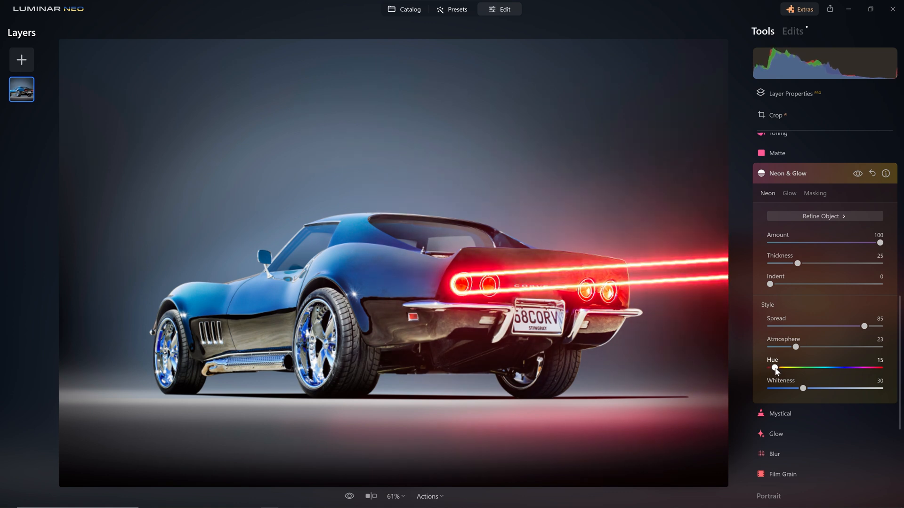
pyautogui.moveTo(802, 388); pyautogui.dragTo(794, 388)
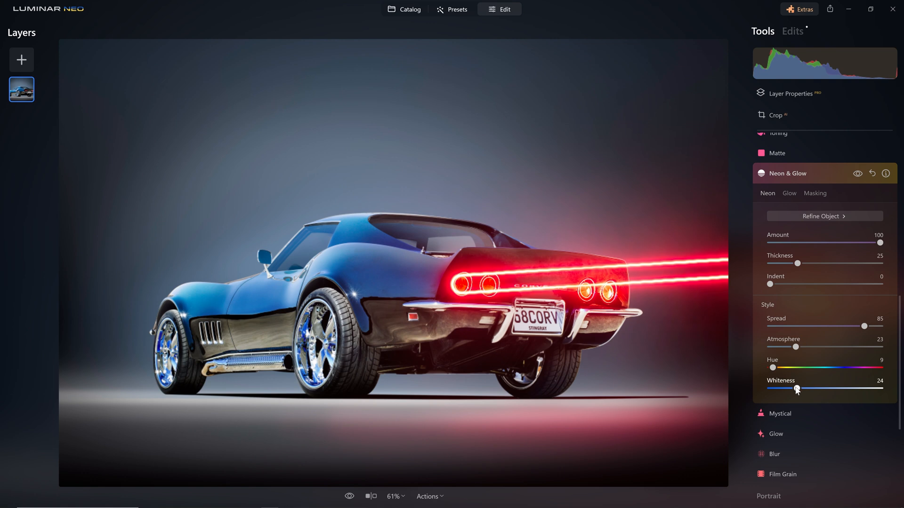
pyautogui.moveTo(794, 390); pyautogui.dragTo(778, 390)
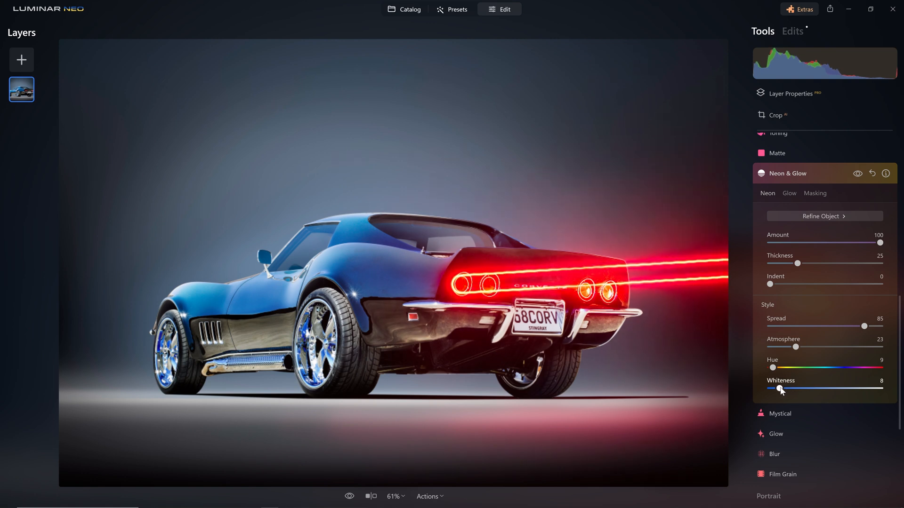
pyautogui.moveTo(771, 388); pyautogui.dragTo(791, 388)
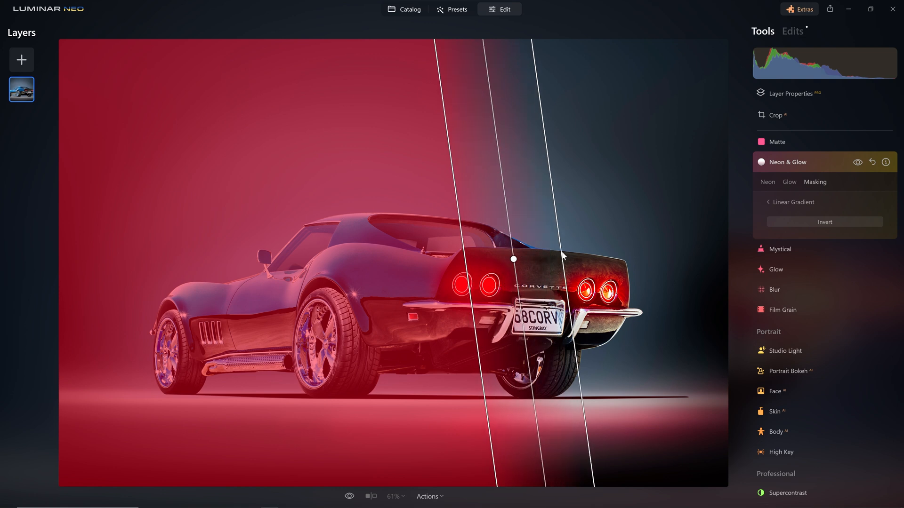
# Step: Place a linear gradient mask so the red neon streaks fade before the right edge
pyautogui.moveTo(512, 259); pyautogui.dragTo(588, 259)
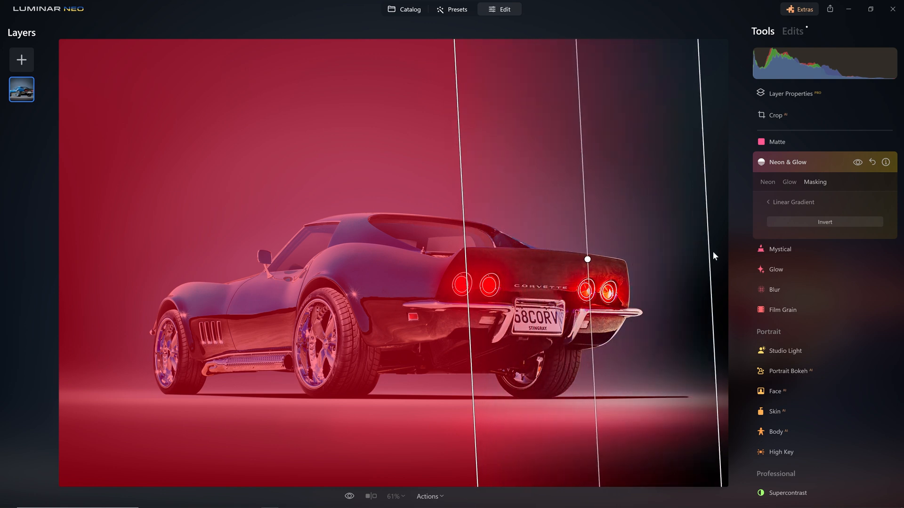
pyautogui.moveTo(588, 259); pyautogui.dragTo(597, 258)
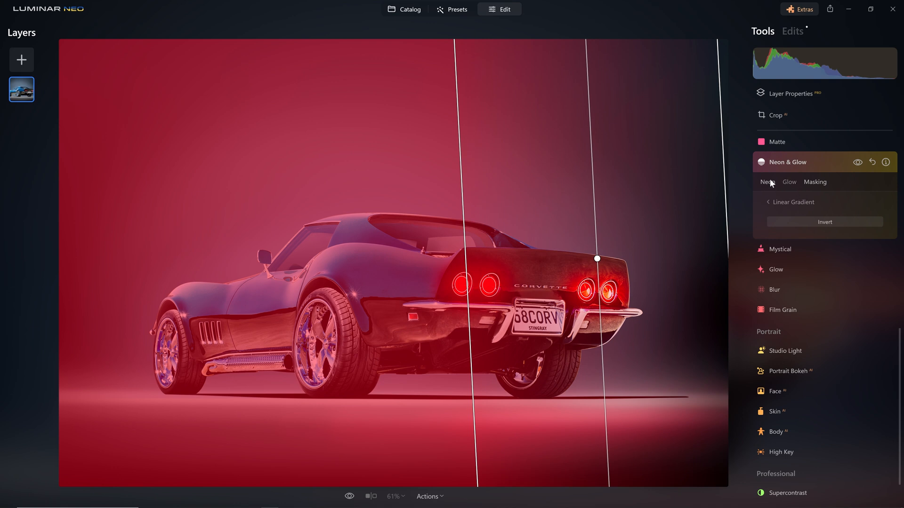
pyautogui.click(767, 181)
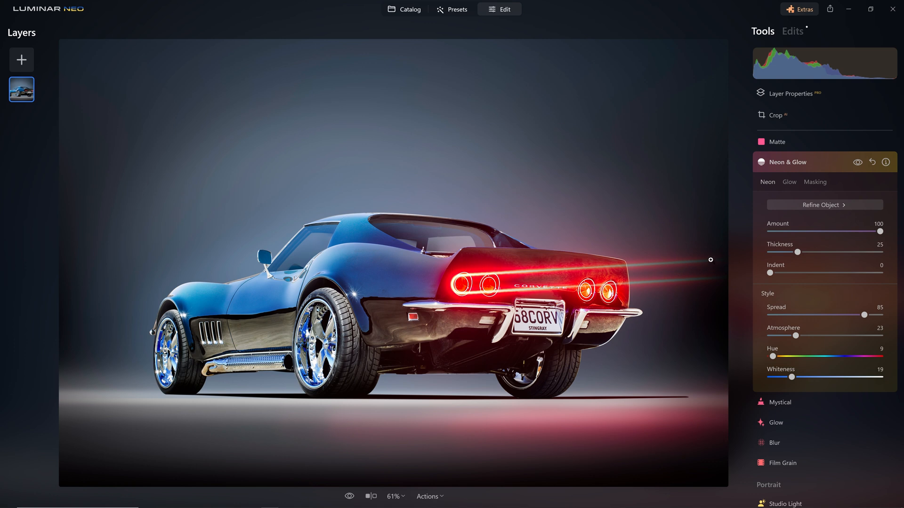
# Step: Add a second Neon & Glow at Amount 100 and erase its automatic car outline
pyautogui.click(788, 162)
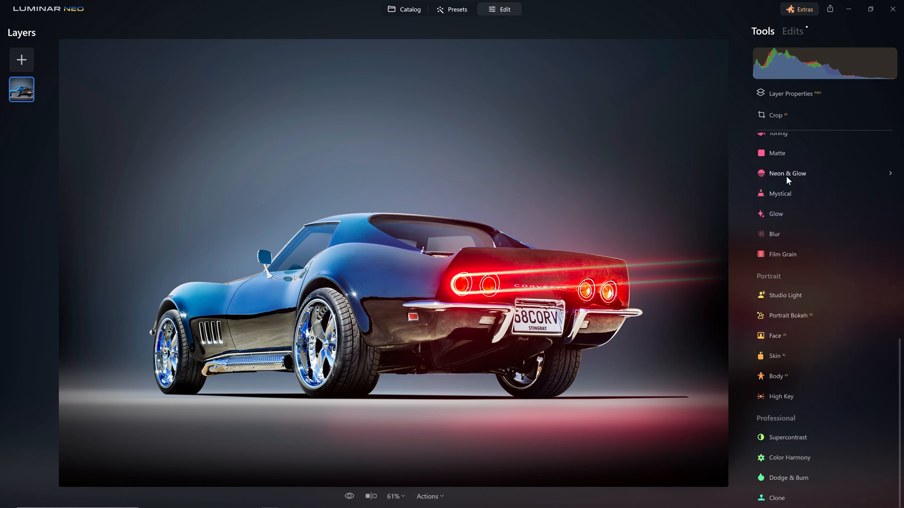
pyautogui.moveTo(577, 251)
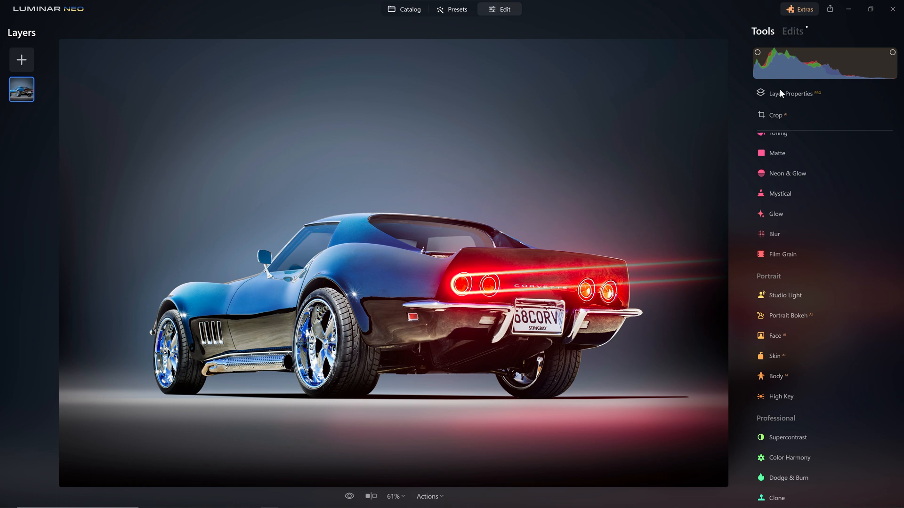
pyautogui.click(787, 173)
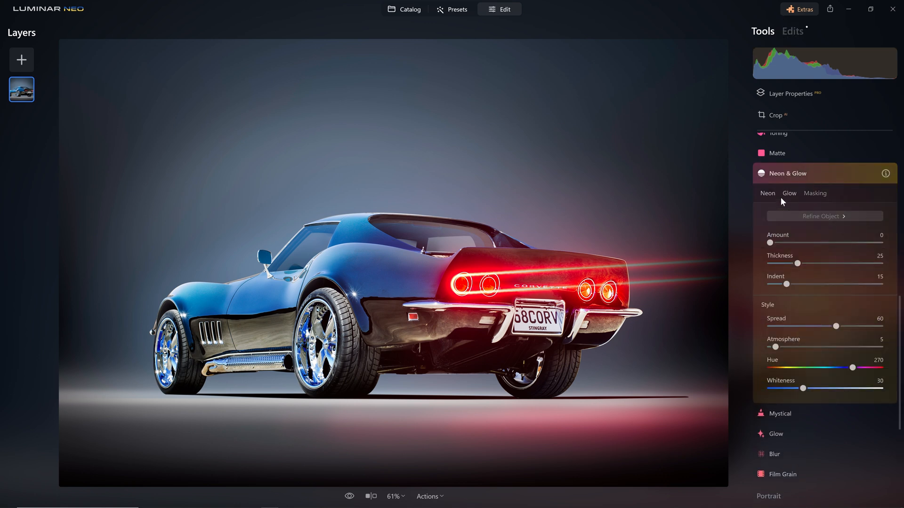
pyautogui.moveTo(771, 243); pyautogui.dragTo(864, 243)
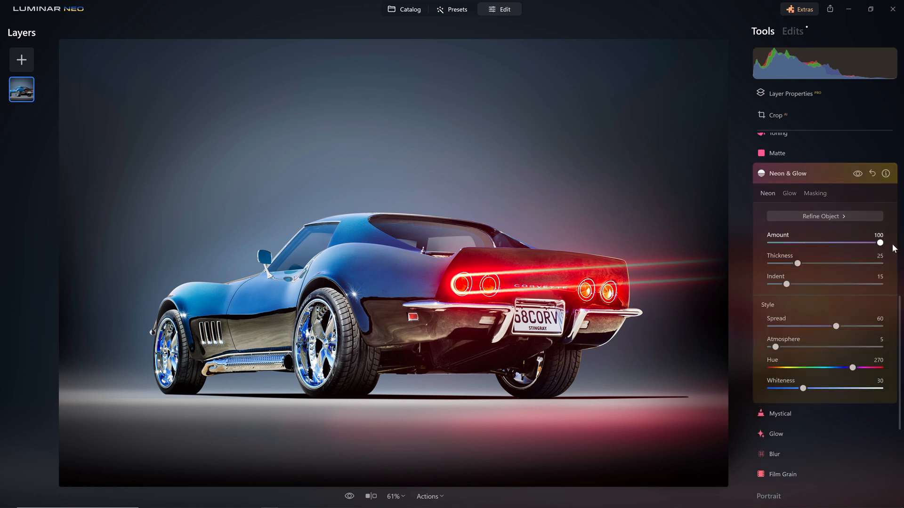
pyautogui.click(825, 216)
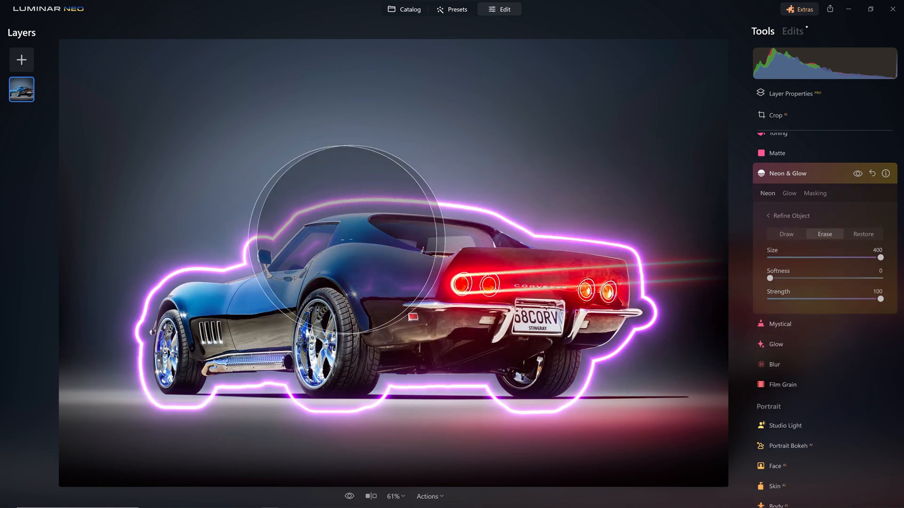
pyautogui.click(787, 234)
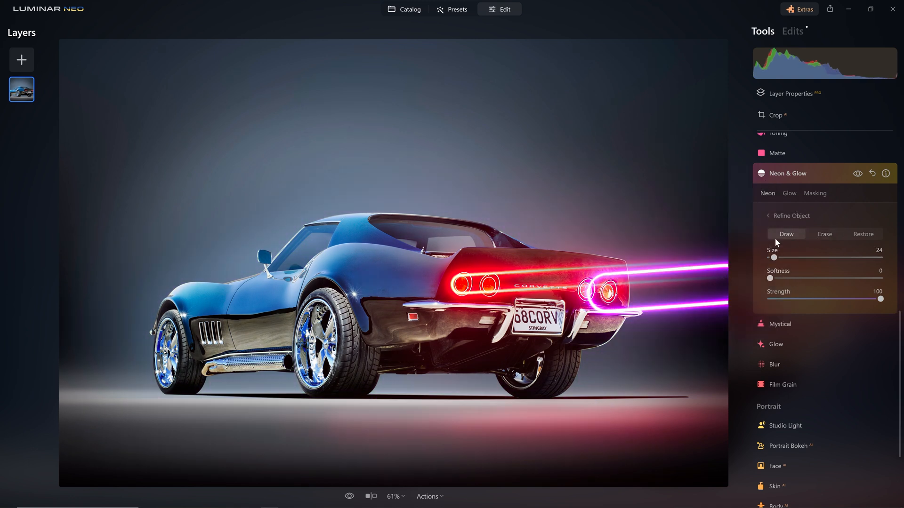
pyautogui.click(790, 216)
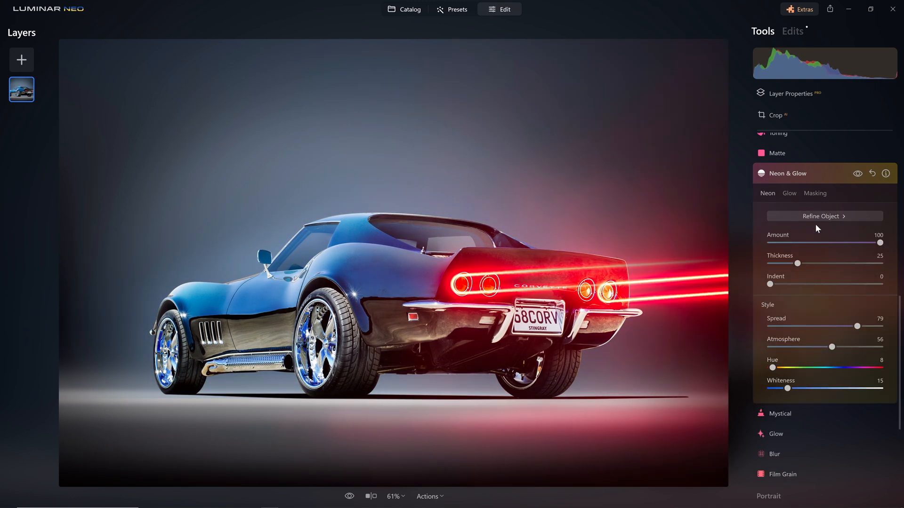
# Step: Lower the second neon effect's Amount from 100 to about 58 and compare with the original
pyautogui.click(815, 193)
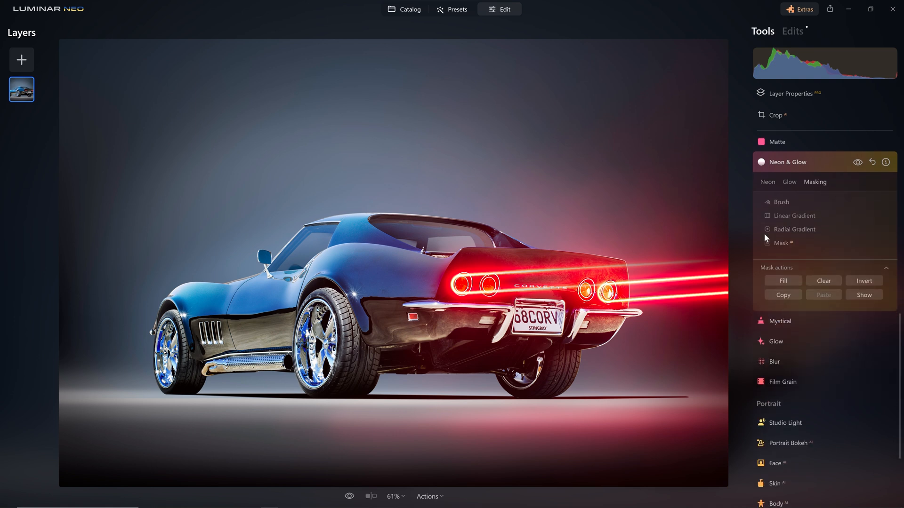
pyautogui.click(768, 182)
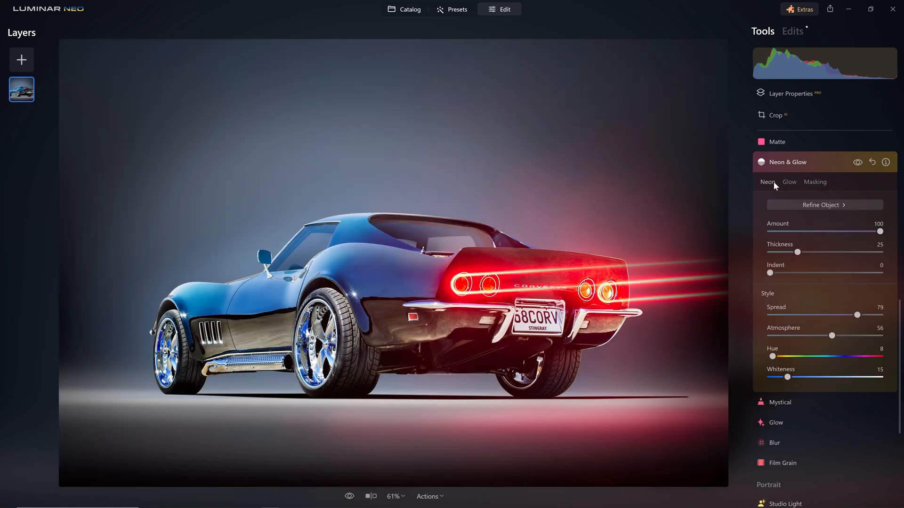
pyautogui.moveTo(880, 232); pyautogui.dragTo(868, 231)
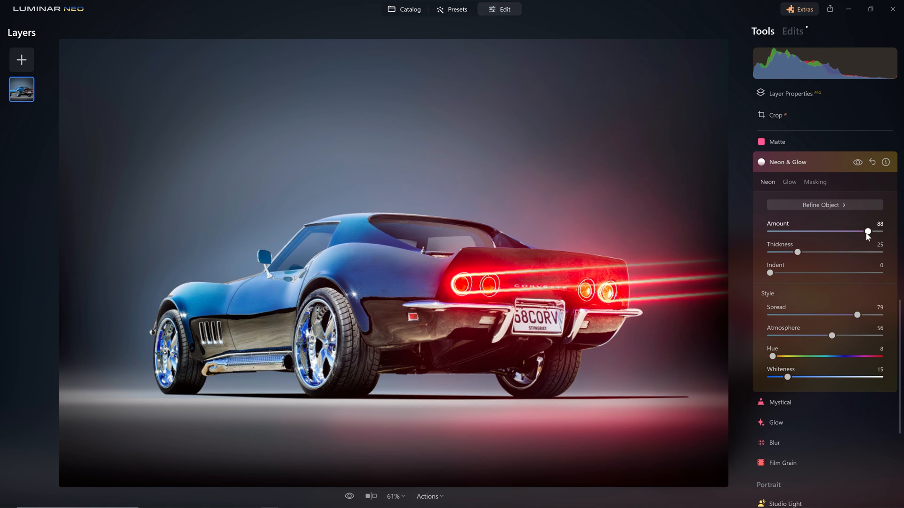
pyautogui.moveTo(868, 232); pyautogui.dragTo(846, 232)
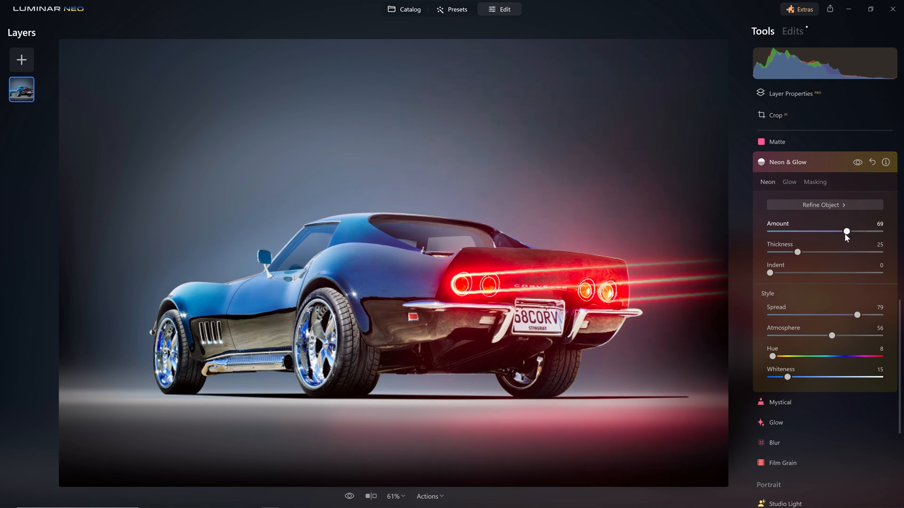
pyautogui.moveTo(847, 231); pyautogui.dragTo(835, 231)
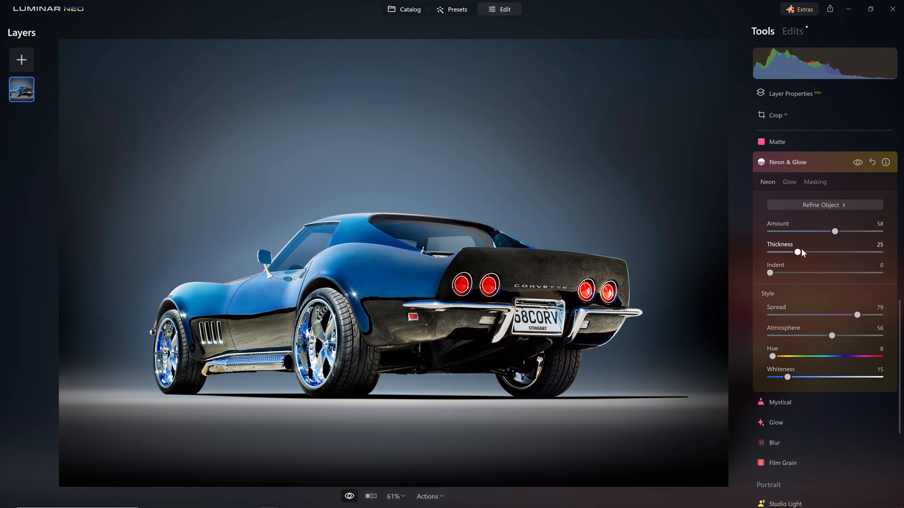
pyautogui.click(824, 205)
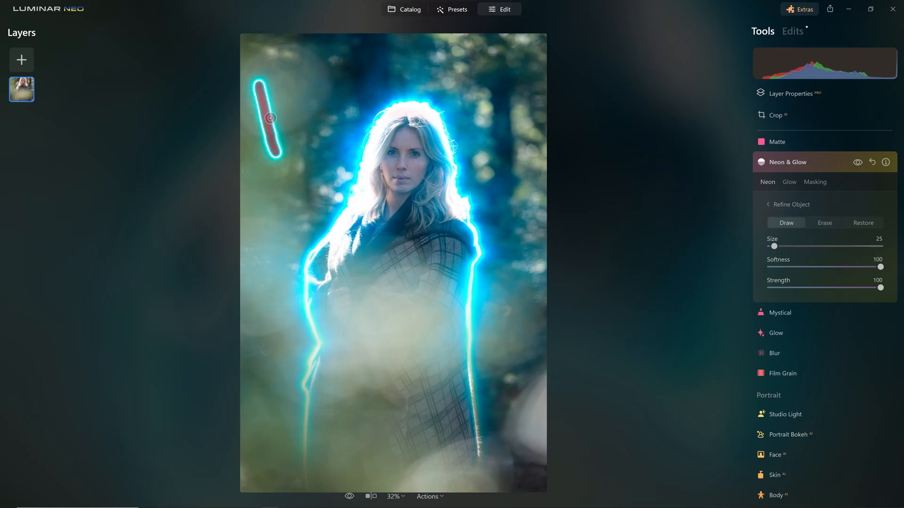